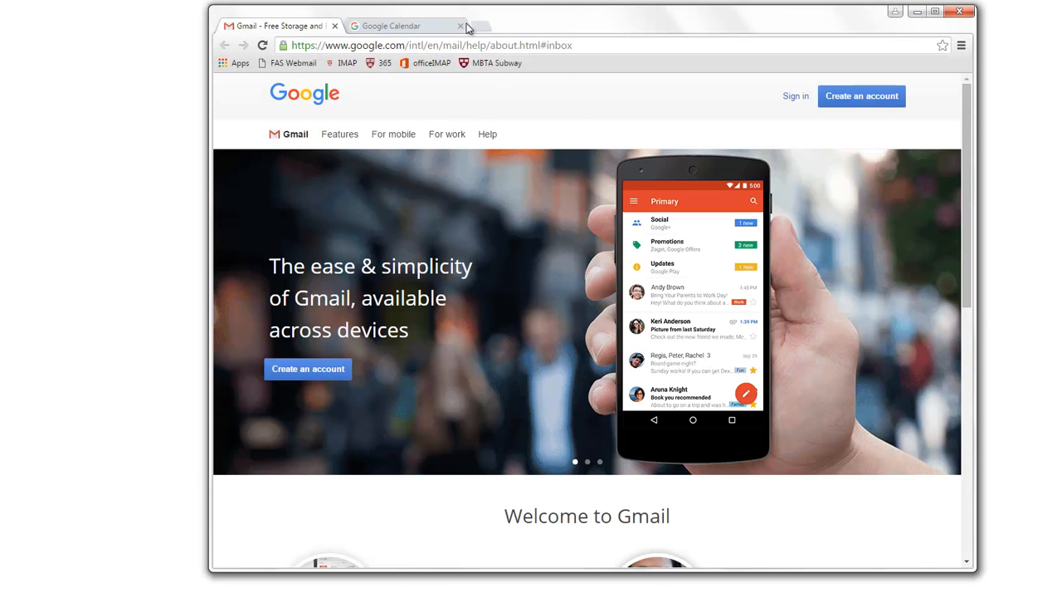
Search Google for 'calcutta historical maps' and show the image results.
left_click(460, 25)
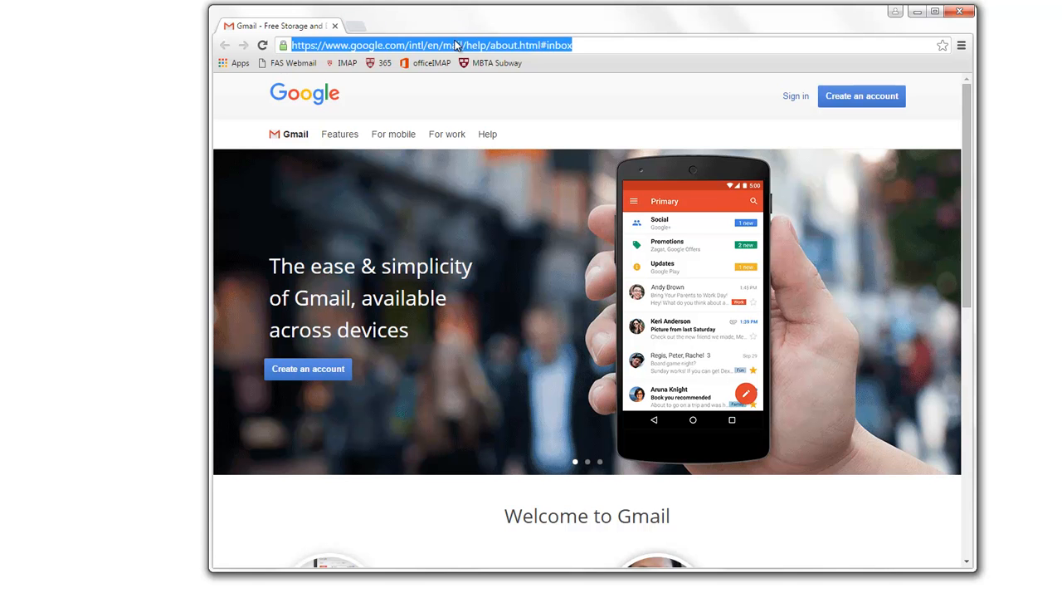
type("calcutta historical maps")
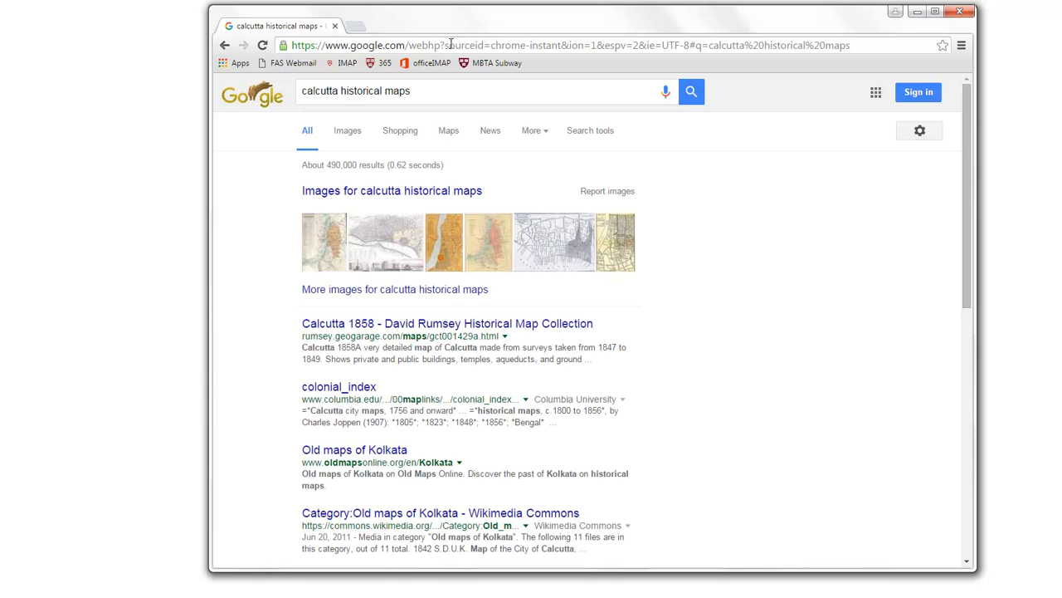
mouse_move(347, 131)
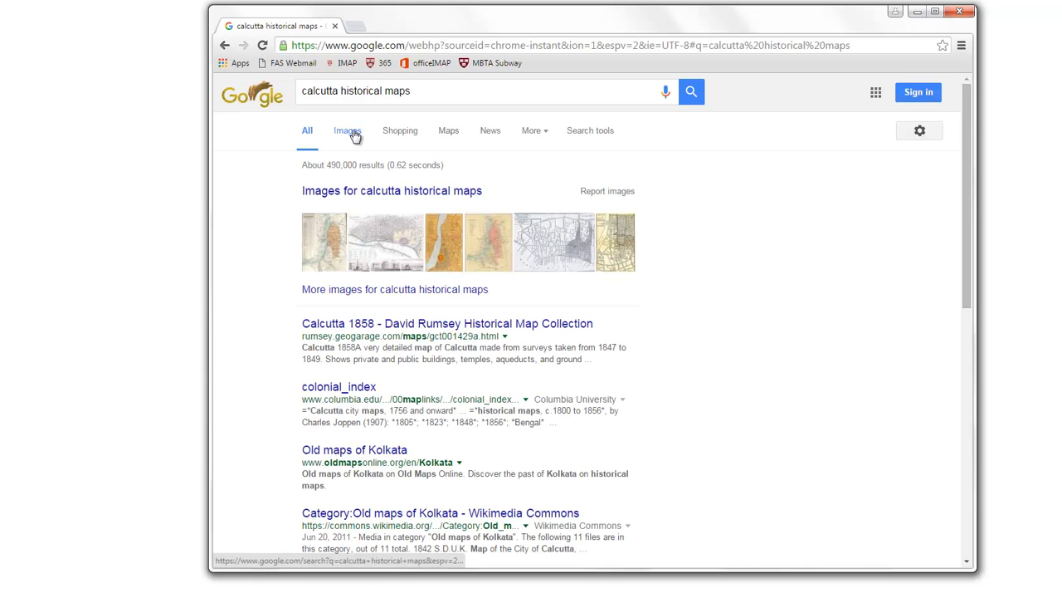
left_click(347, 130)
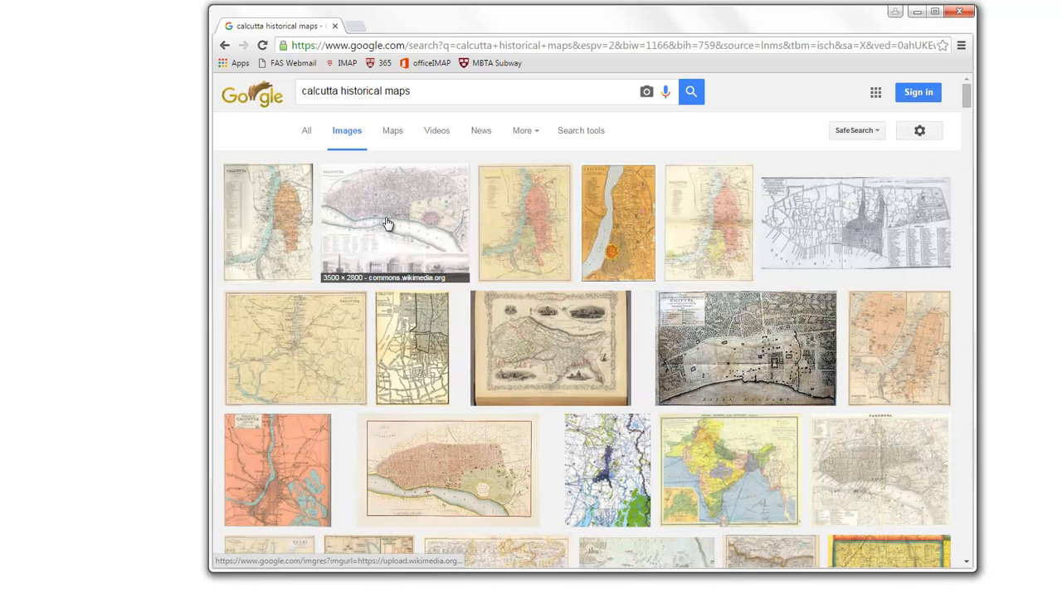
mouse_move(371, 208)
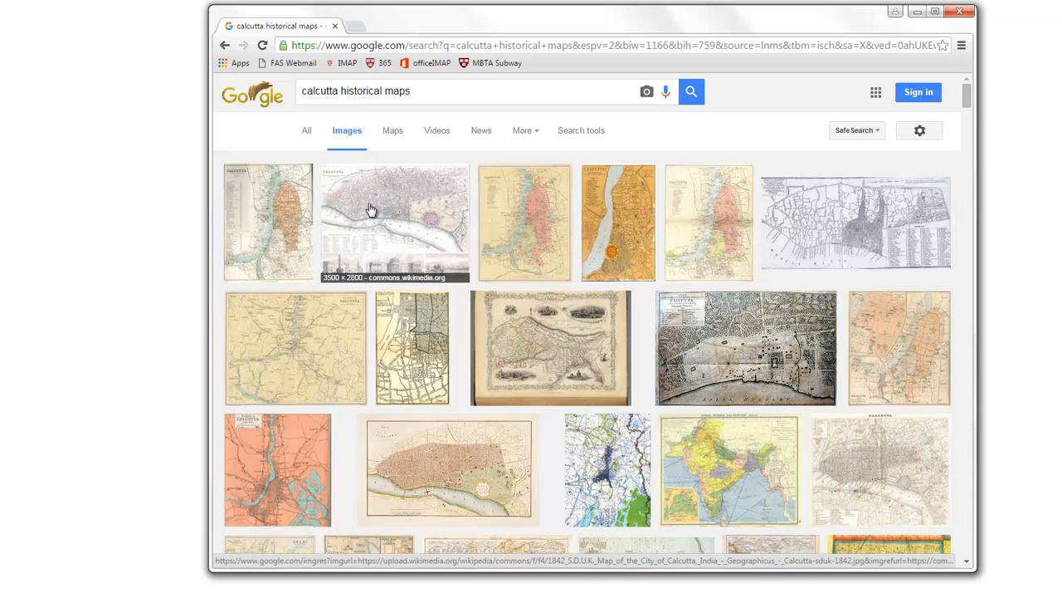
mouse_move(390, 218)
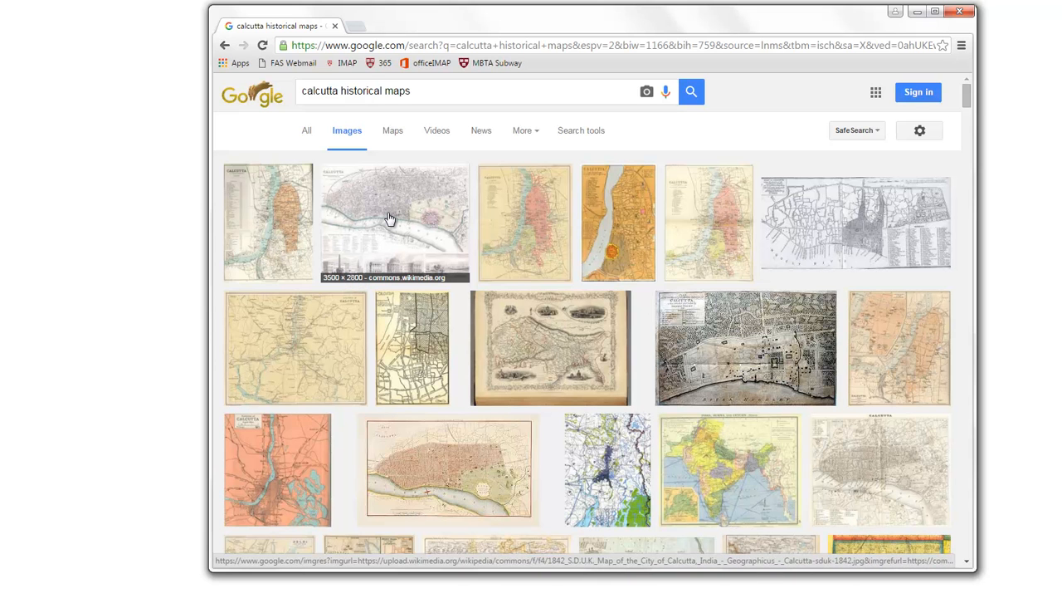
mouse_move(436, 219)
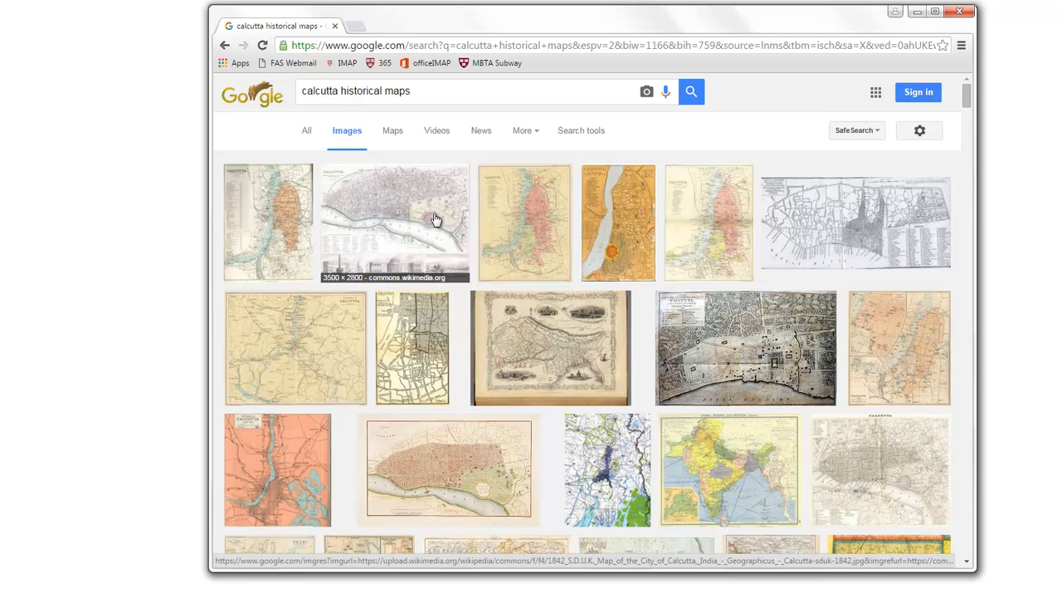
mouse_move(368, 222)
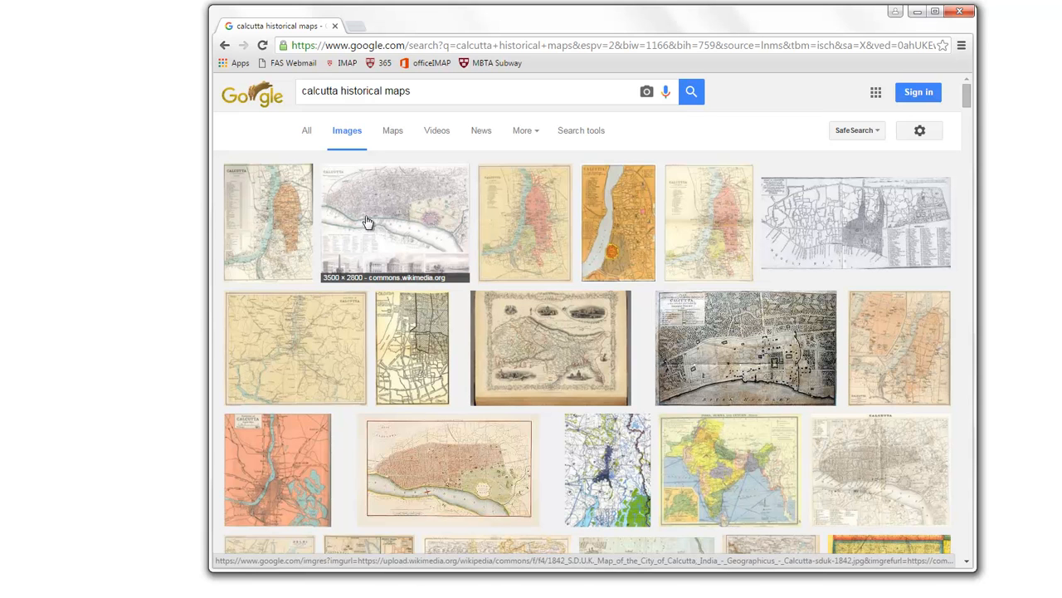
mouse_move(619, 239)
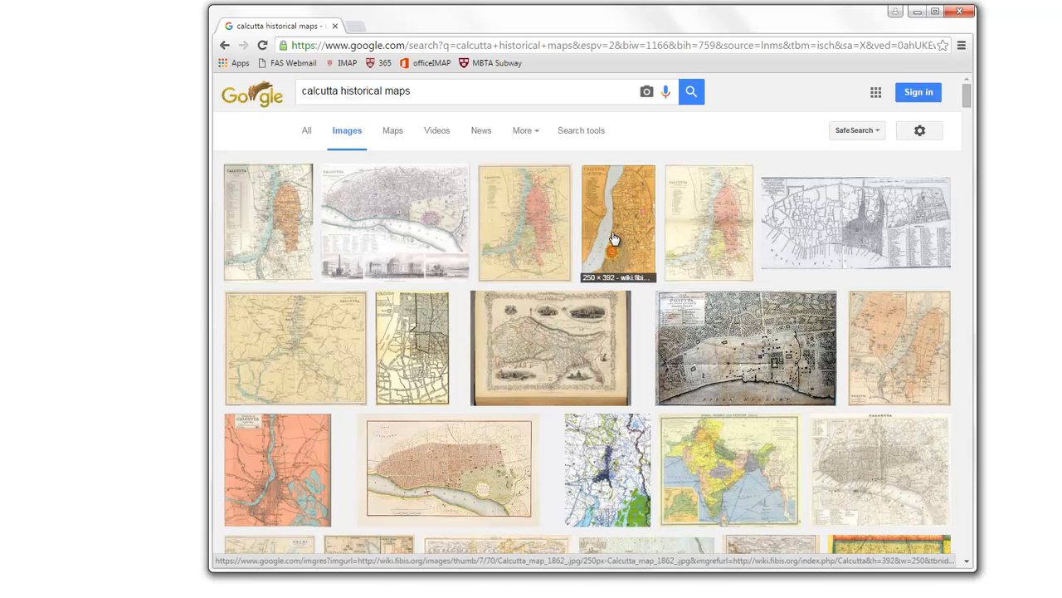
mouse_move(603, 216)
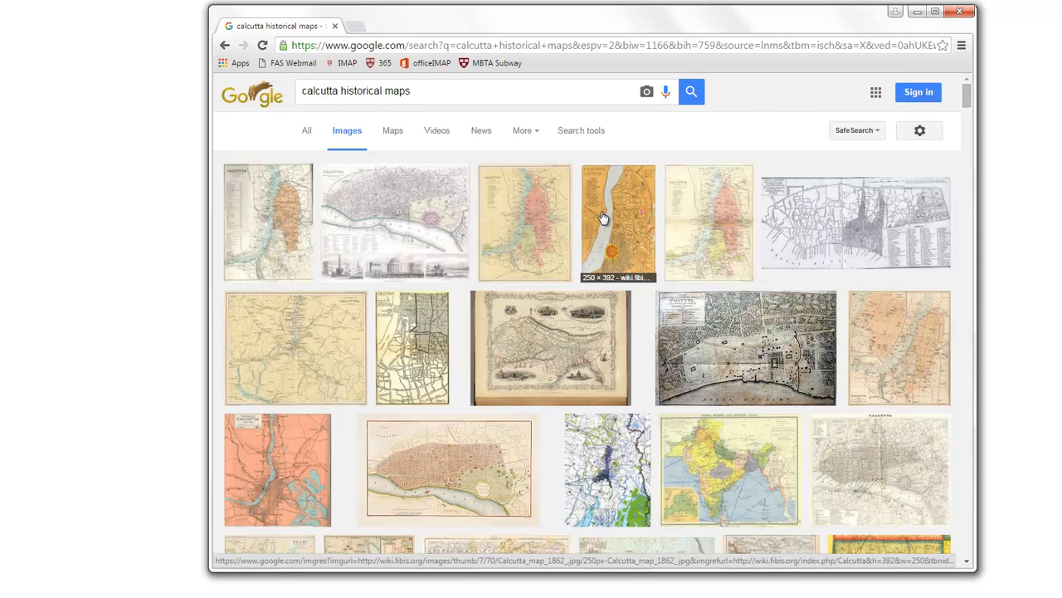
Open the FIBIS wiki file page for the 1862 Calcutta map.
left_click(617, 222)
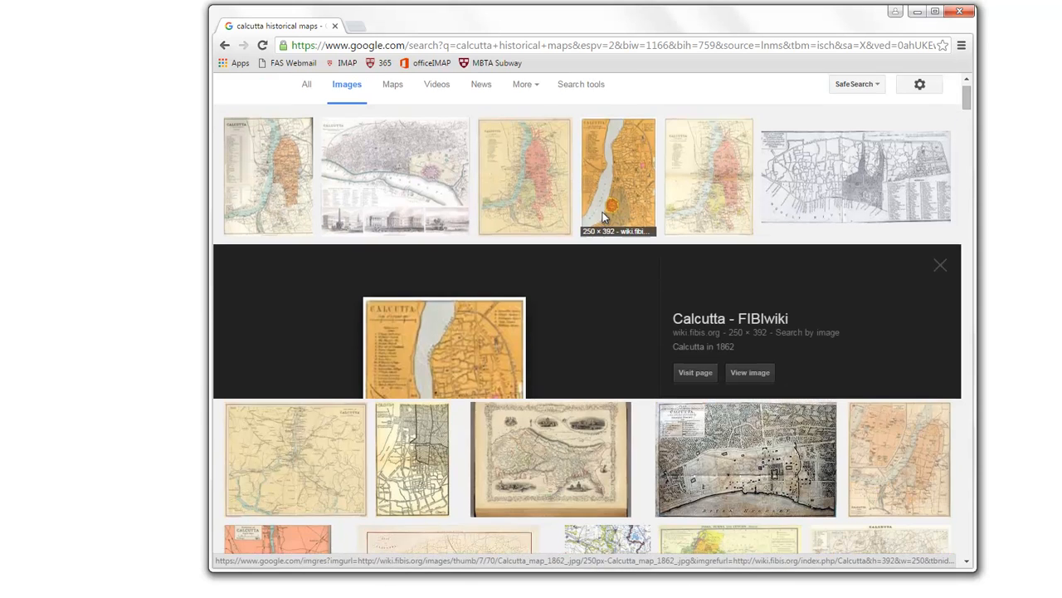
scroll("down", 3)
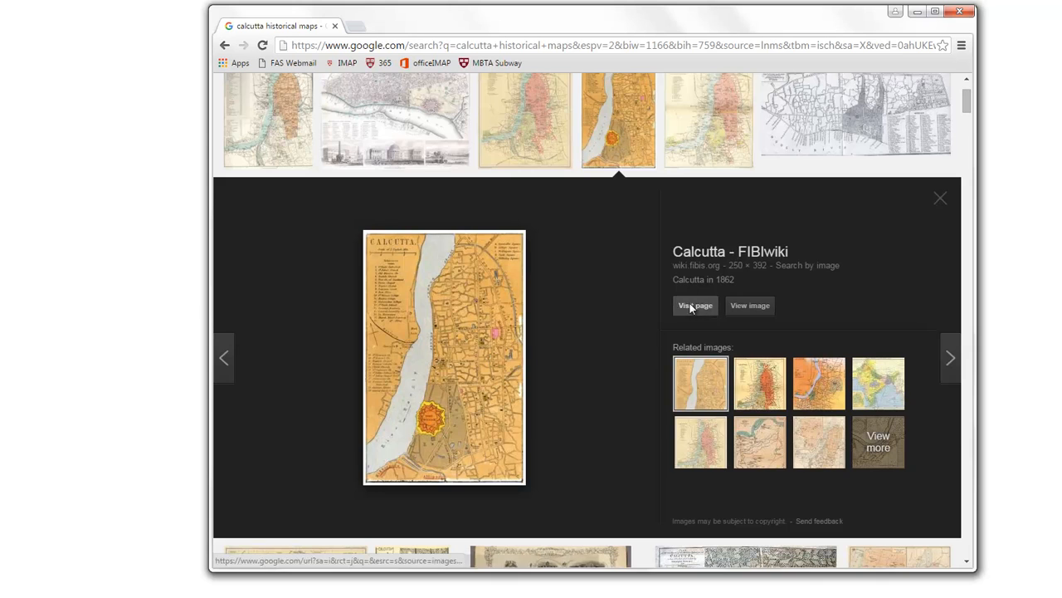
left_click(695, 306)
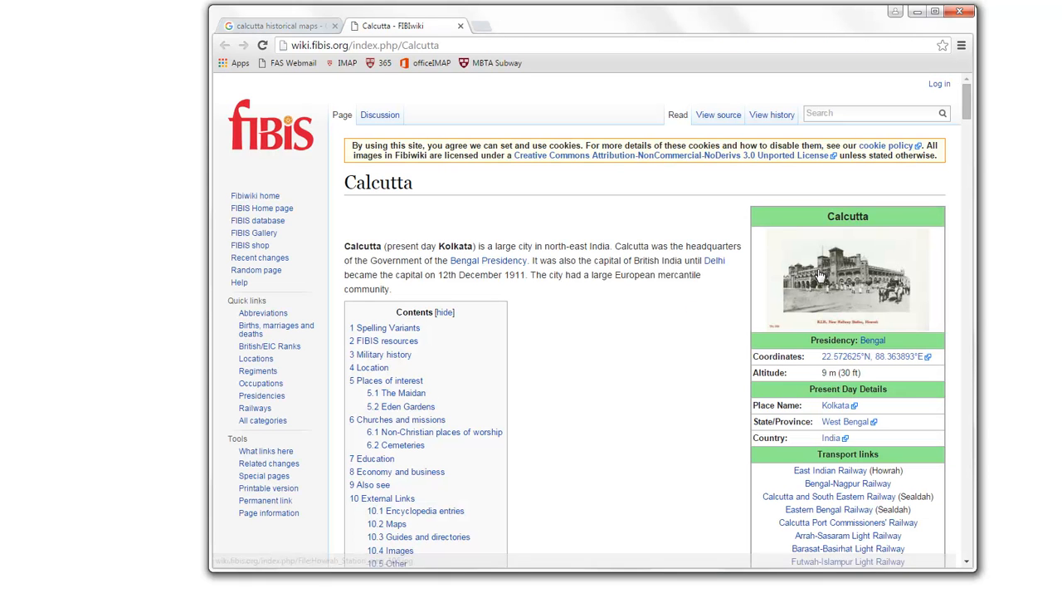
scroll("down", 3)
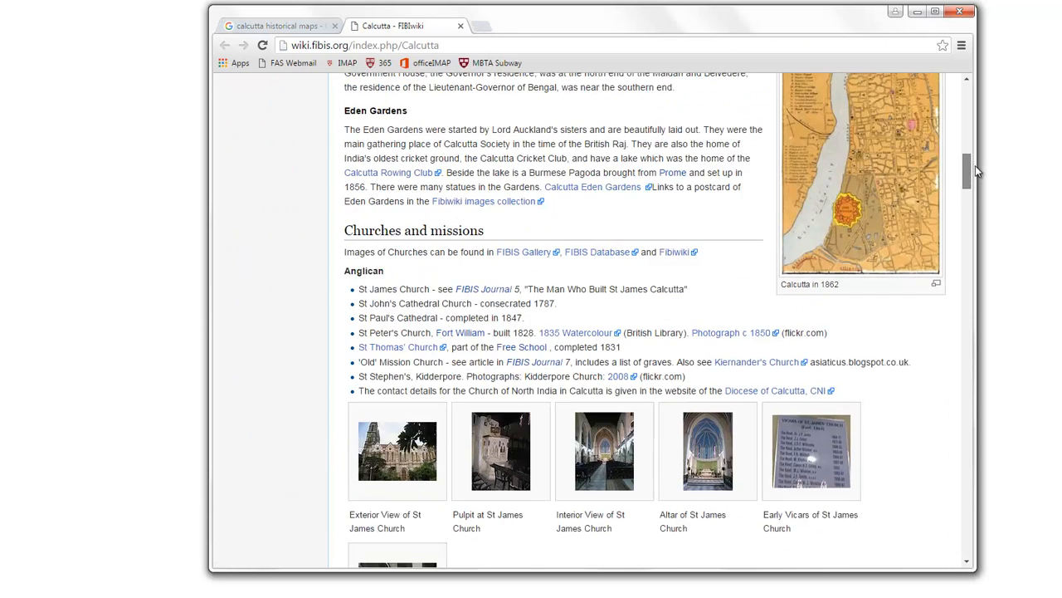
left_click(860, 166)
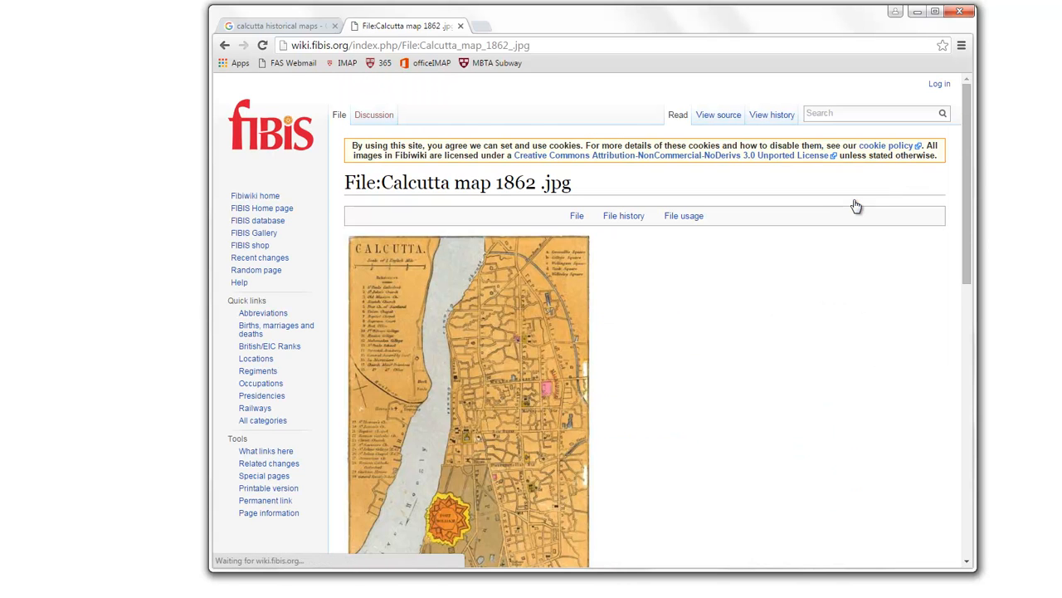
Save the full-size 1862 map to Downloads as Calcutta_map_1862_.jpg.
left_click(468, 398)
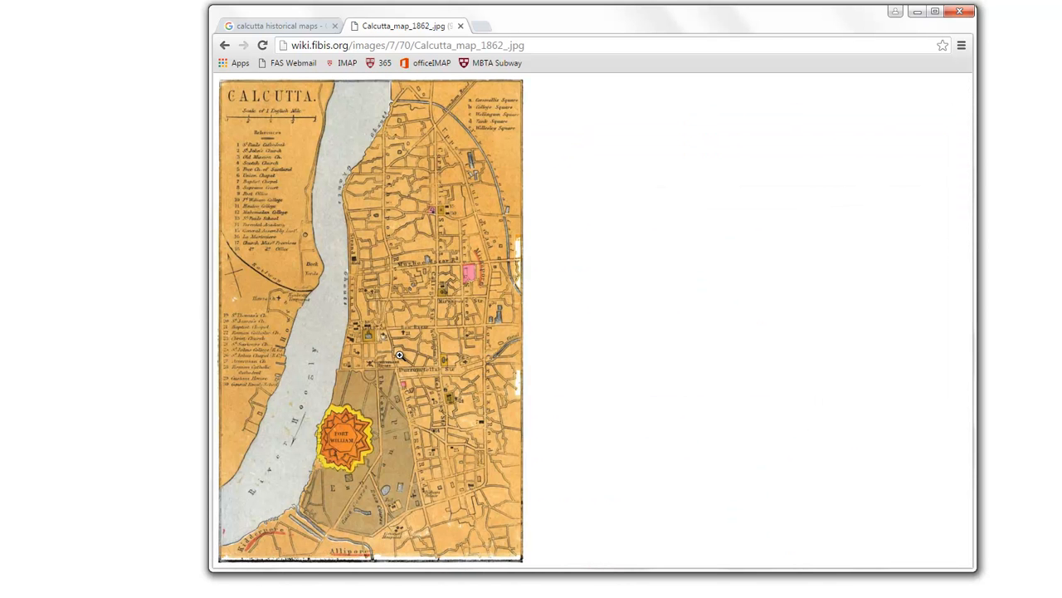
right_click(507, 344)
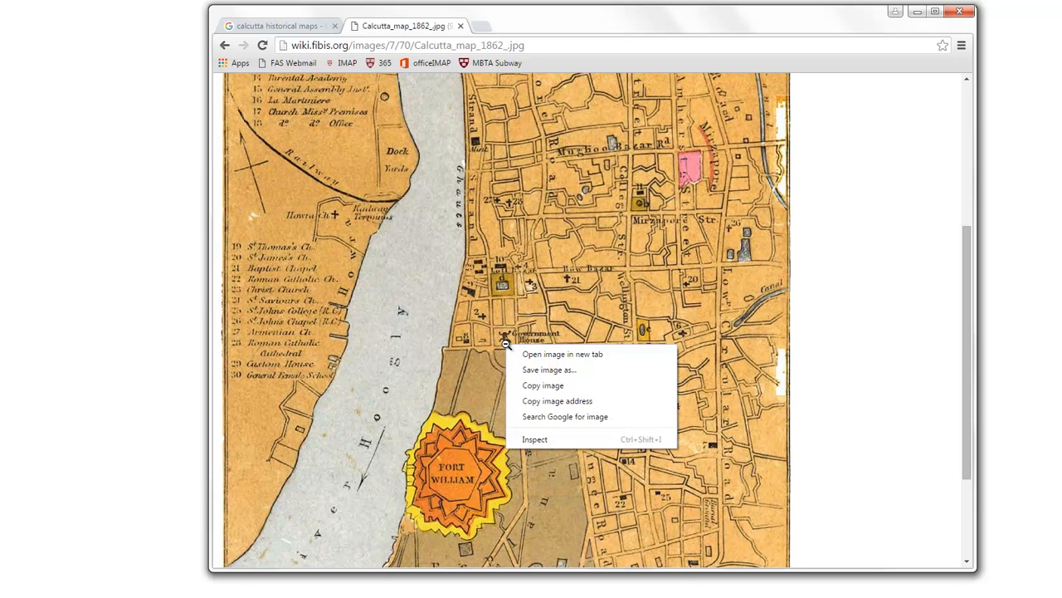
left_click(537, 373)
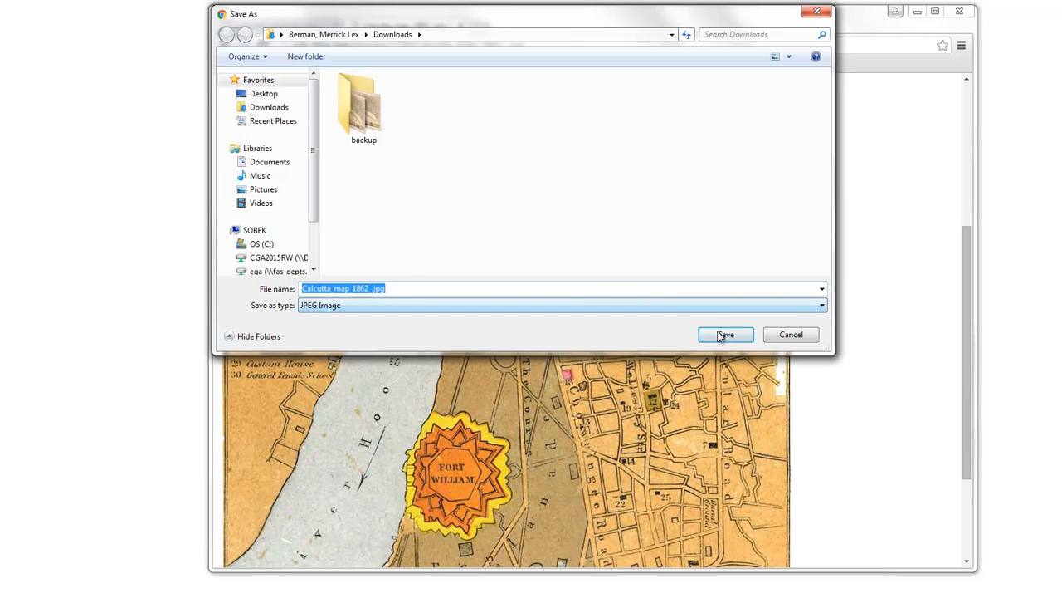
left_click(725, 333)
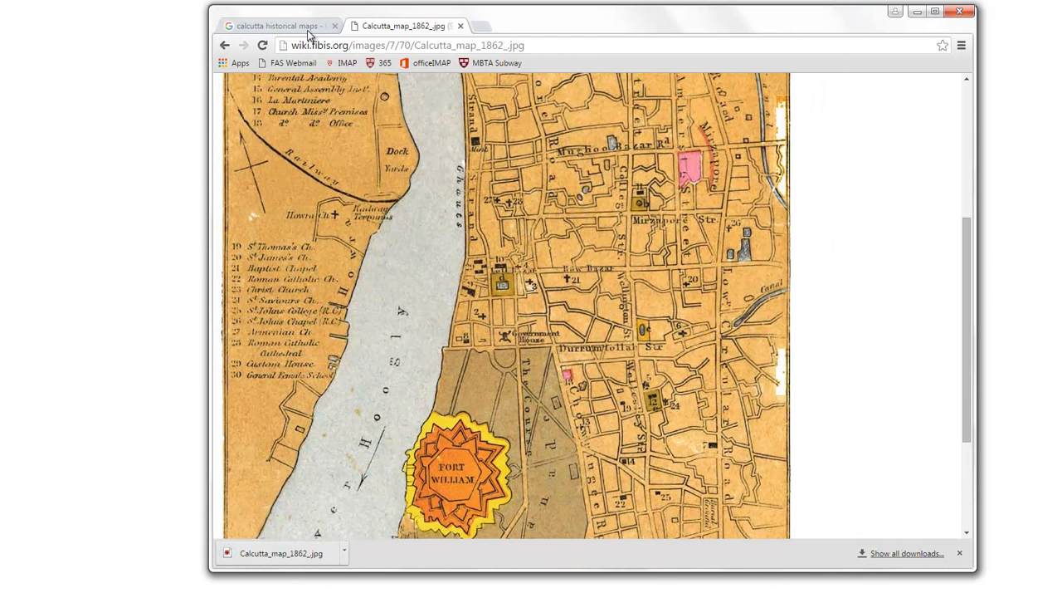
Open the 1842 S.D.U.K. Calcutta map on Wikimedia Commons and save it to Downloads.
left_click(278, 26)
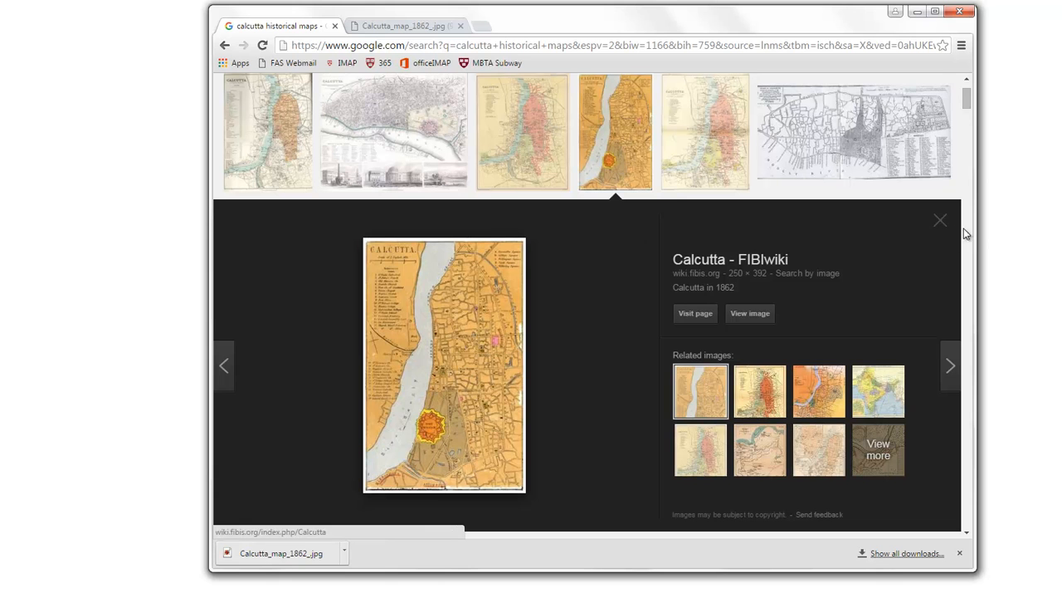
left_click(393, 132)
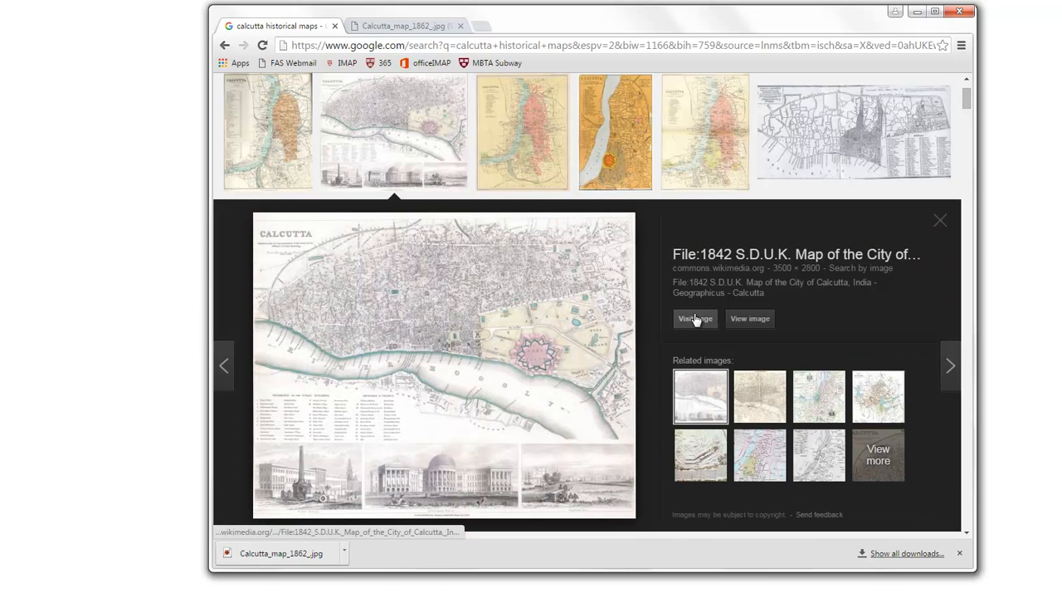
left_click(695, 318)
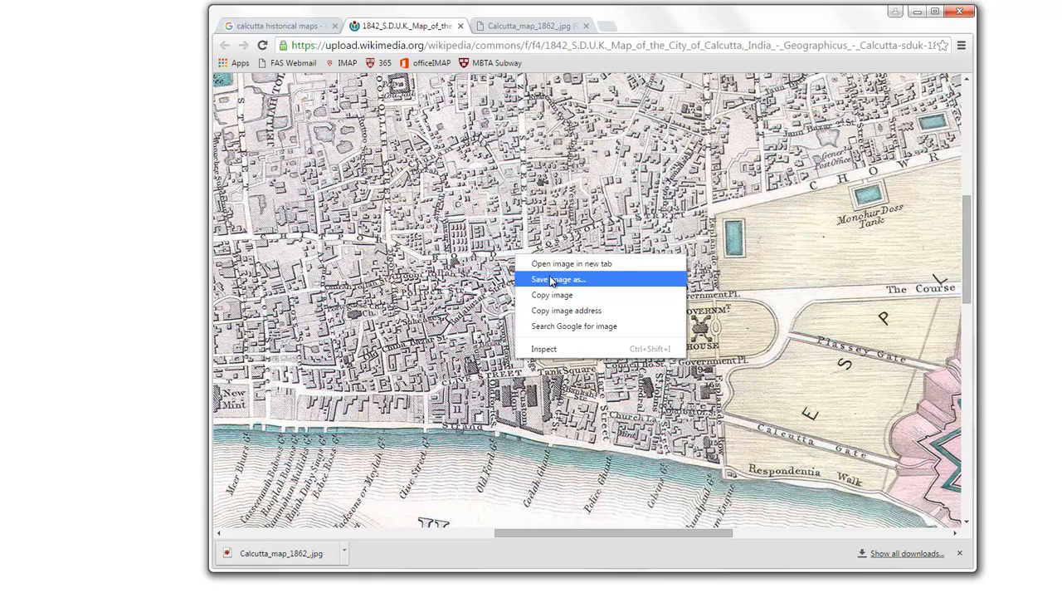
left_click(559, 278)
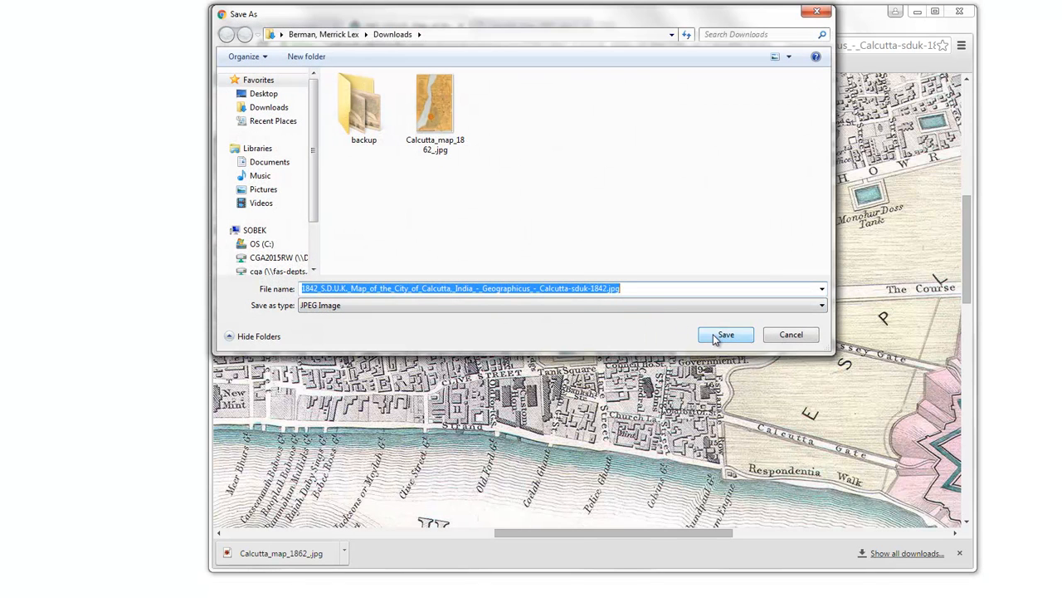
left_click(724, 334)
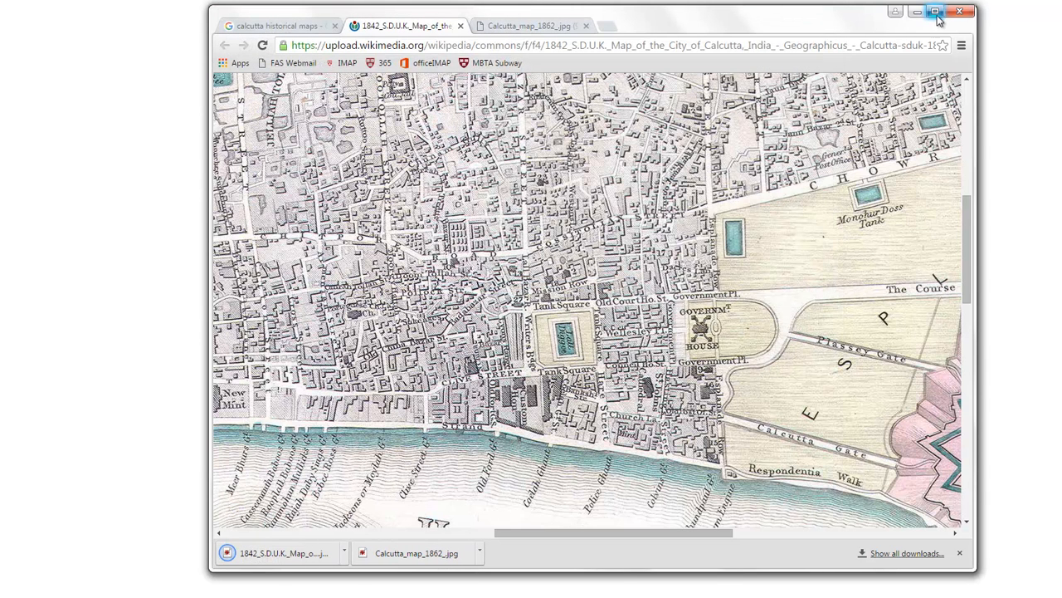
mouse_move(961, 12)
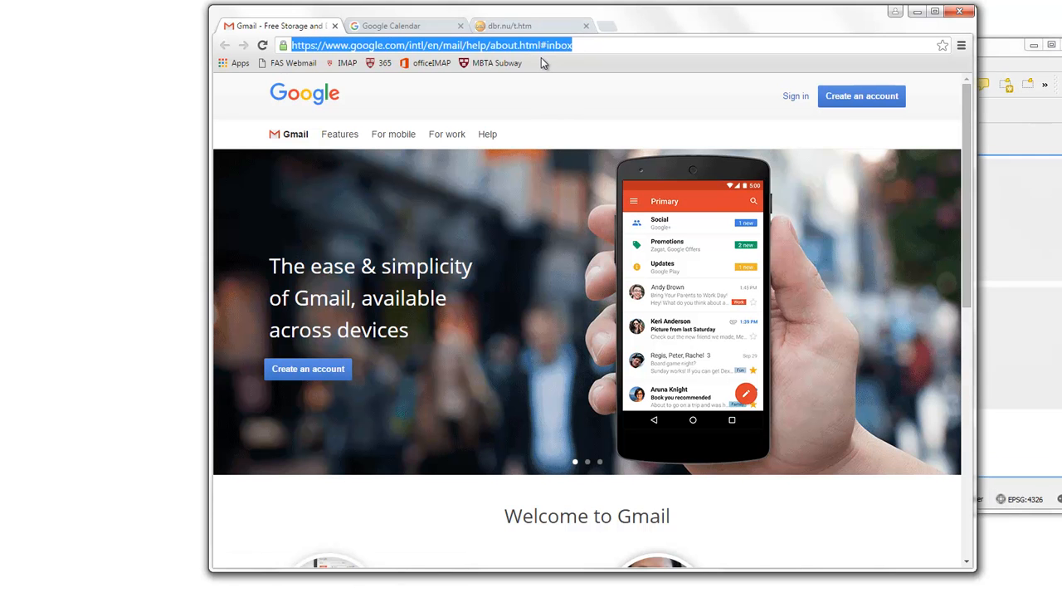
Go to DIVA-GIS and reach its Download data by country page.
type("diva gis")
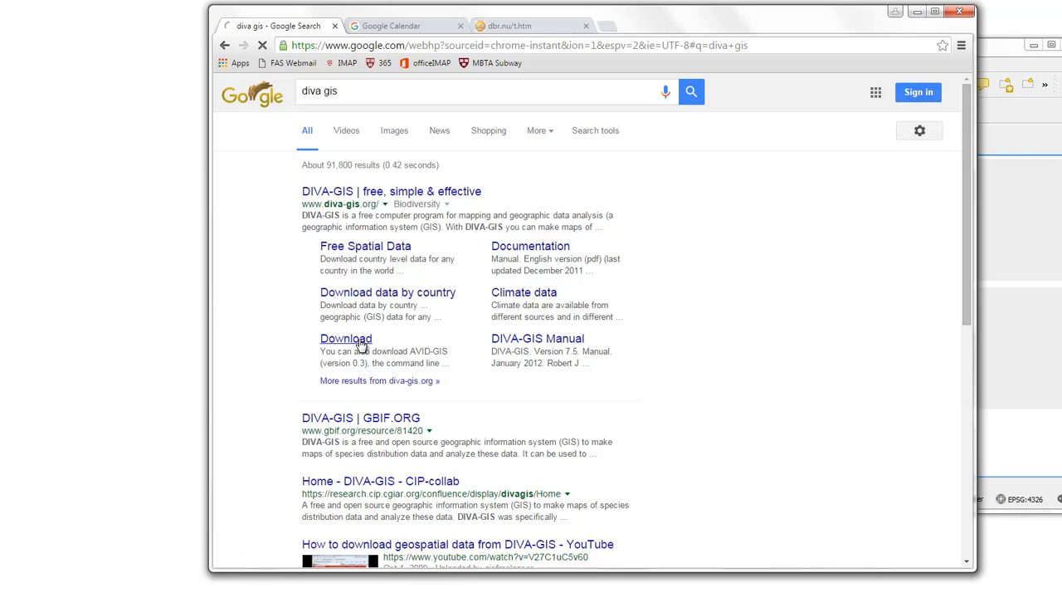
left_click(346, 338)
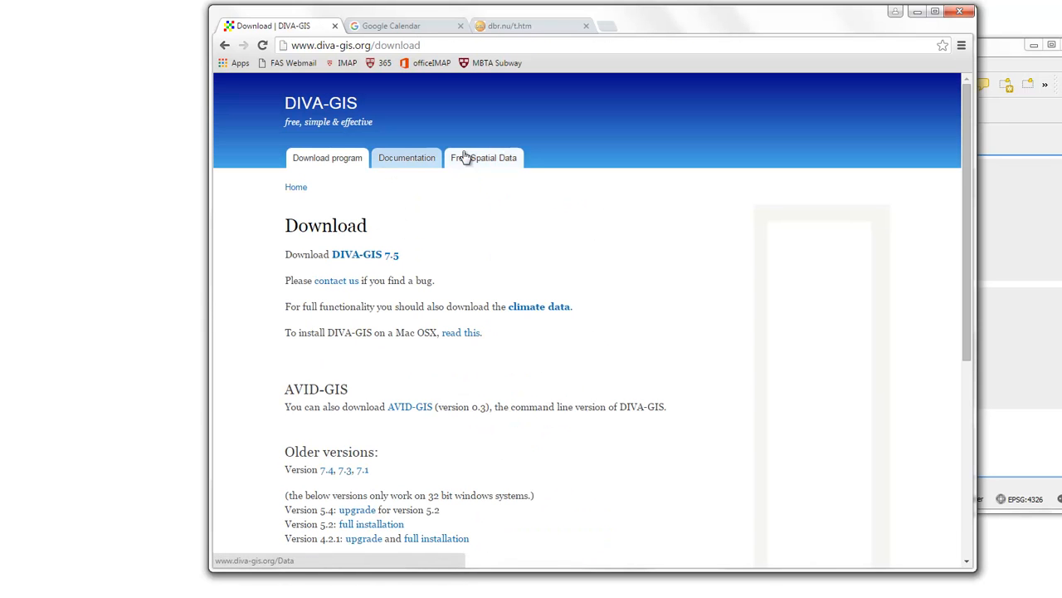
left_click(484, 158)
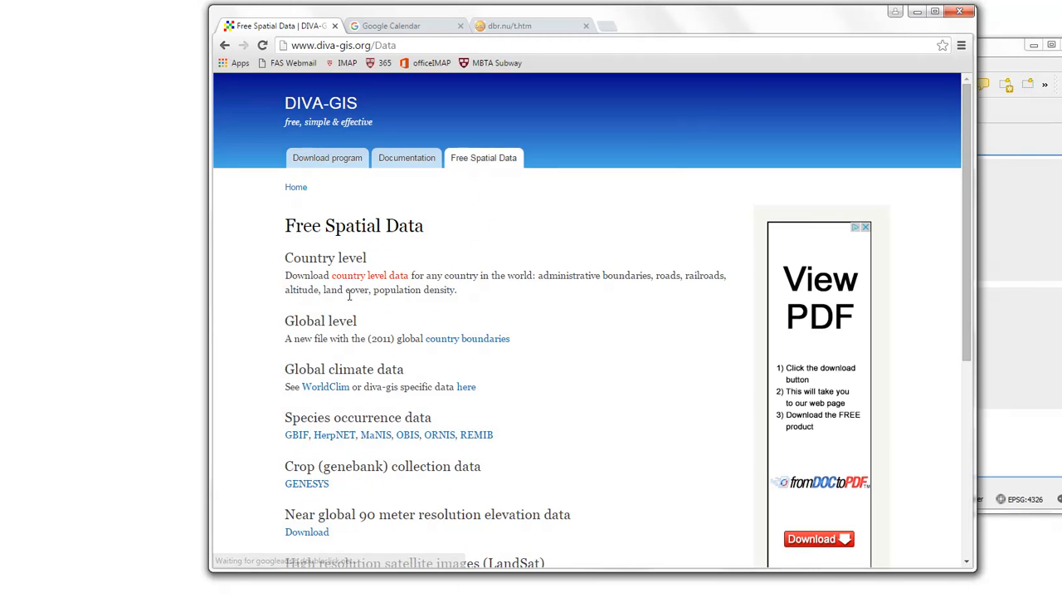
left_click(369, 275)
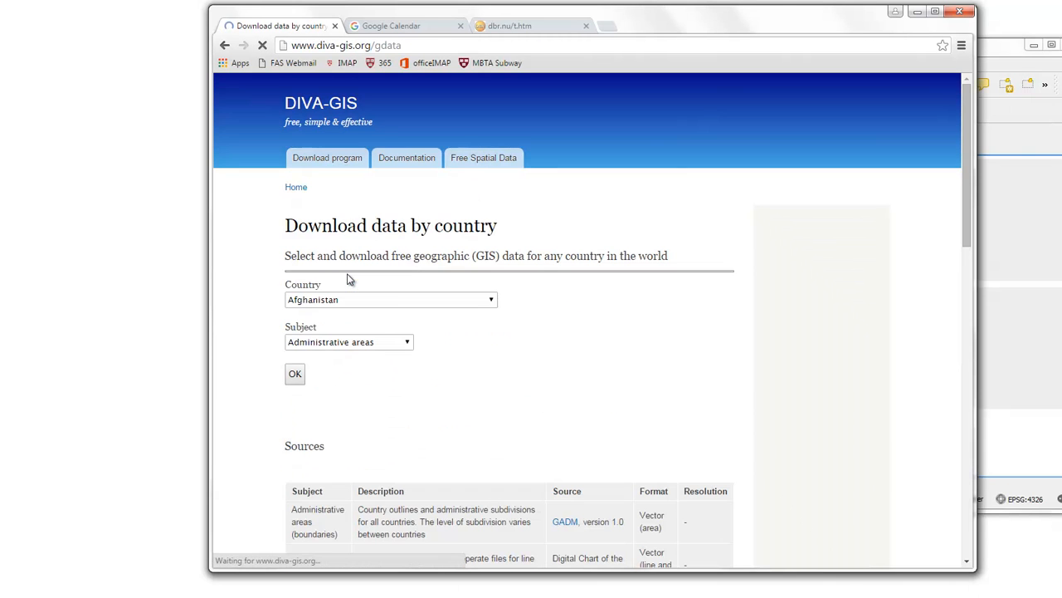
Request India's Administrative areas data.
left_click(391, 300)
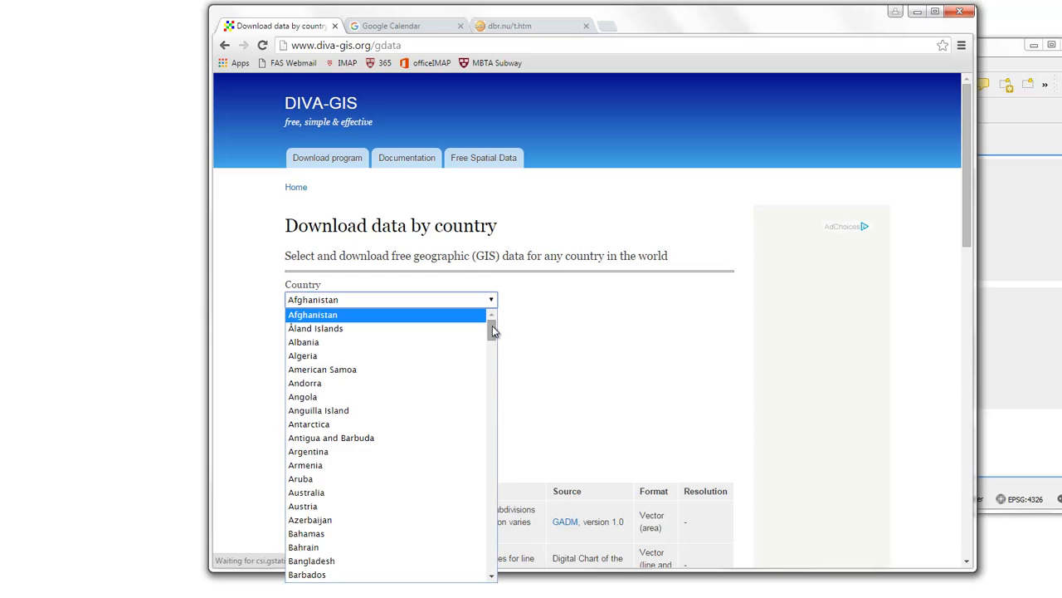
scroll("down", 3)
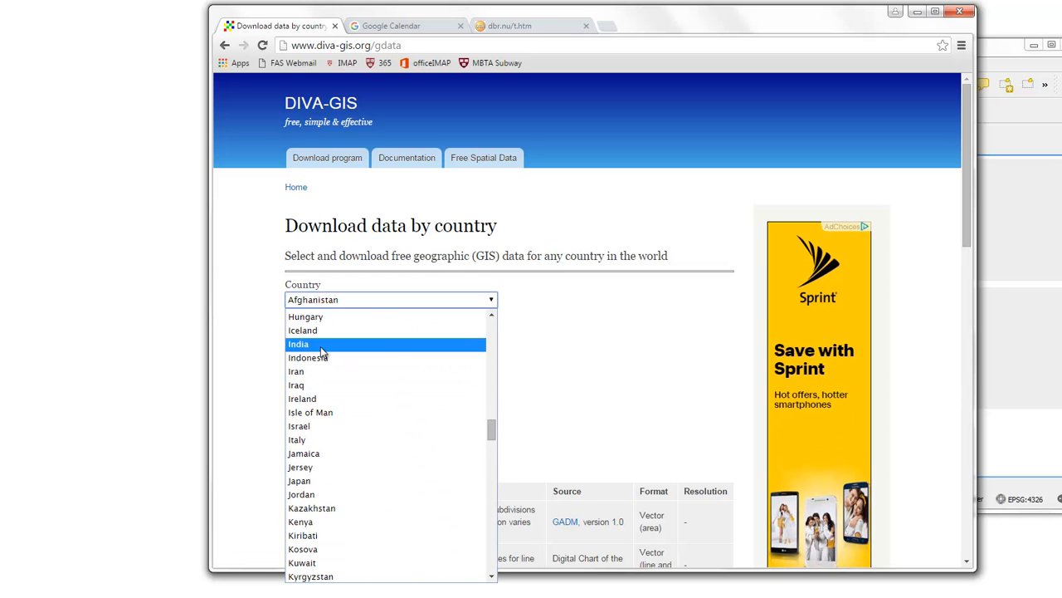
left_click(298, 343)
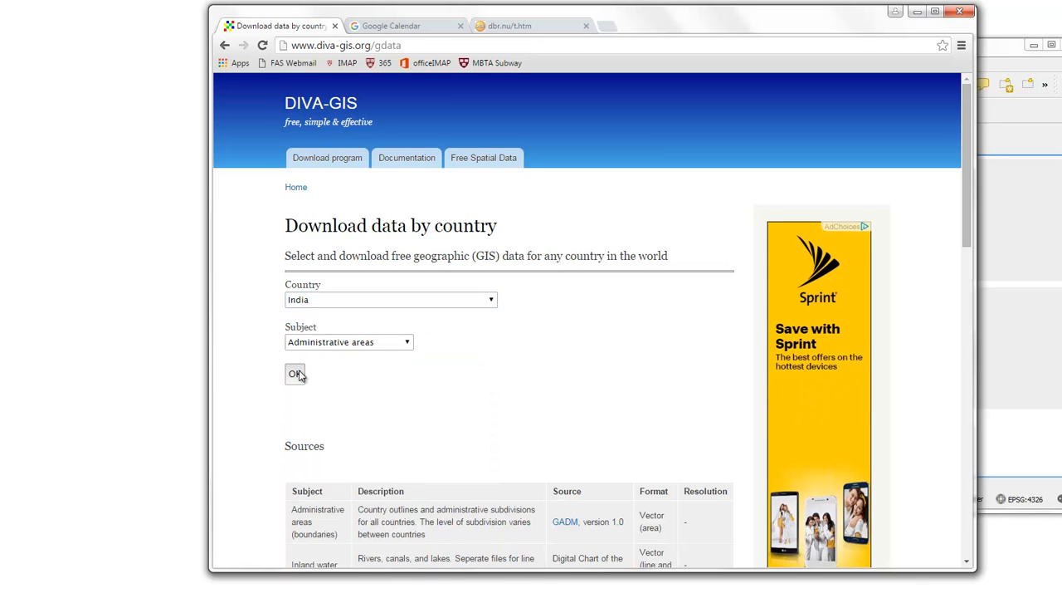
left_click(295, 373)
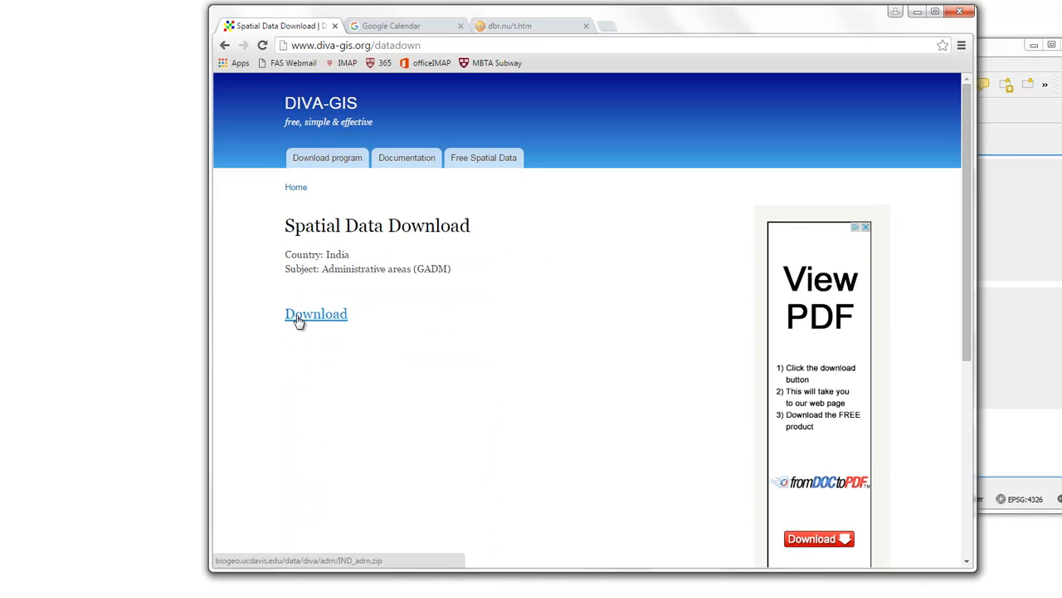
Download IND_adm.zip and the Inland water IND_wat.zip, then close Chrome.
left_click(316, 314)
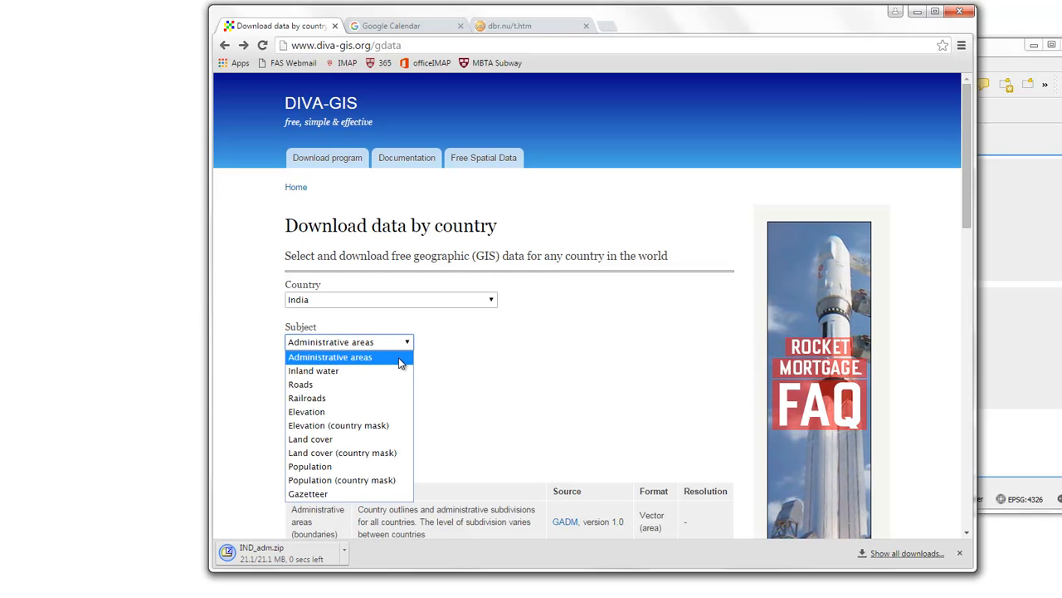
mouse_move(357, 398)
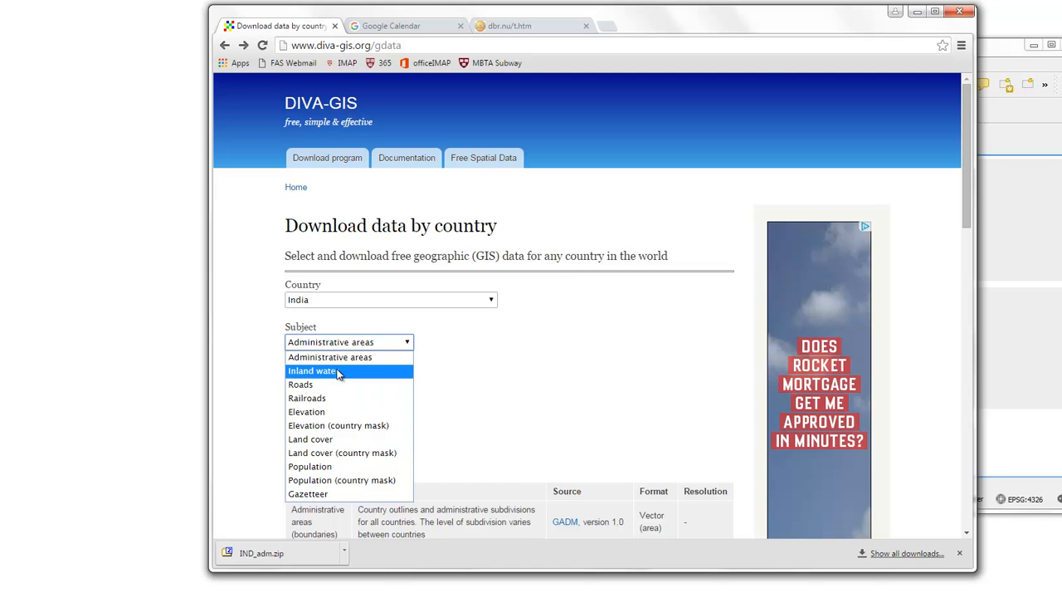
left_click(312, 370)
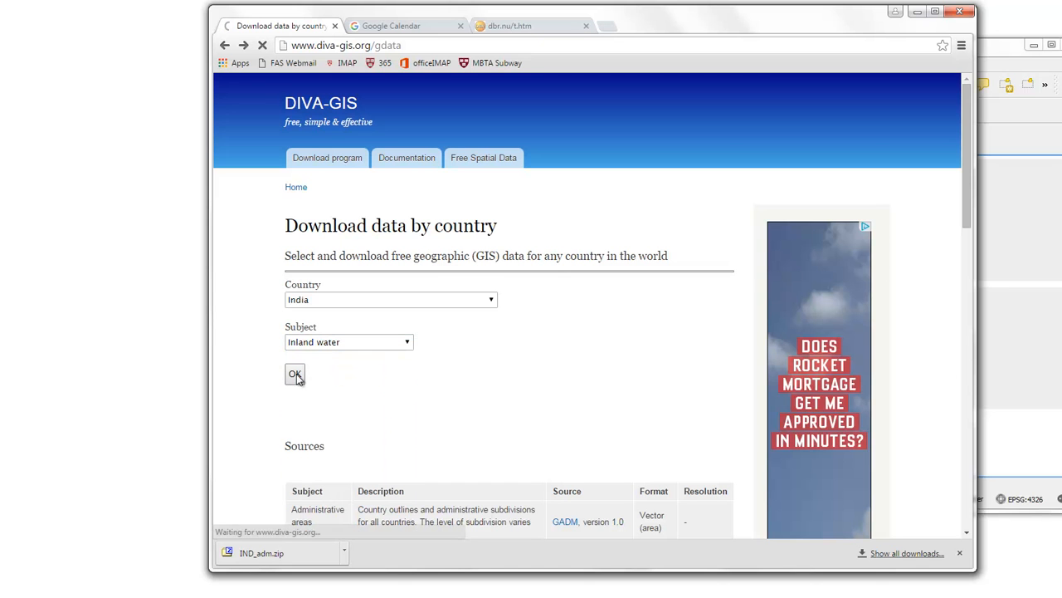
left_click(295, 375)
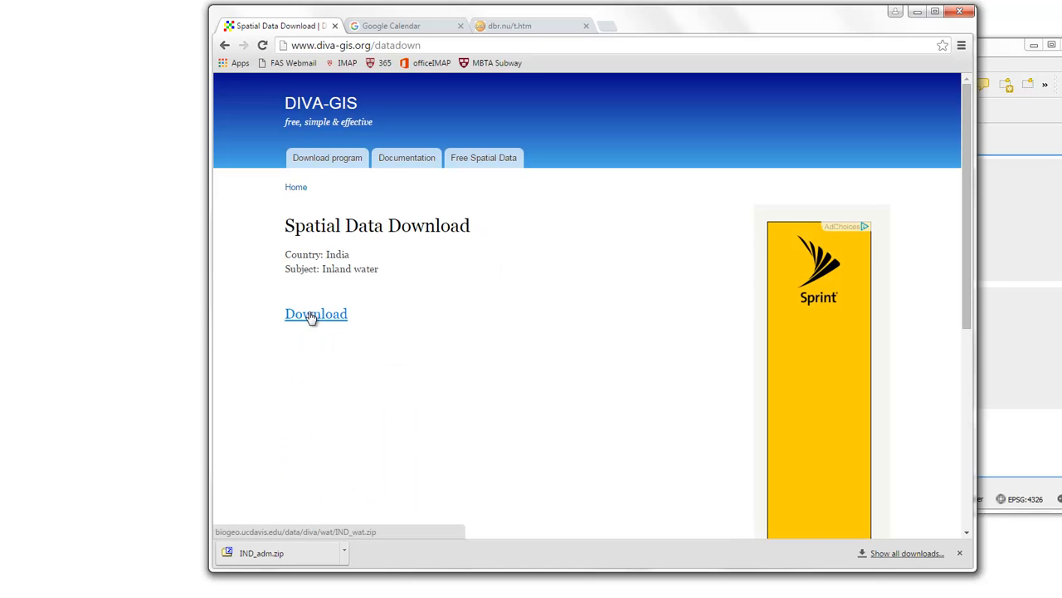
left_click(315, 314)
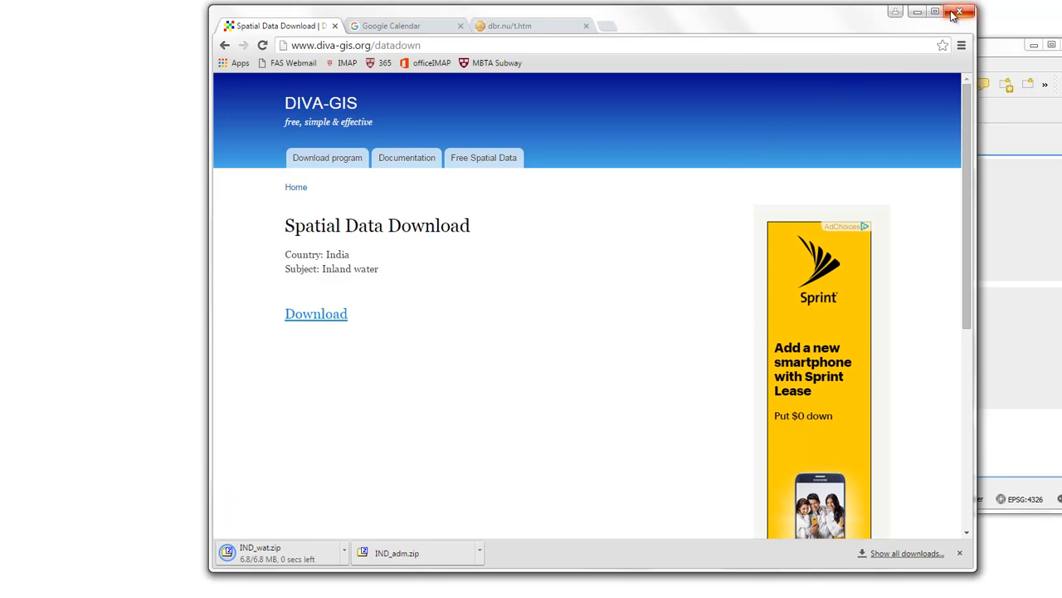
left_click(962, 12)
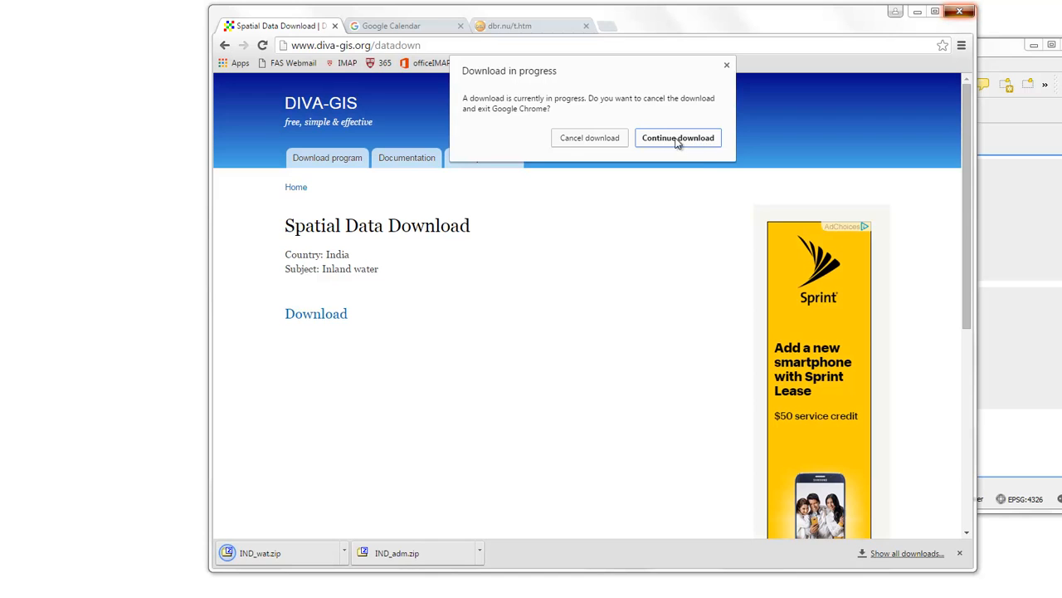
Keep downloads running, start Add Vector Layer, and open IND_adm.zip from Downloads.
left_click(677, 137)
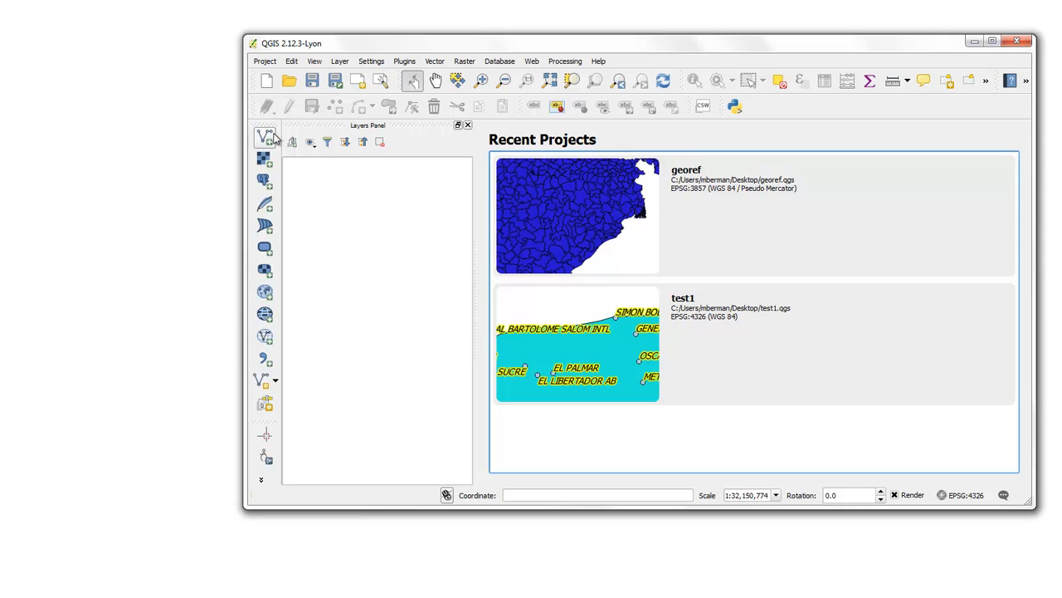
left_click(264, 137)
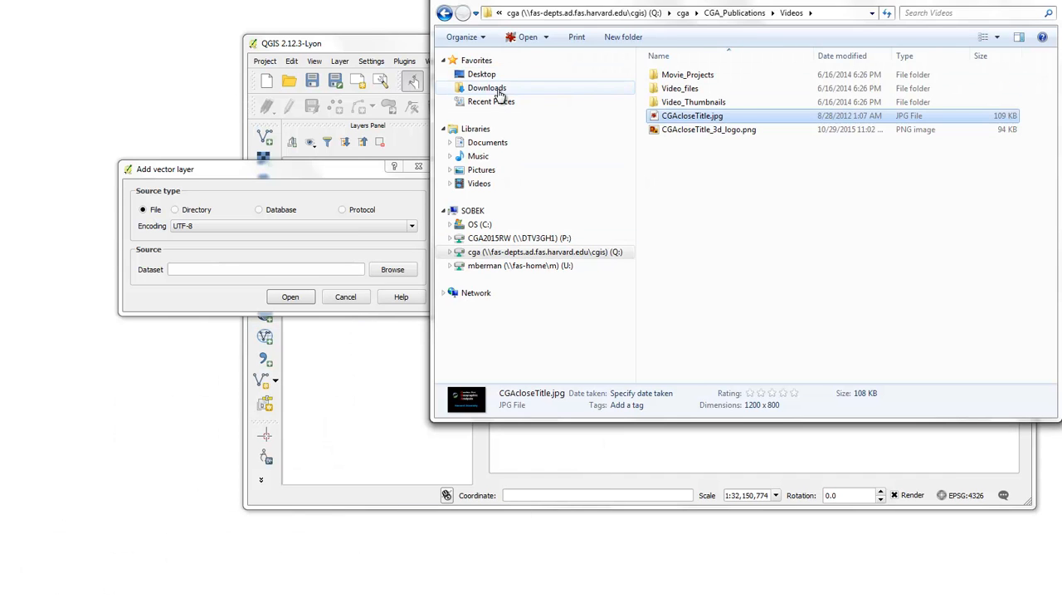
left_click(486, 88)
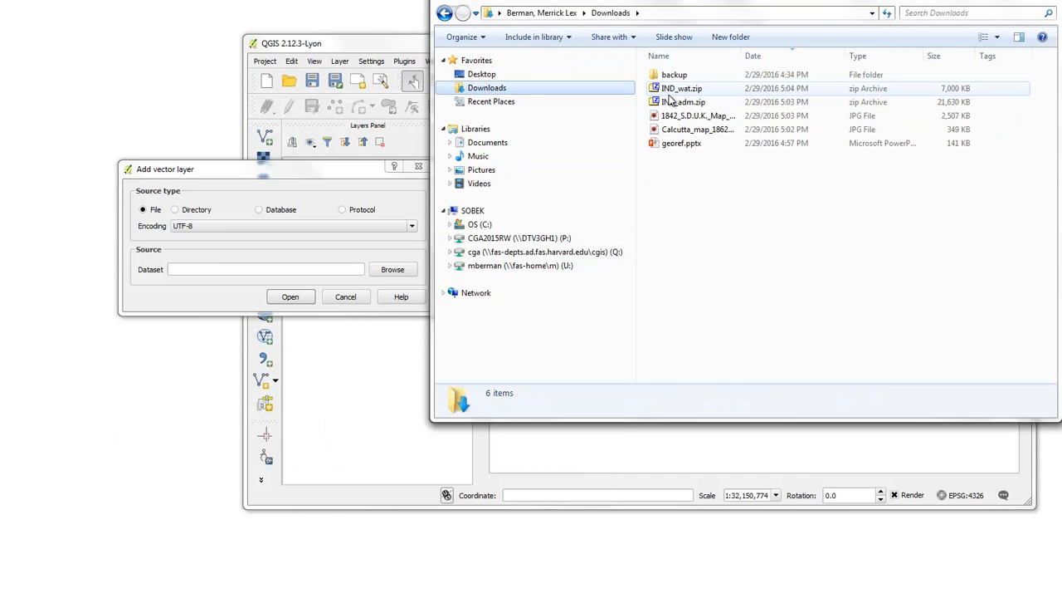
left_click(683, 102)
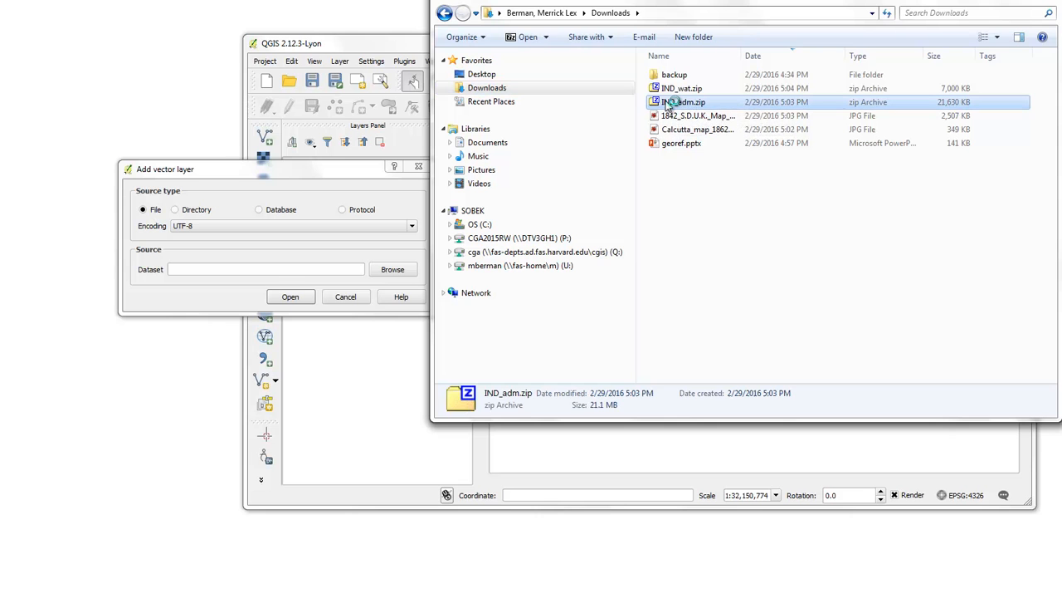
double_click(683, 101)
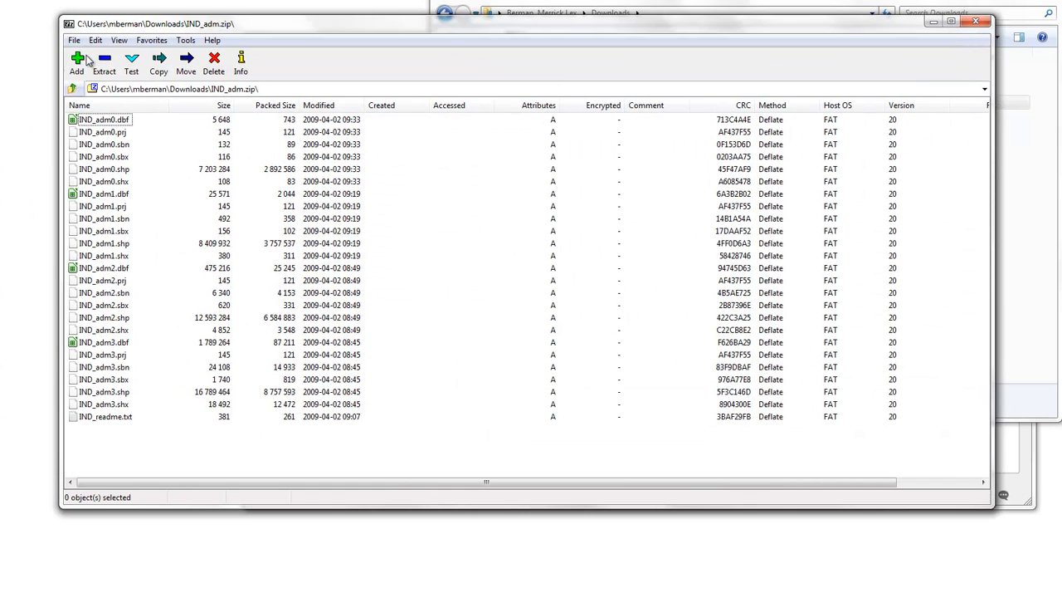
Extract IND_adm.zip into a new Downloads folder renamed to india.
left_click(158, 62)
type("C:\\Users\\mberman\\Downloads\\india")
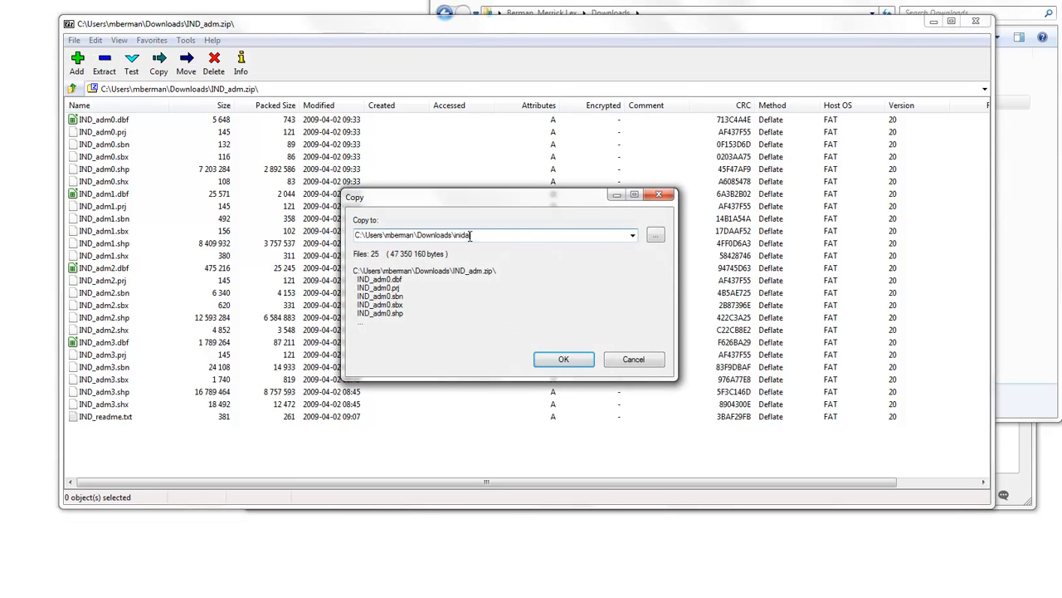
left_click(564, 358)
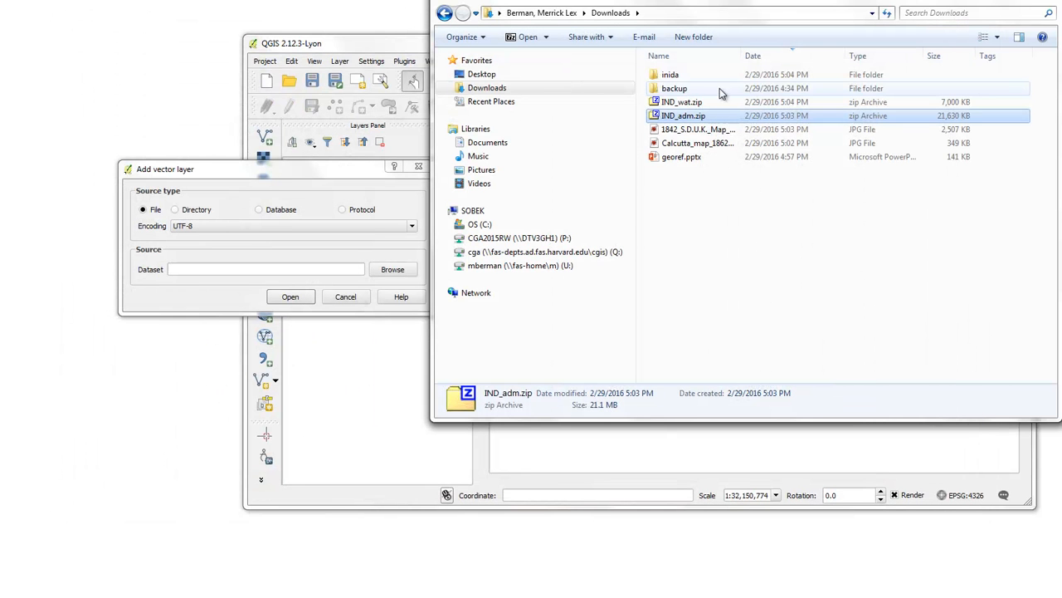
left_click(670, 75)
type("d")
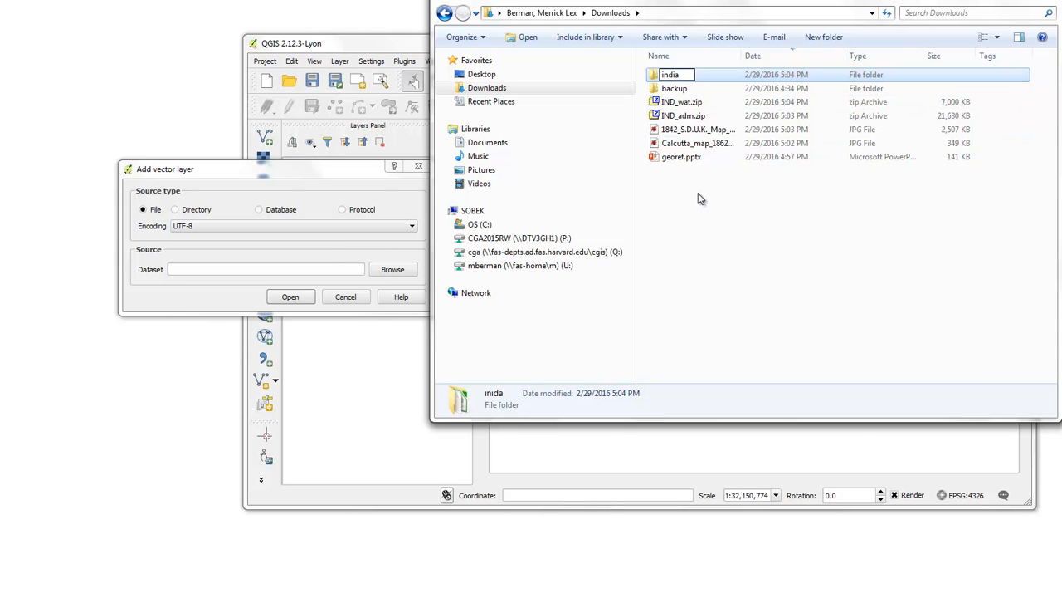
left_click(683, 116)
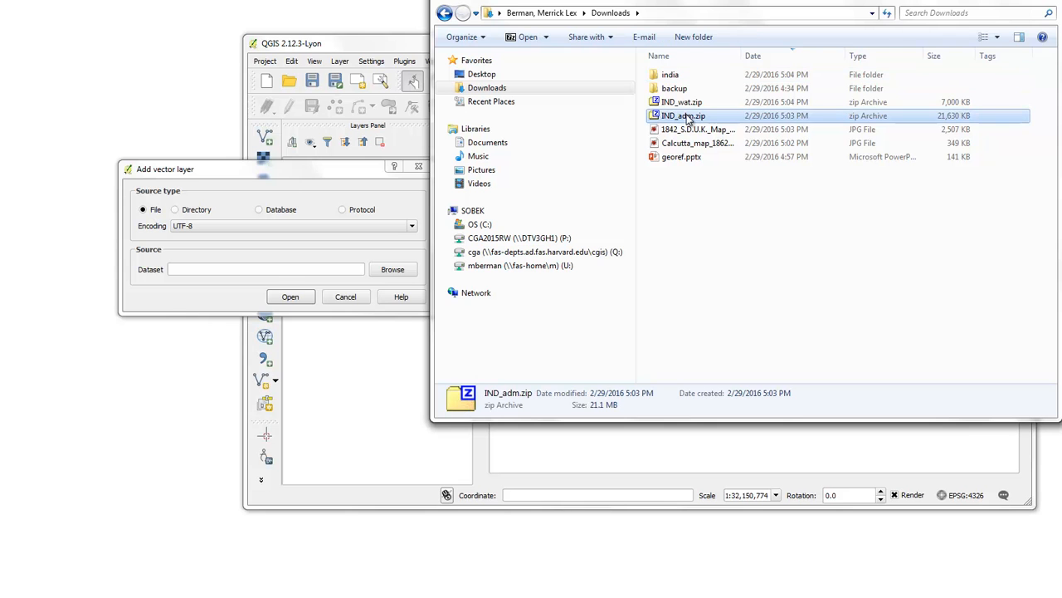
Extract IND_wat.zip into Downloads\india.
left_click(681, 101)
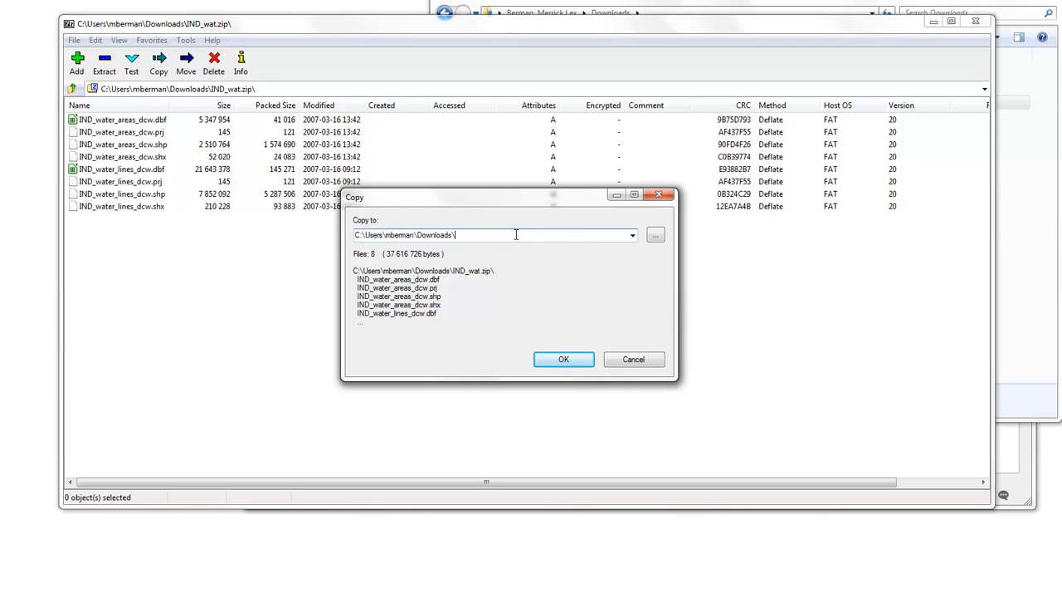
type("india")
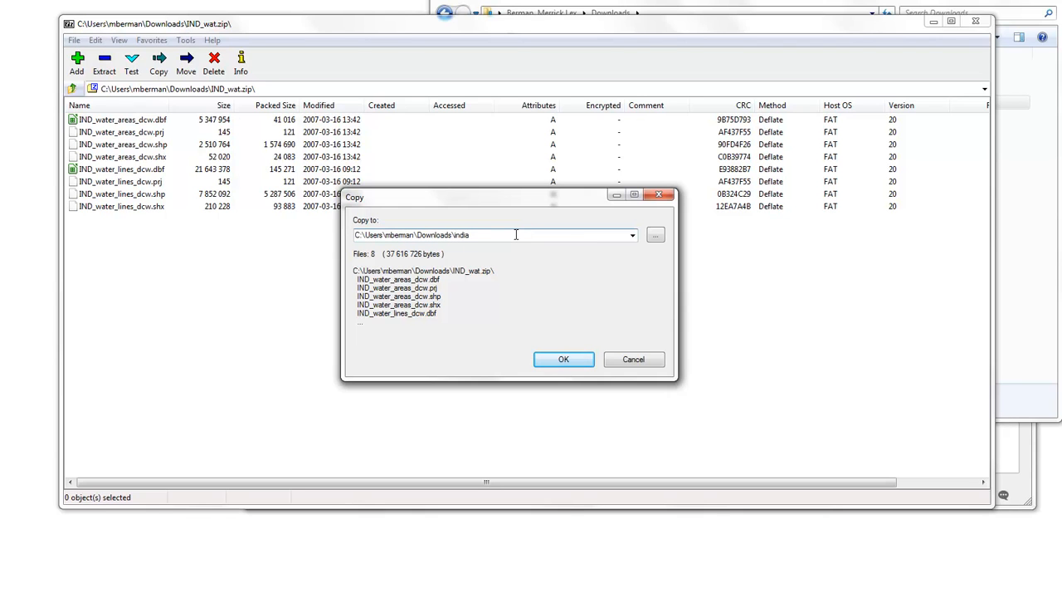
left_click(564, 358)
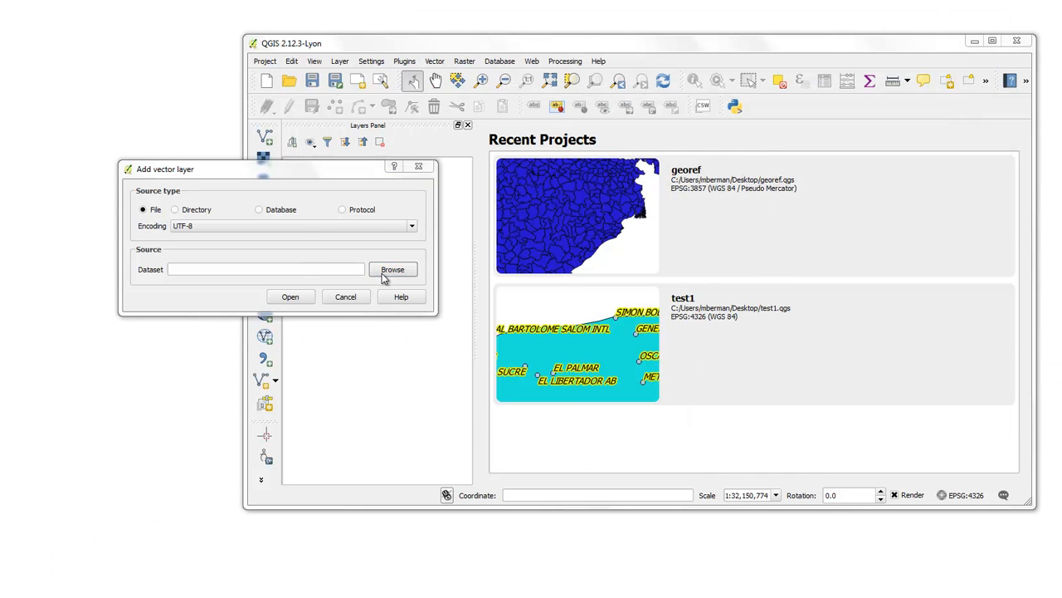
Add IND_adm2, IND_water_areas_dcw and IND_water_lines_dcw shapefiles as vector layers.
left_click(393, 269)
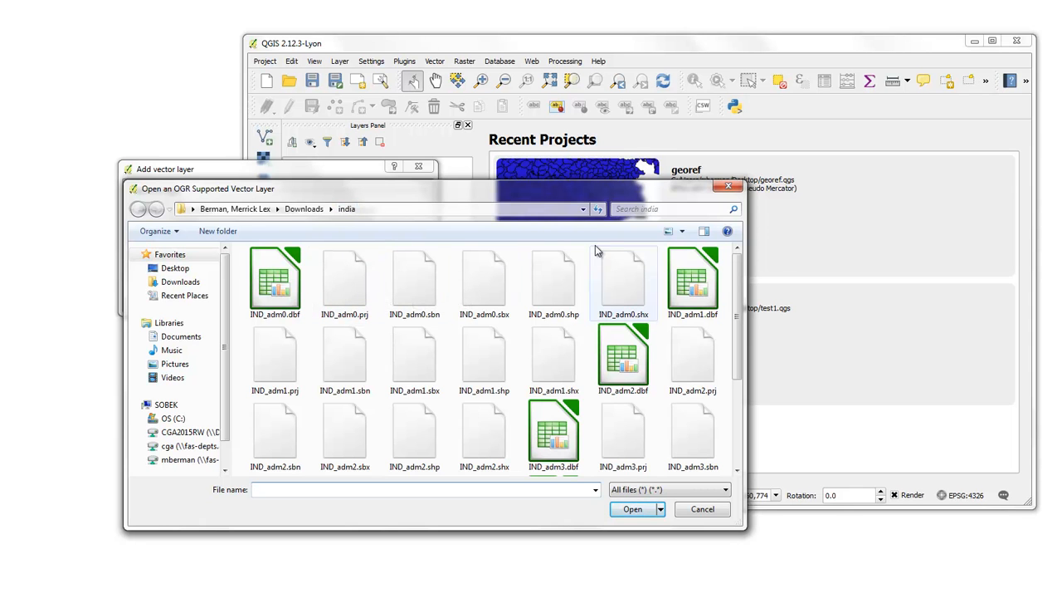
left_click(682, 231)
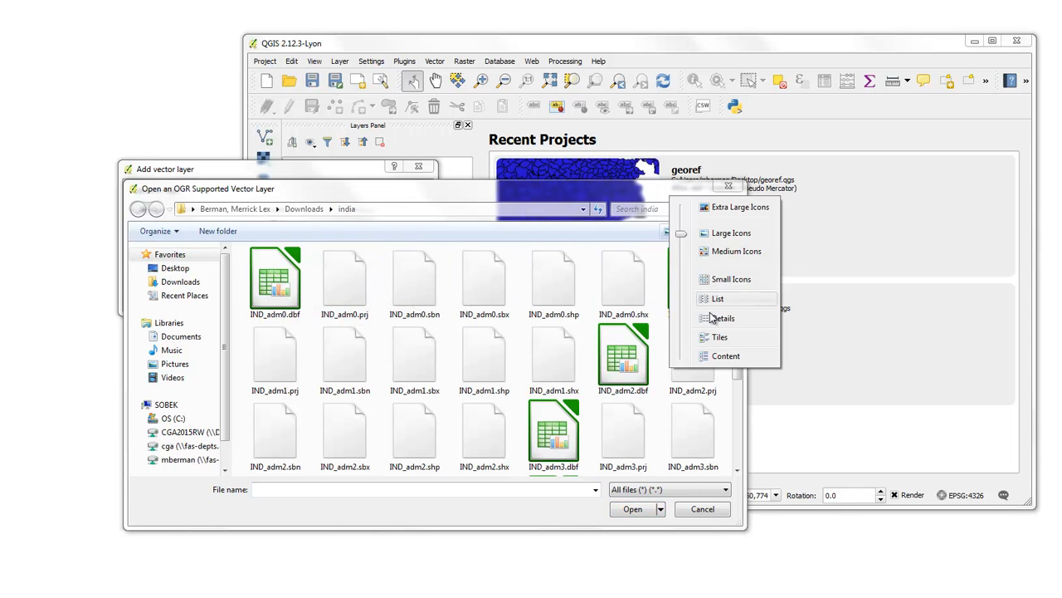
left_click(721, 318)
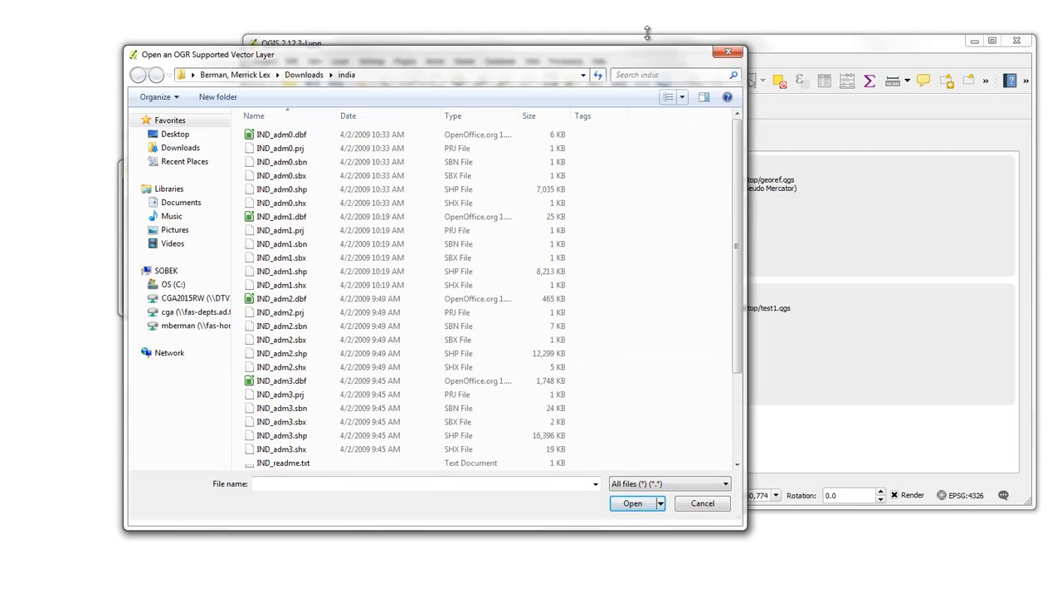
scroll("down", 3)
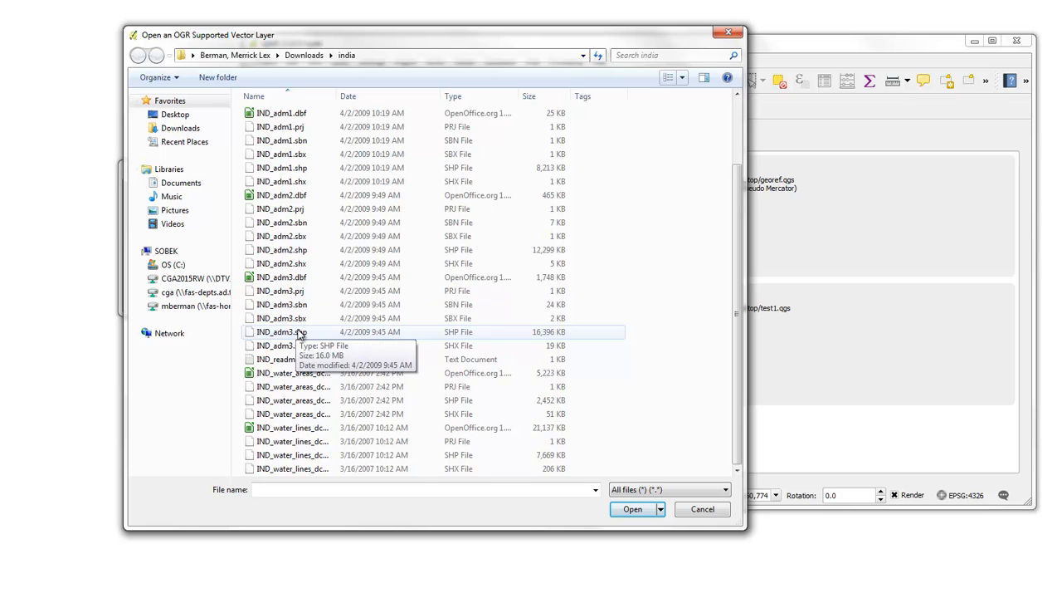
left_click(281, 249)
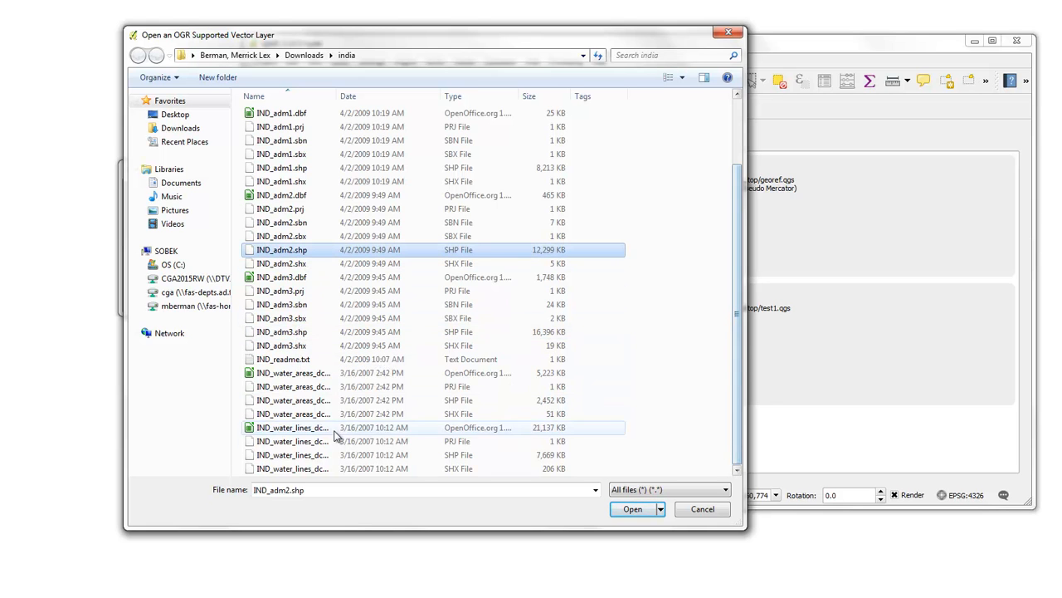
mouse_move(319, 402)
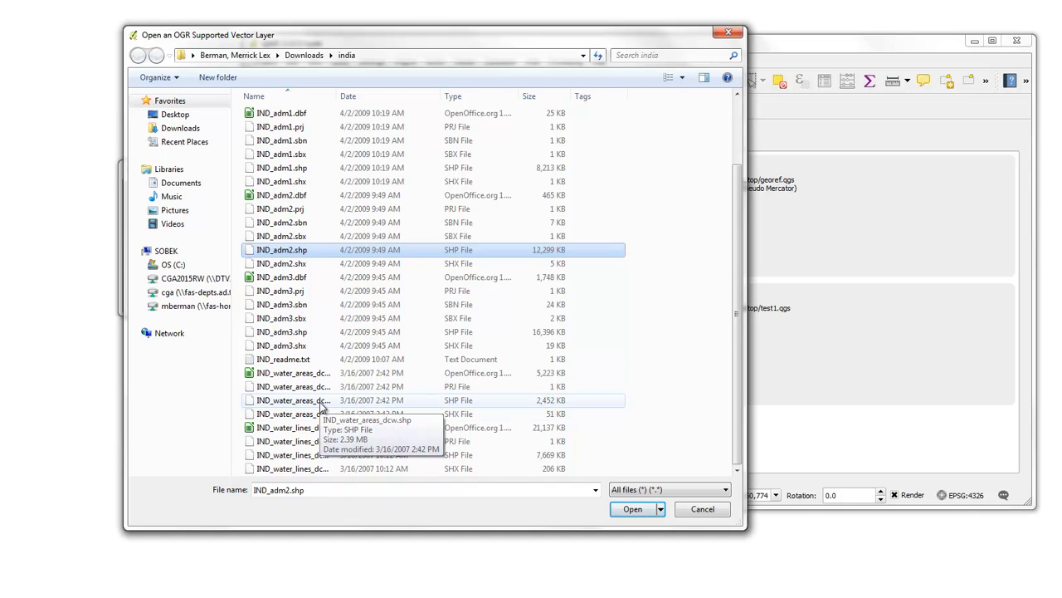
left_click(293, 400)
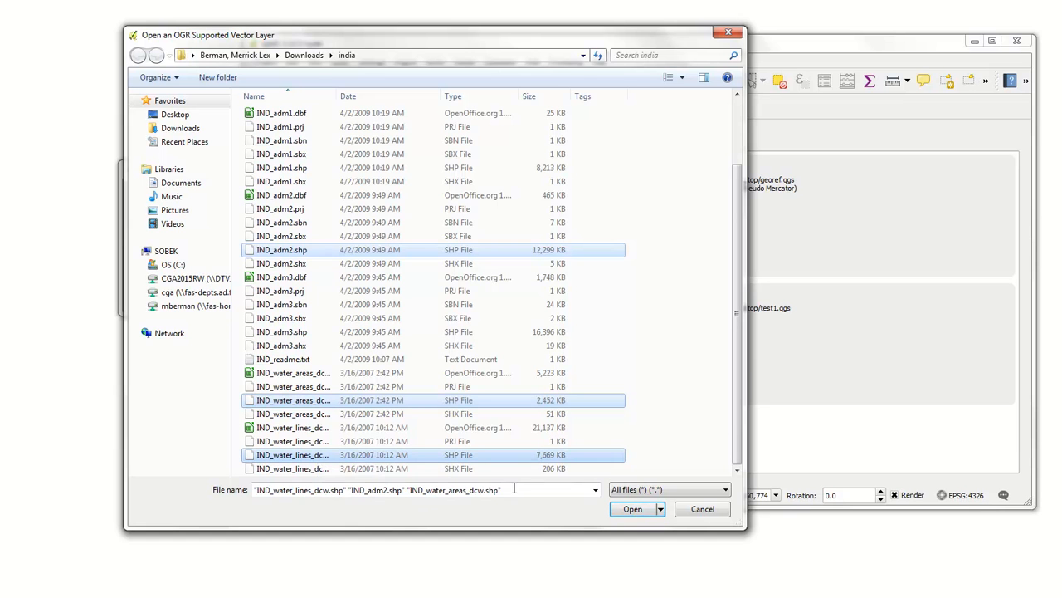
left_click(633, 509)
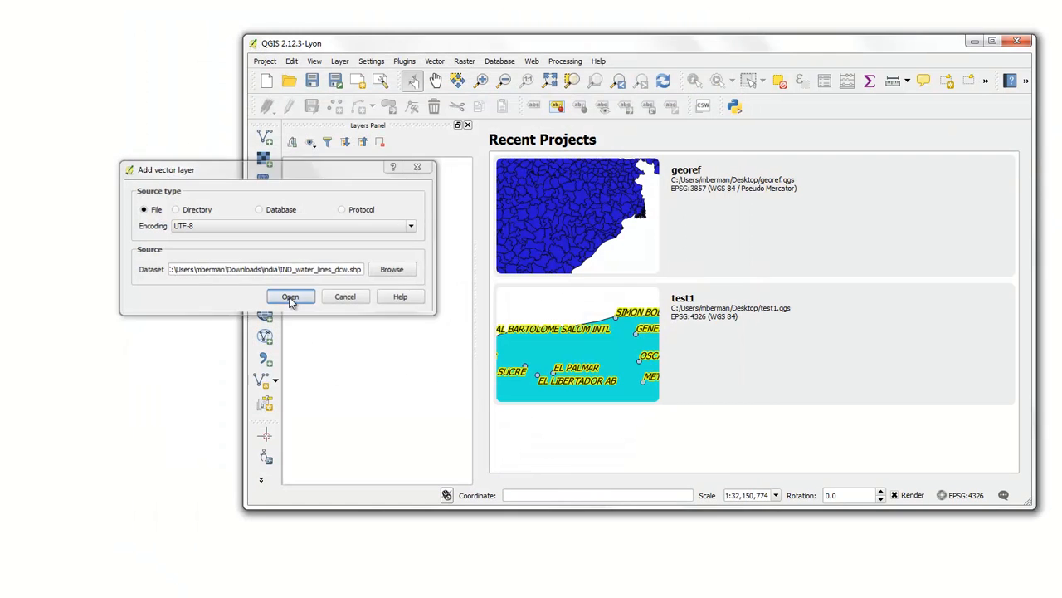
left_click(290, 296)
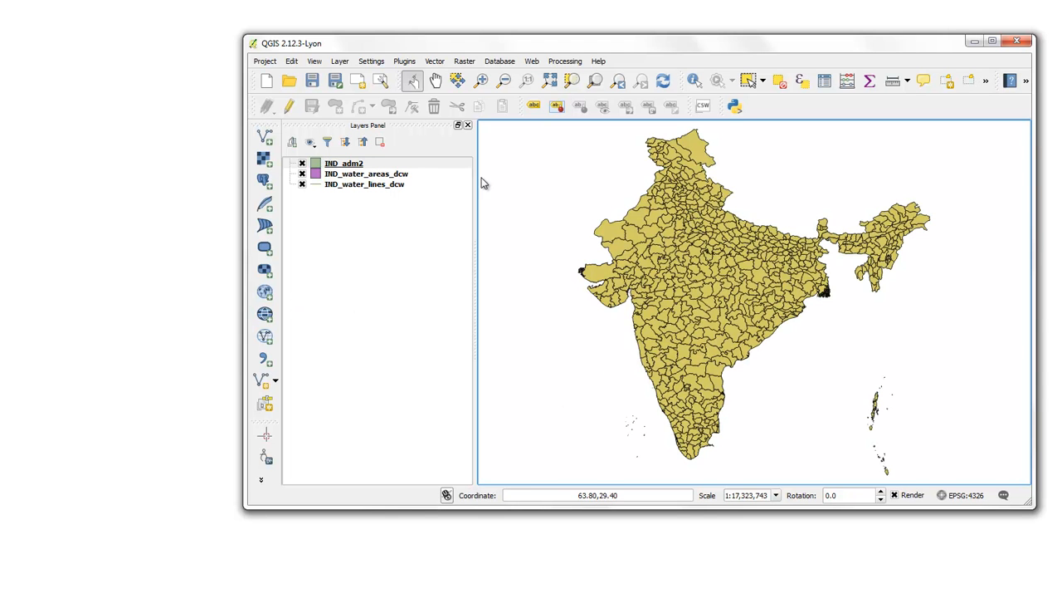
Move the IND_adm2 layer below the two water layers.
left_click(344, 162)
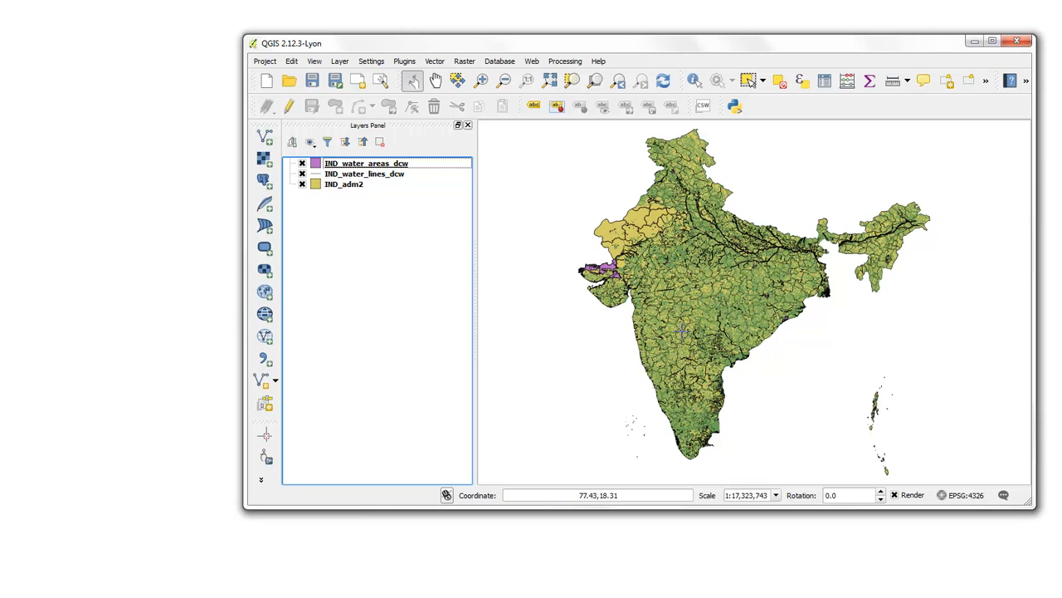
mouse_move(680, 330)
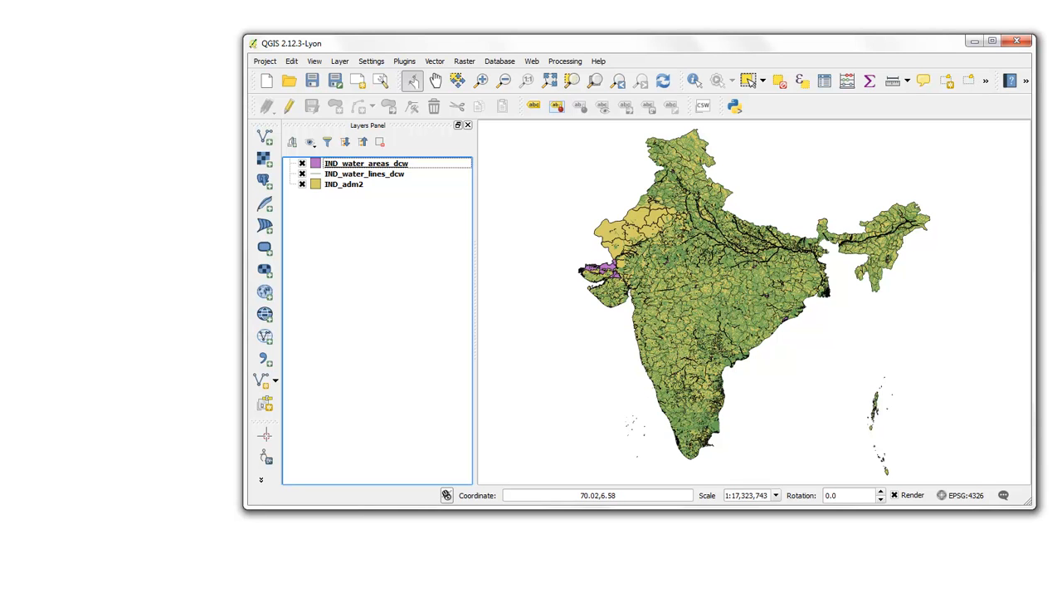
mouse_move(777, 318)
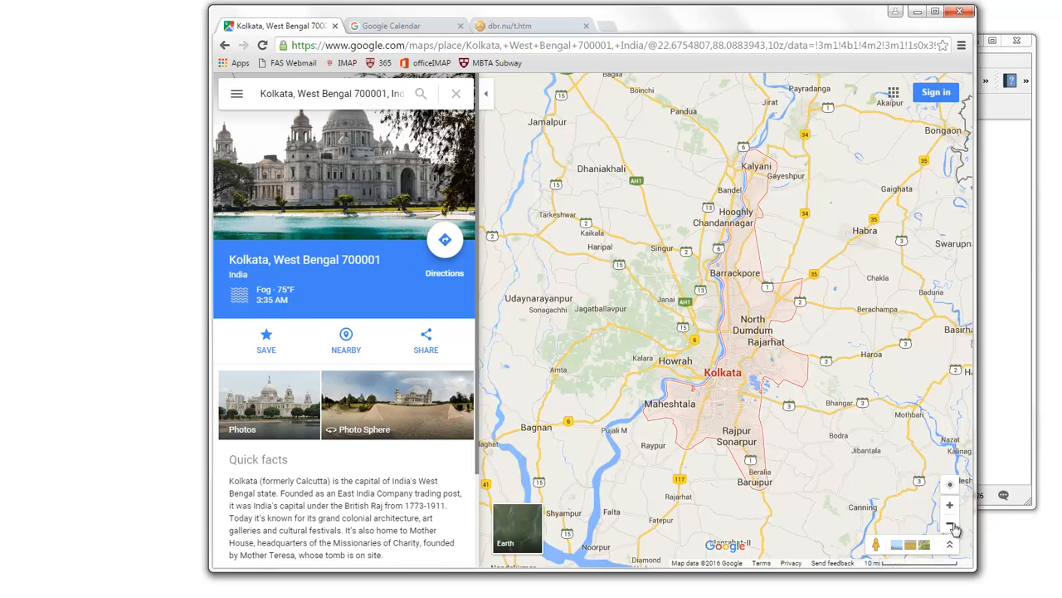
left_click(950, 525)
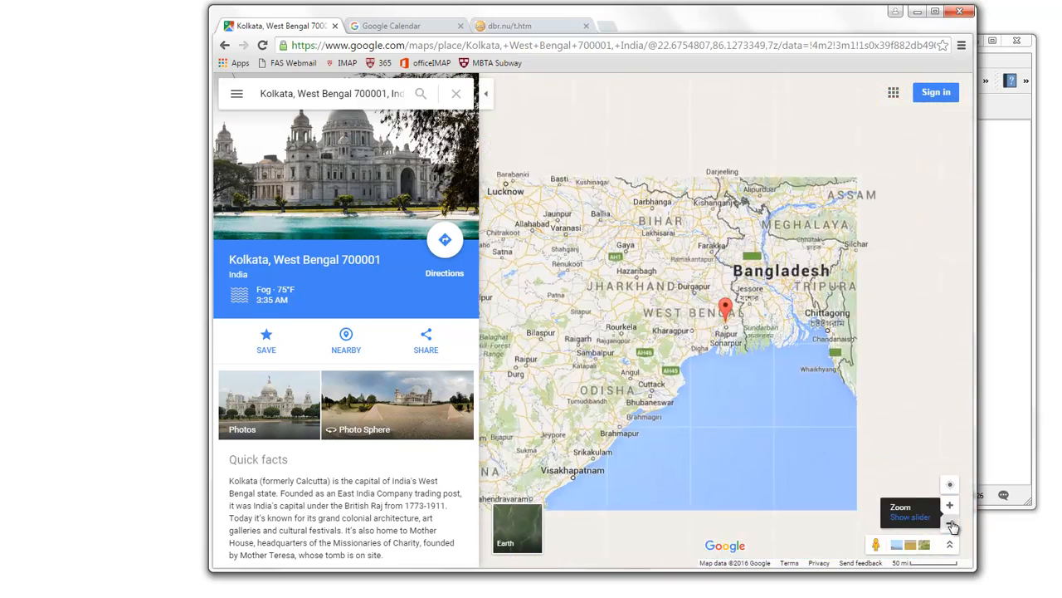
left_click(949, 524)
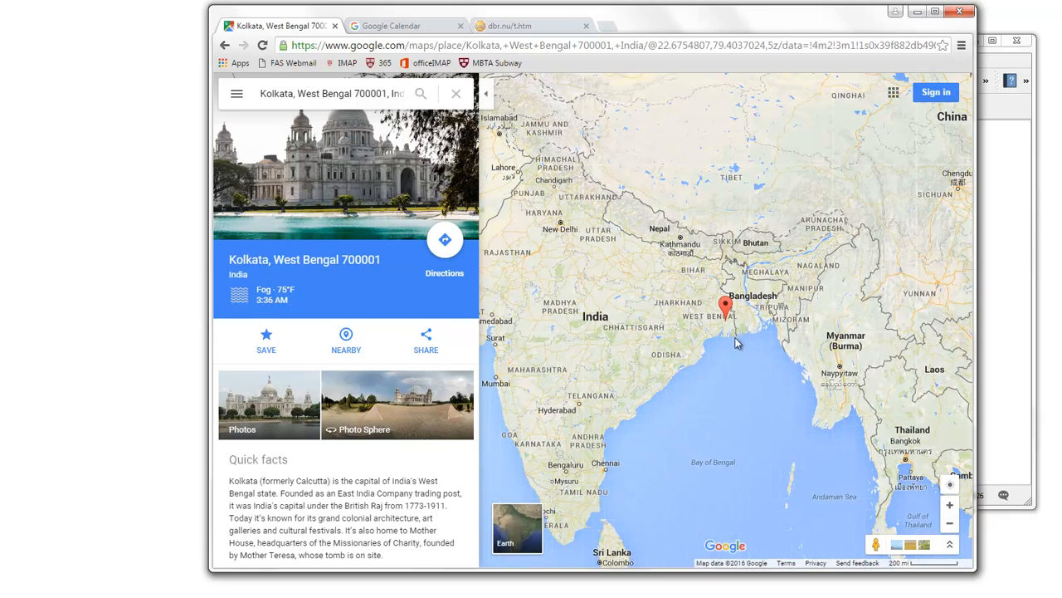
left_click(948, 504)
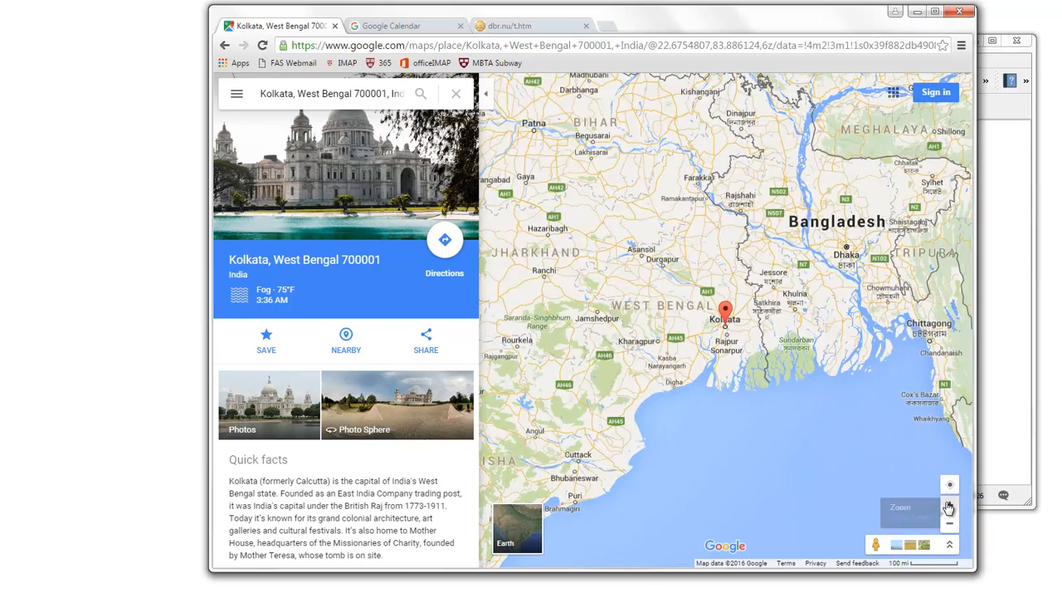
left_click(948, 504)
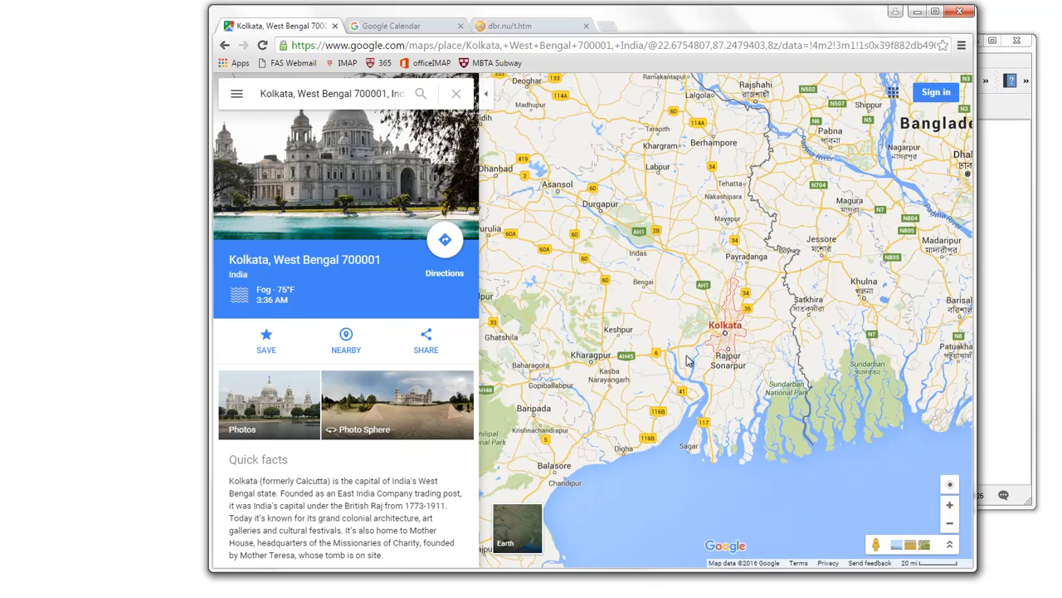
mouse_move(709, 351)
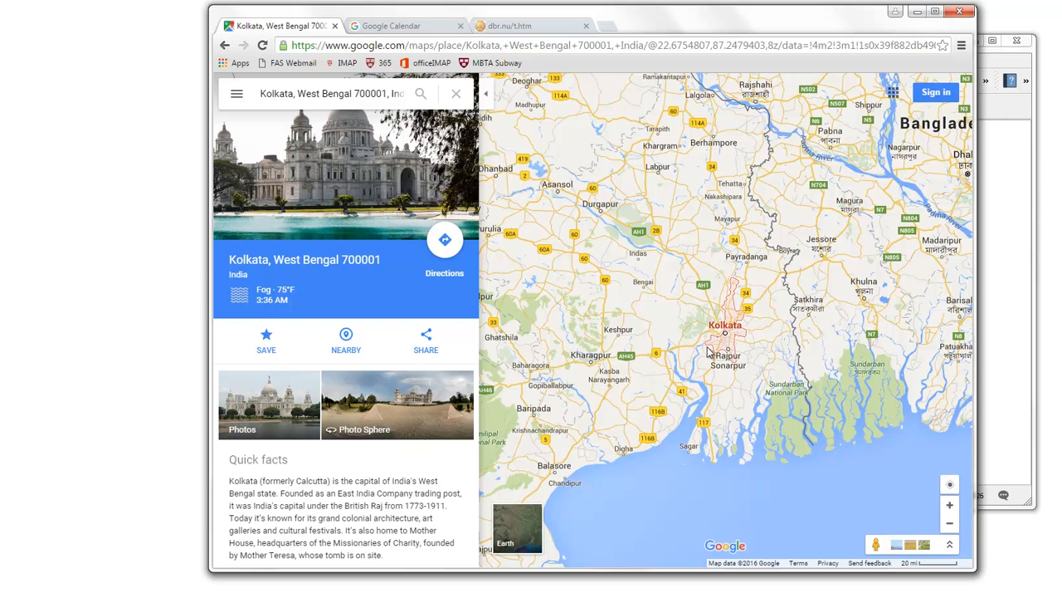
mouse_move(861, 35)
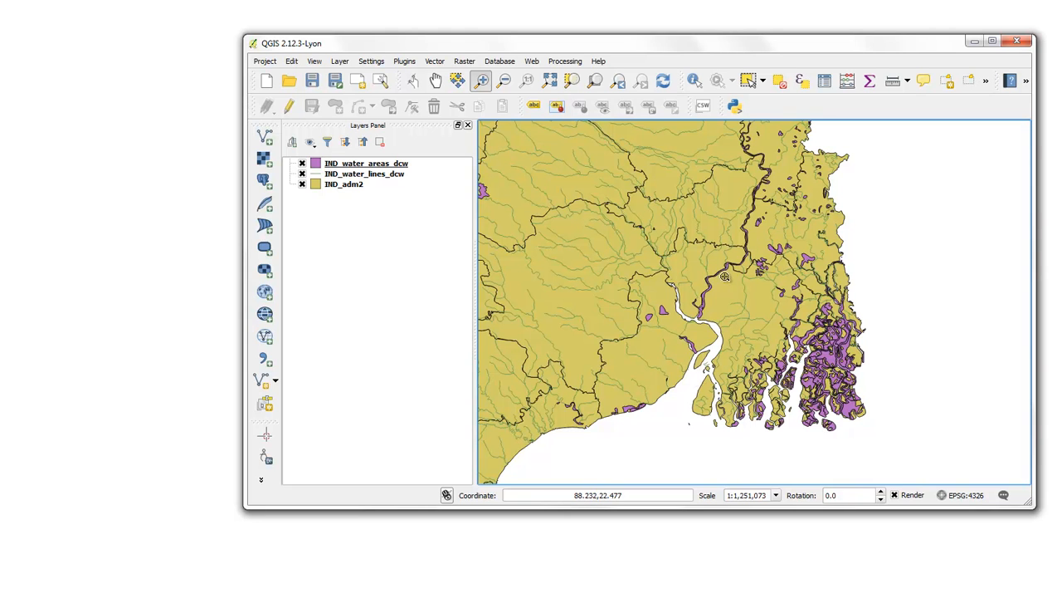
mouse_move(722, 277)
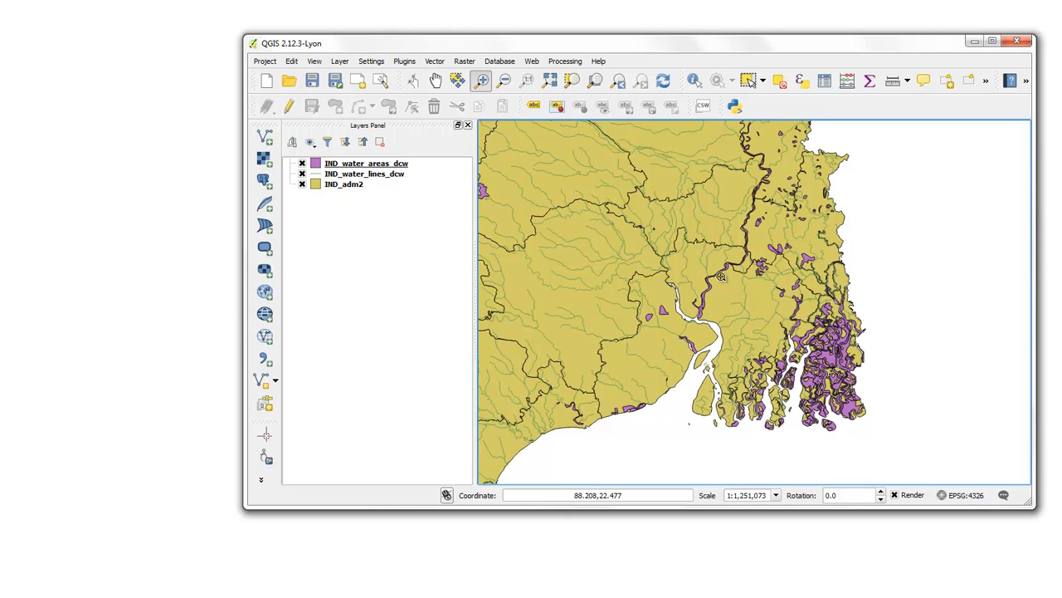
mouse_move(595, 158)
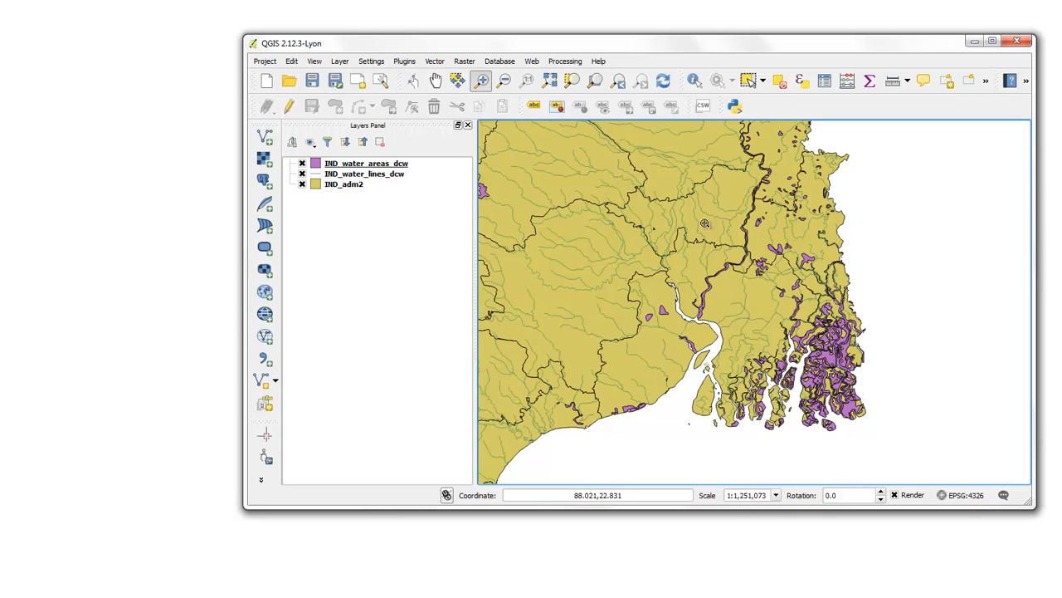
Zoom into the Hooghly river section near Kolkata with two zoom rectangles.
left_click_drag(705, 223, 750, 294)
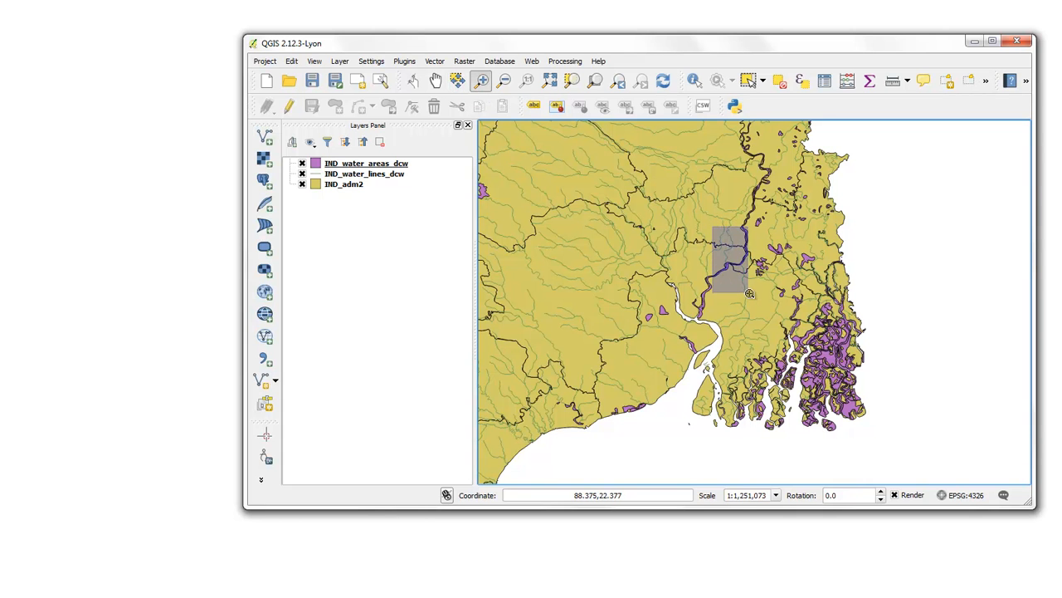
left_click_drag(716, 223, 747, 292)
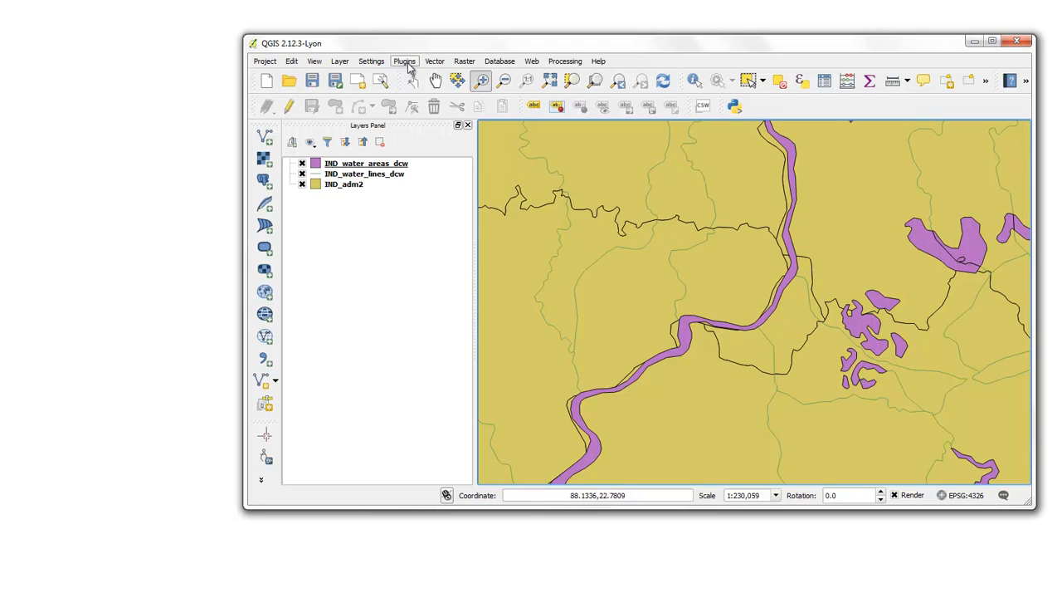
left_click(404, 60)
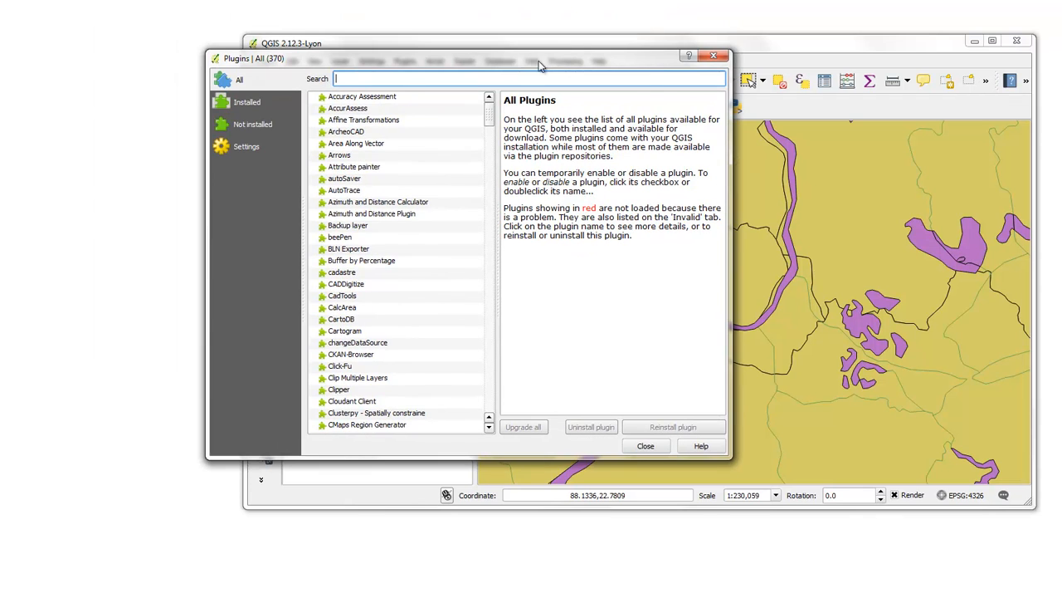
type("open")
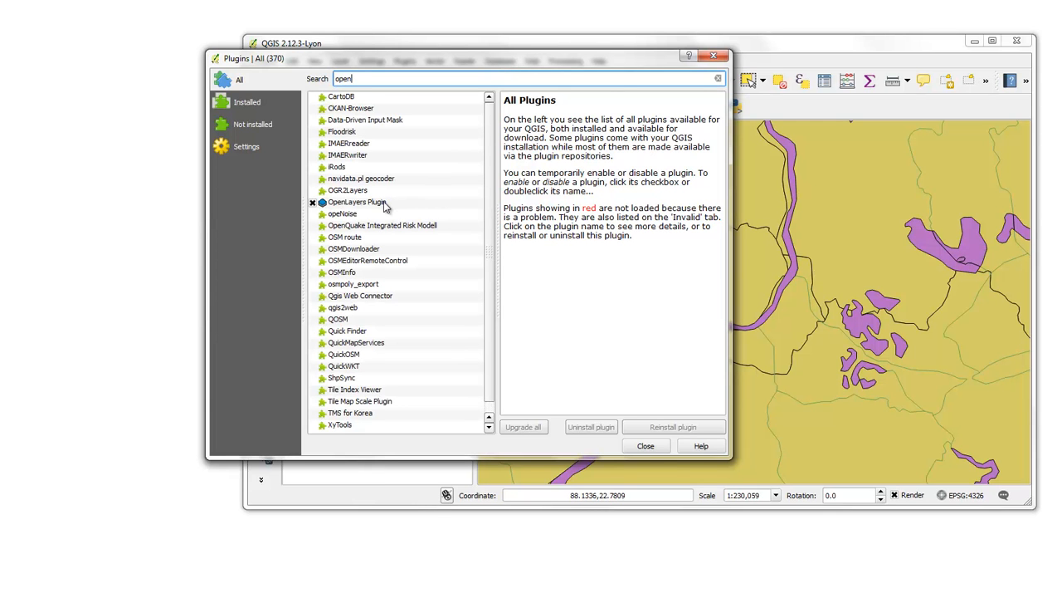
left_click(357, 201)
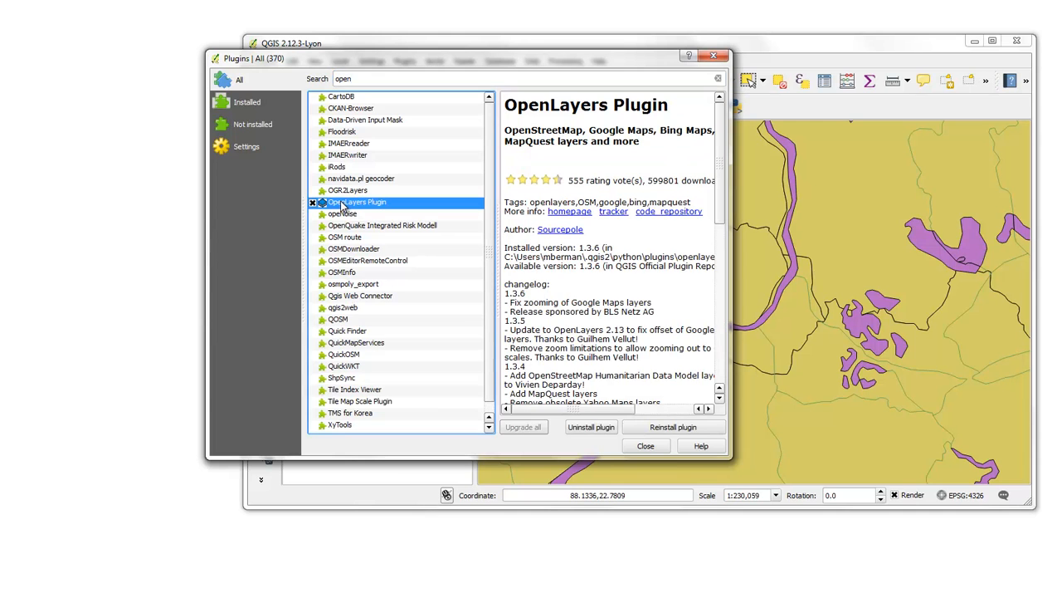
mouse_move(596, 420)
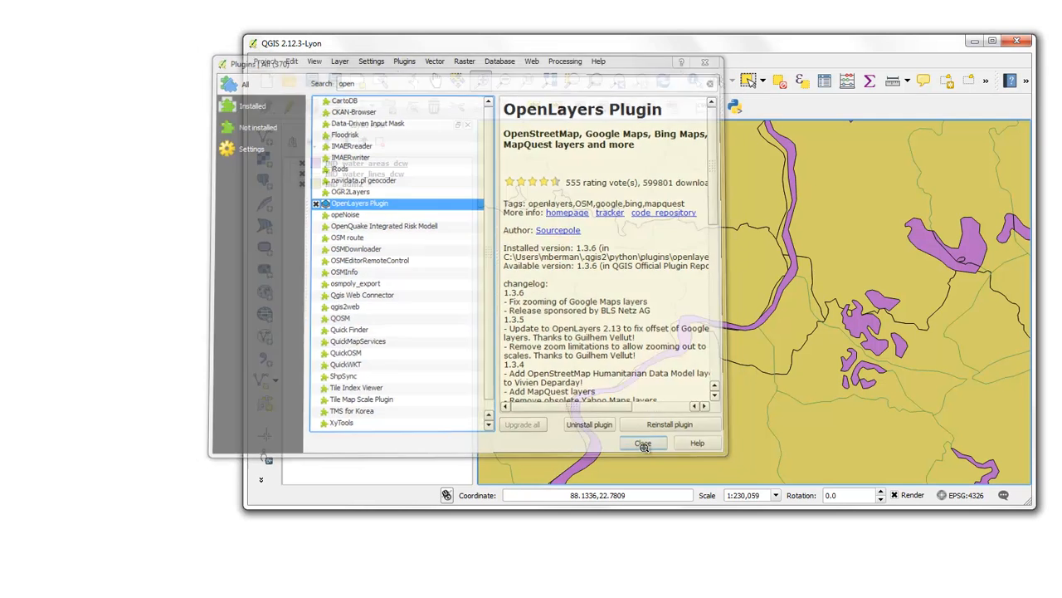
left_click(644, 442)
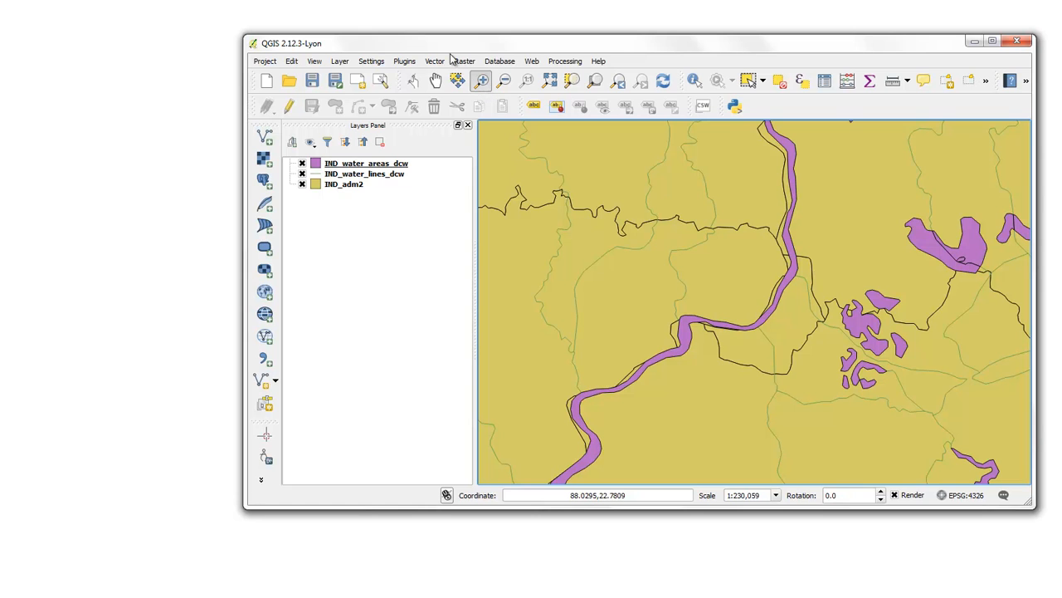
Add the standard OpenStreetMap basemap through the Web menu's OpenLayers plugin.
left_click(531, 60)
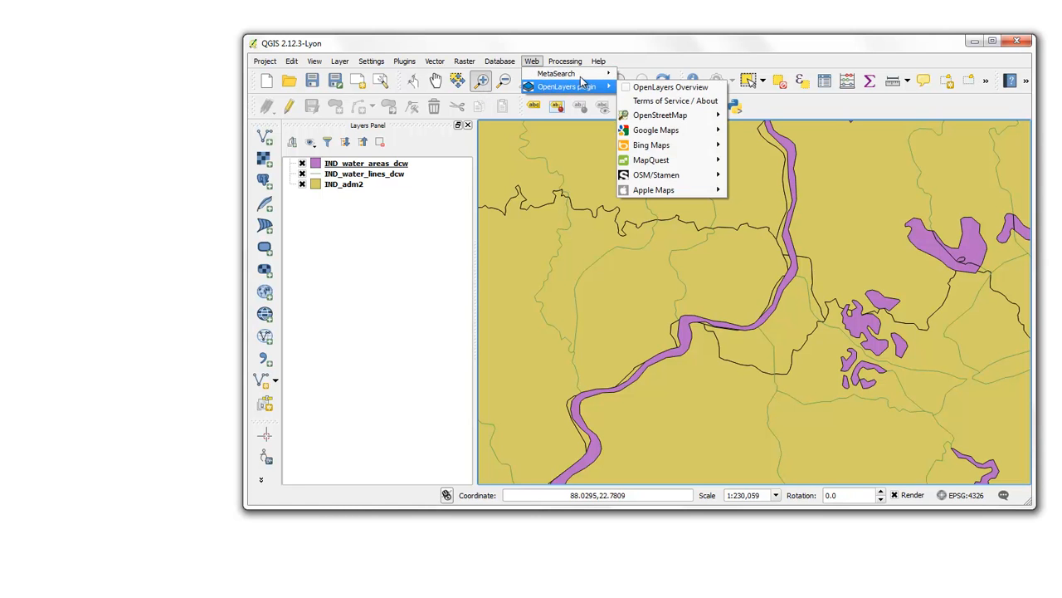
mouse_move(660, 114)
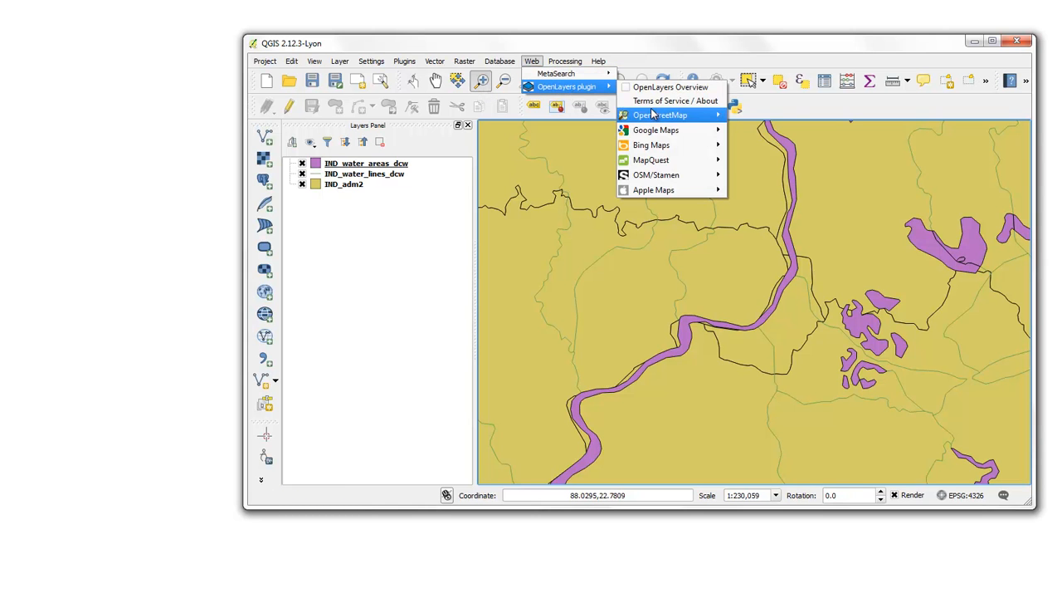
mouse_move(661, 114)
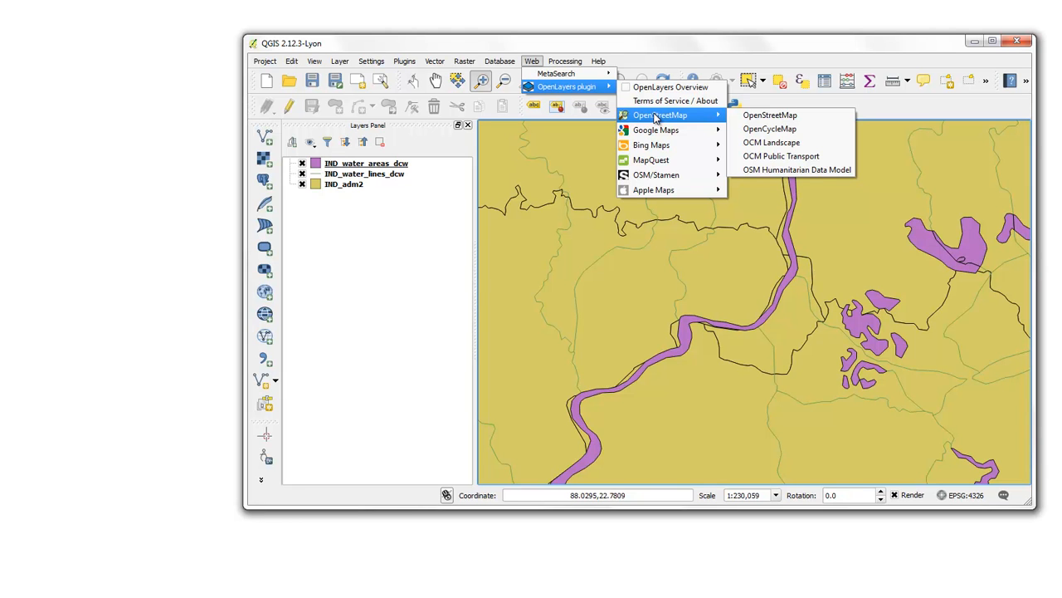
mouse_move(655, 118)
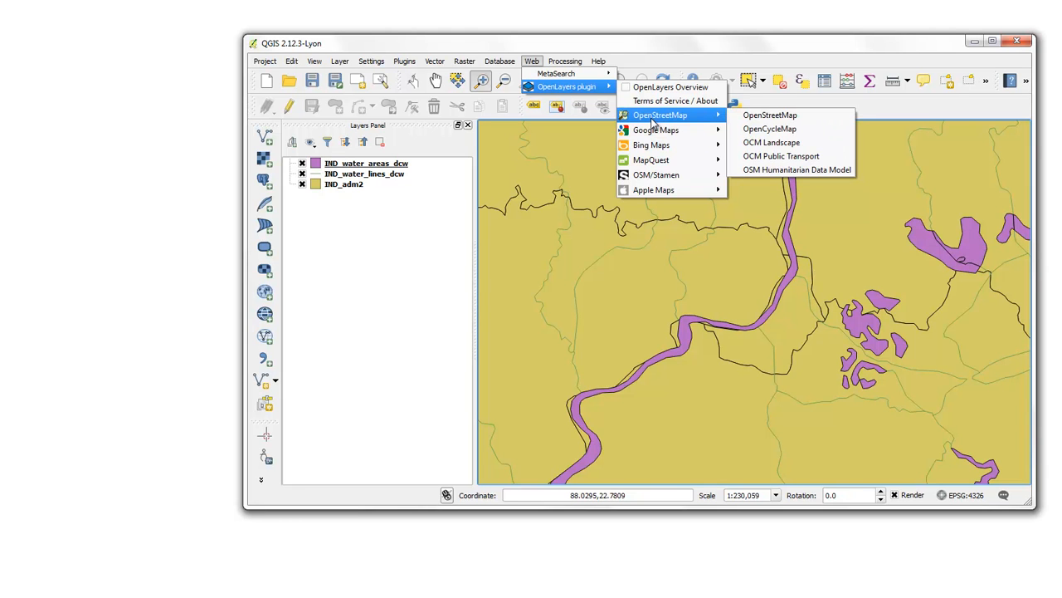
mouse_move(769, 115)
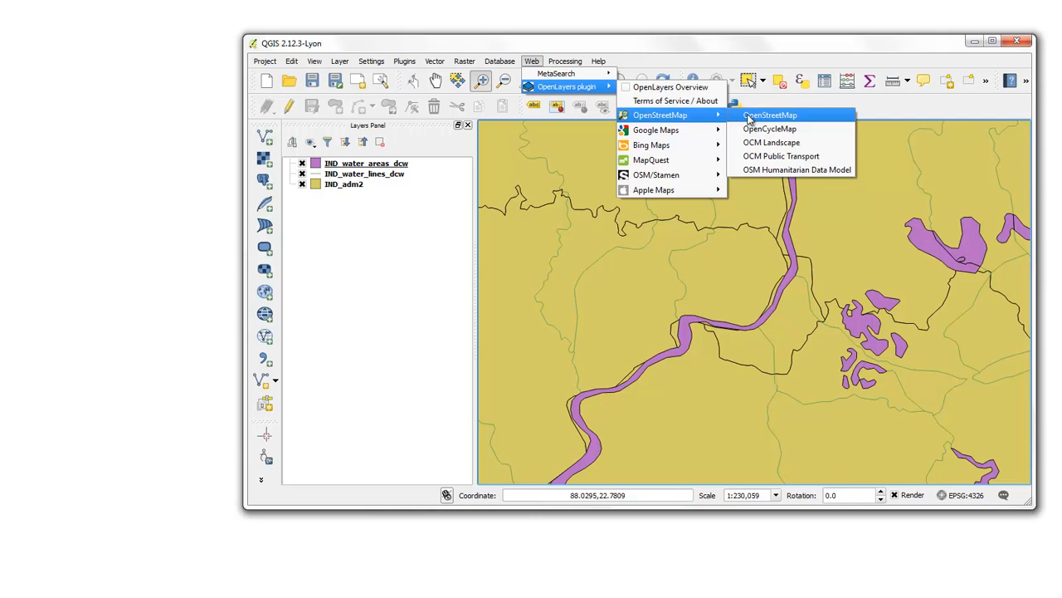
left_click(769, 114)
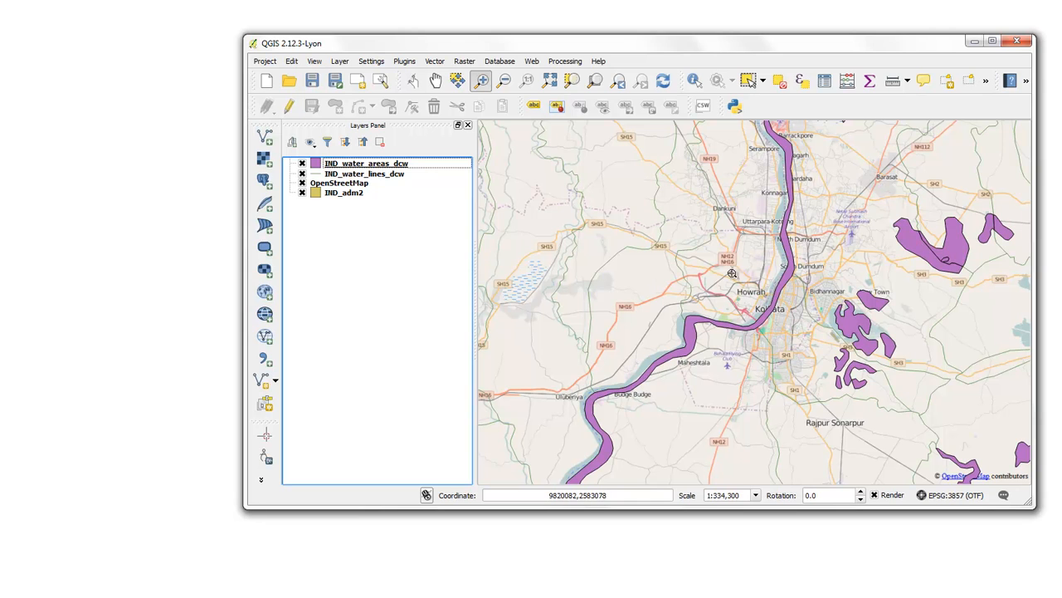
mouse_move(681, 223)
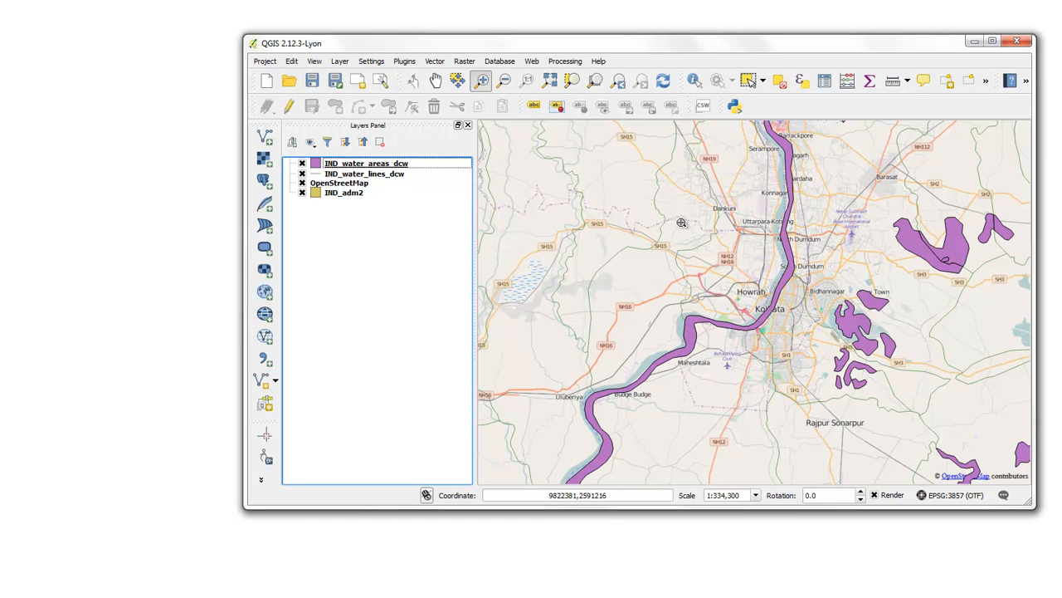
mouse_move(697, 236)
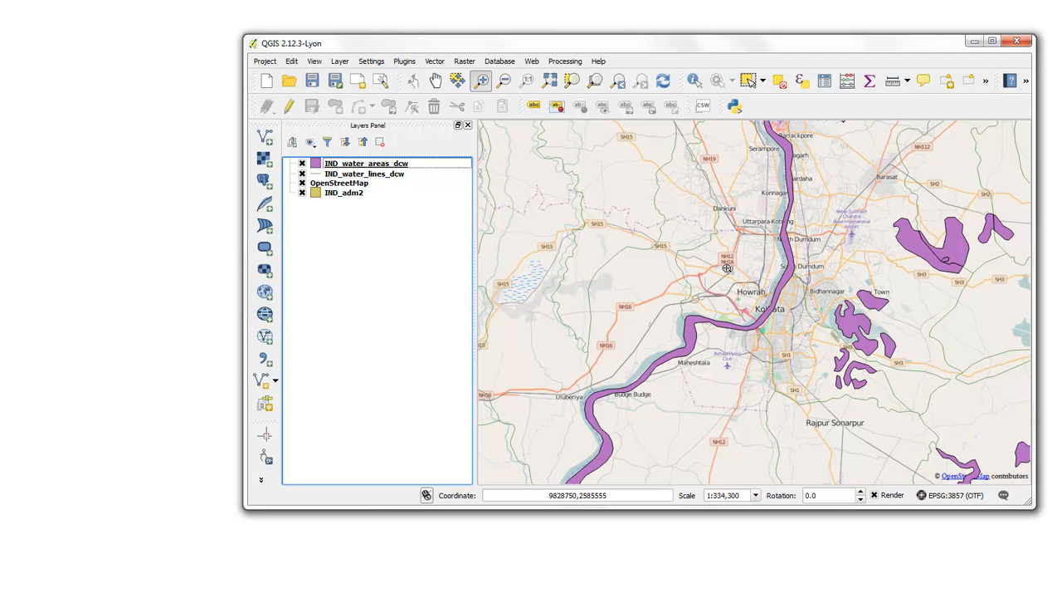
left_click_drag(726, 267, 809, 350)
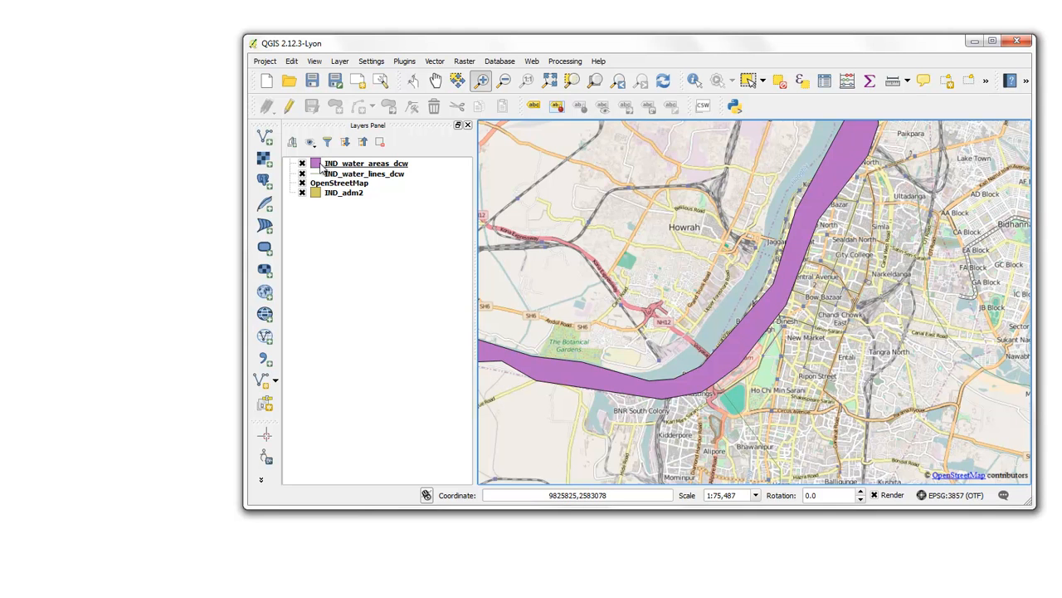
left_click(366, 163)
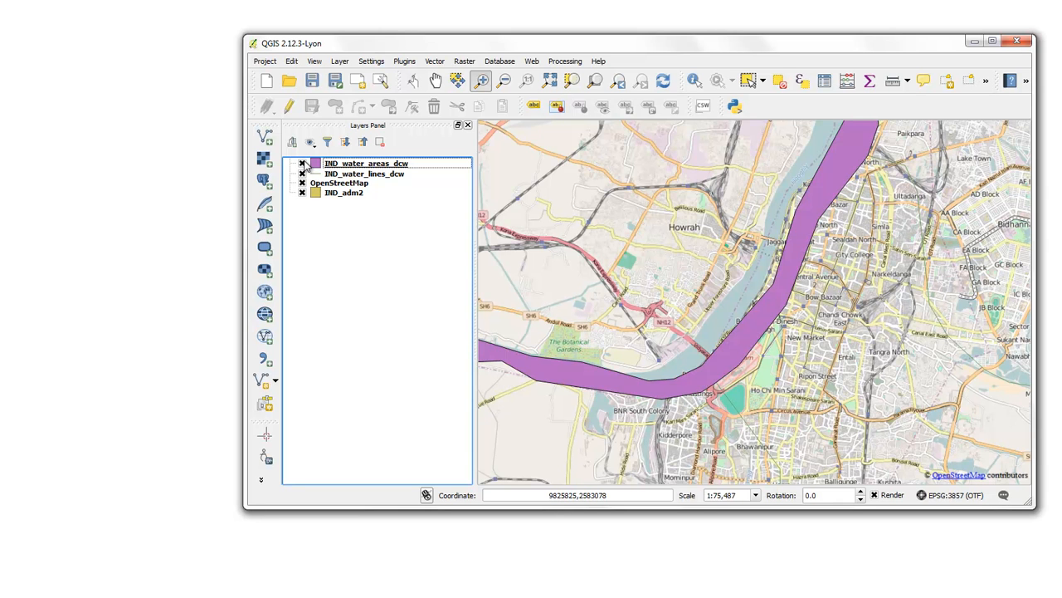
Hide IND_water_areas_dcw, IND_water_lines_dcw and IND_adm2 so only OpenStreetMap is visible.
left_click(303, 163)
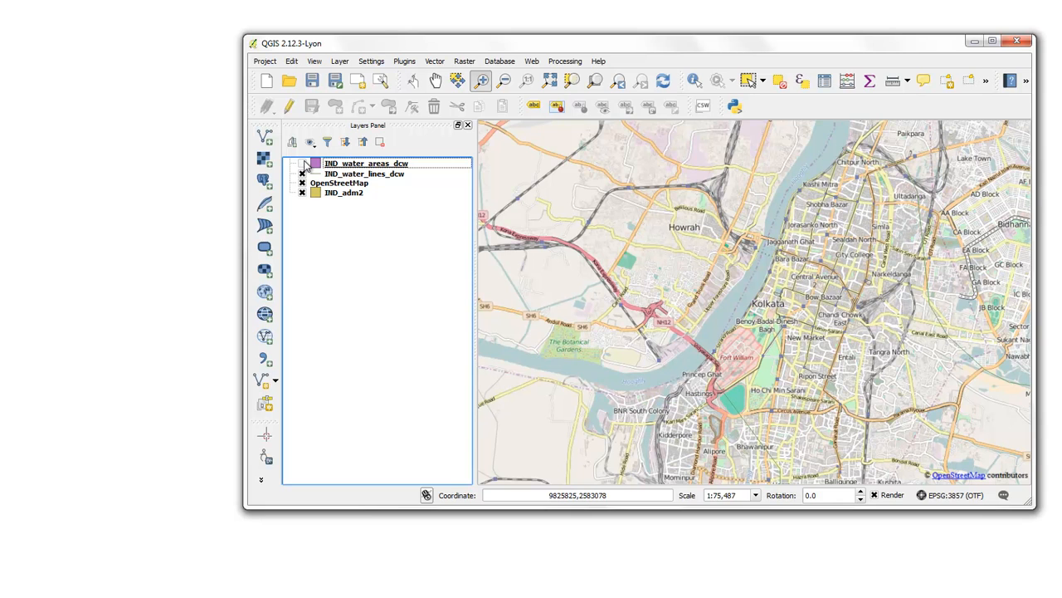
left_click(303, 163)
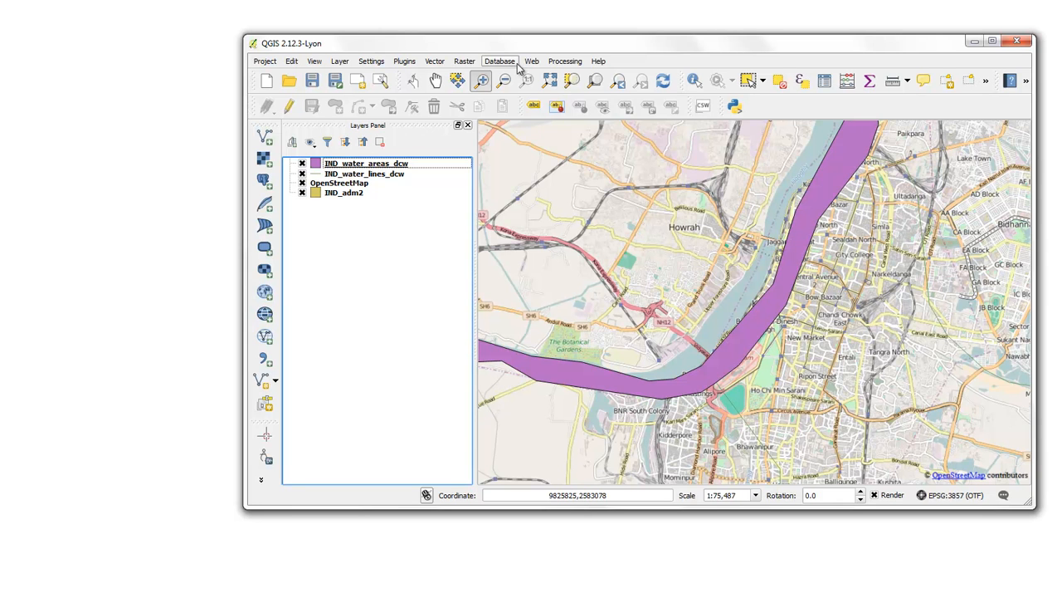
left_click(531, 60)
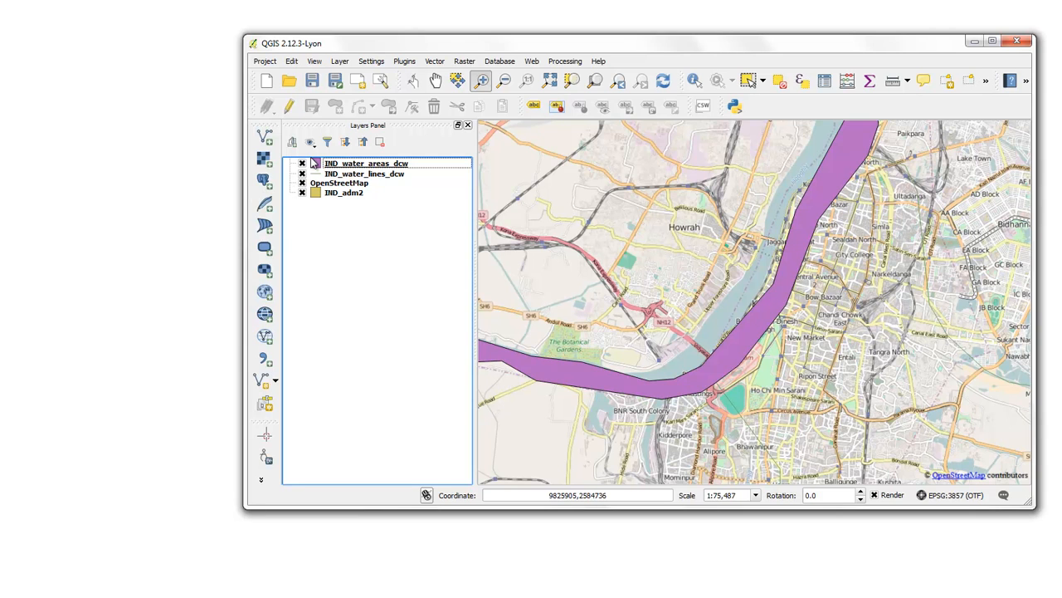
left_click(302, 162)
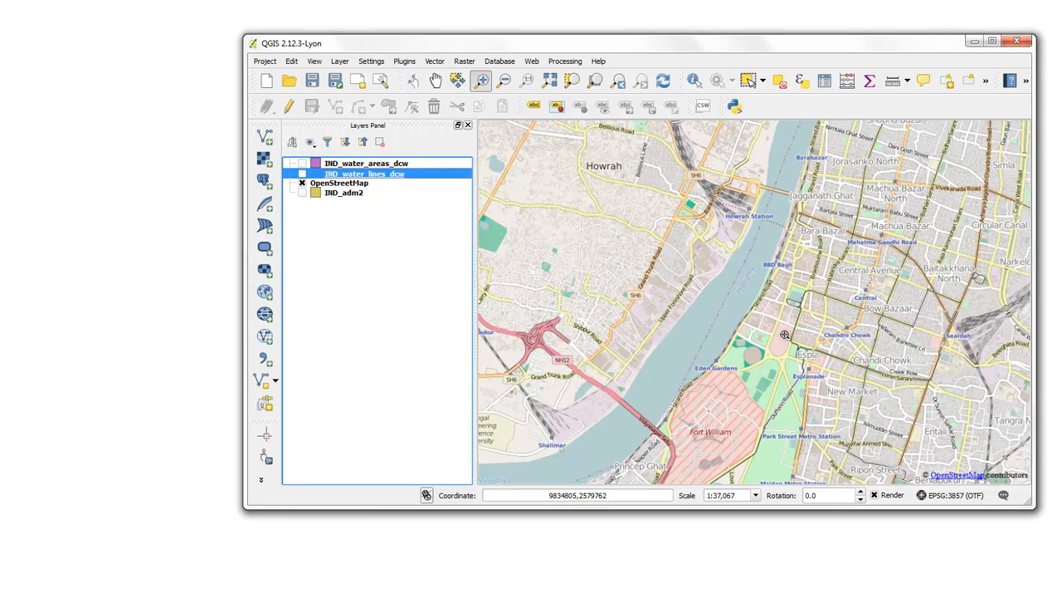
mouse_move(735, 214)
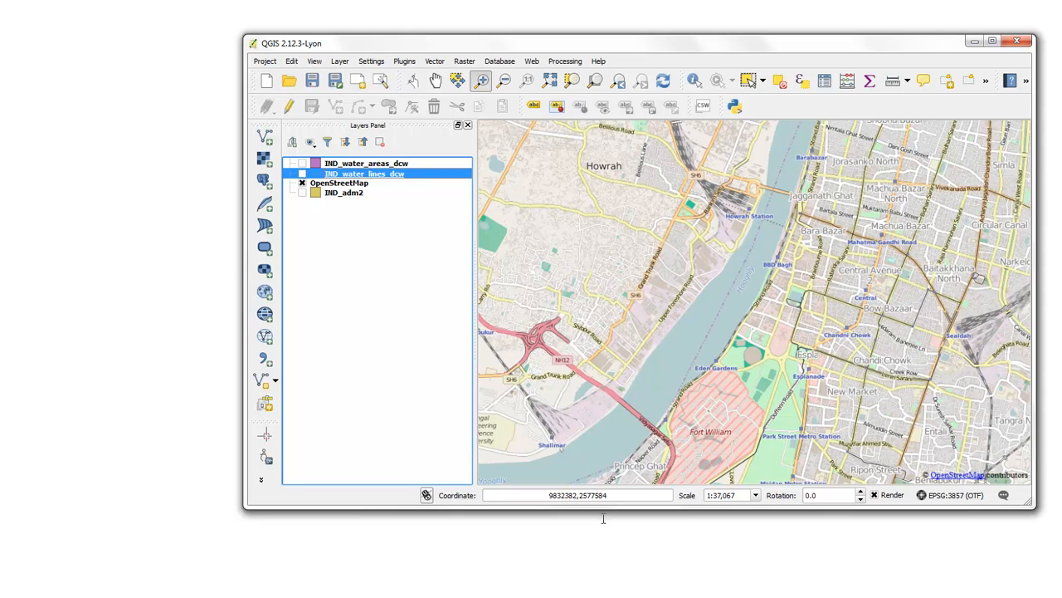
mouse_move(646, 155)
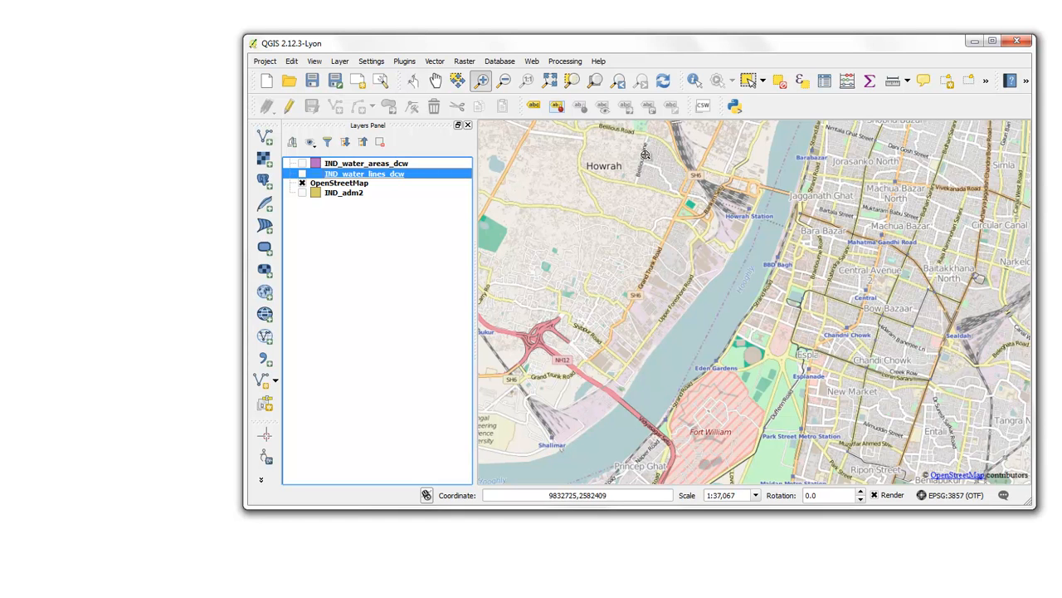
mouse_move(524, 71)
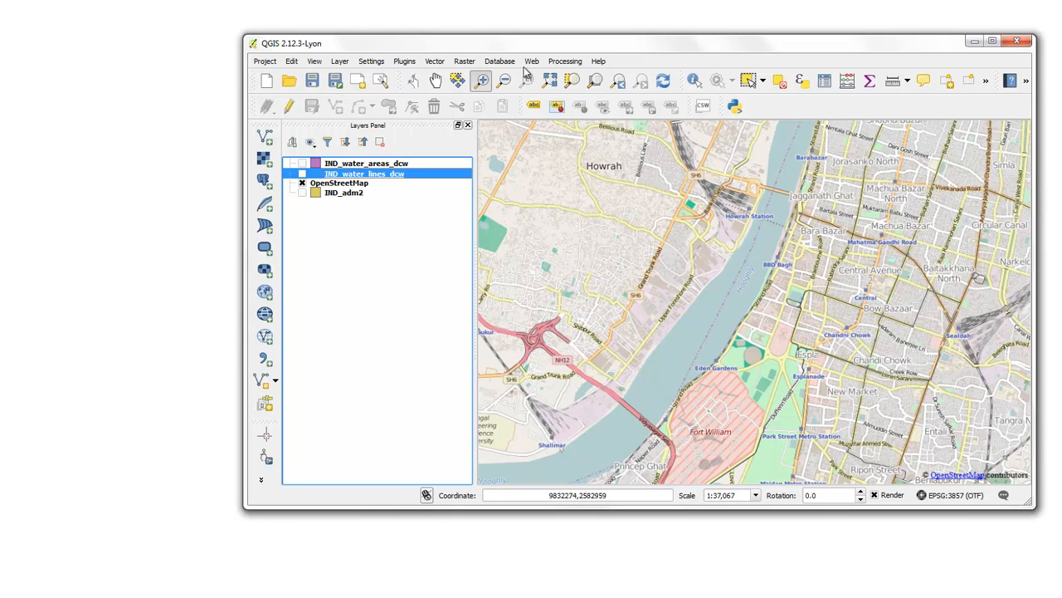
mouse_move(440, 75)
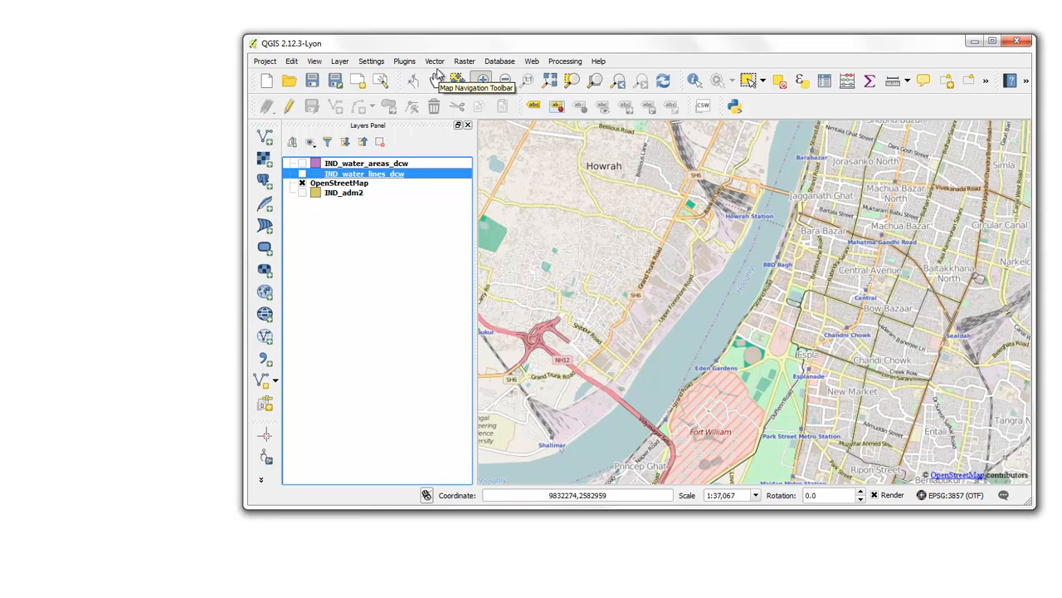
Launch the Georeferencer from the Raster menu.
left_click(464, 60)
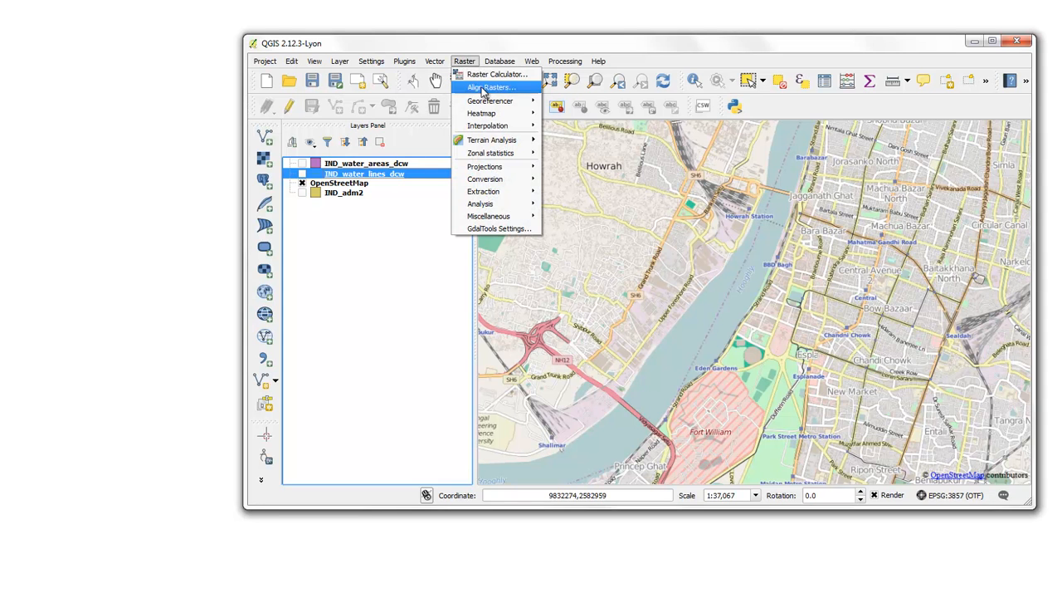
left_click(491, 101)
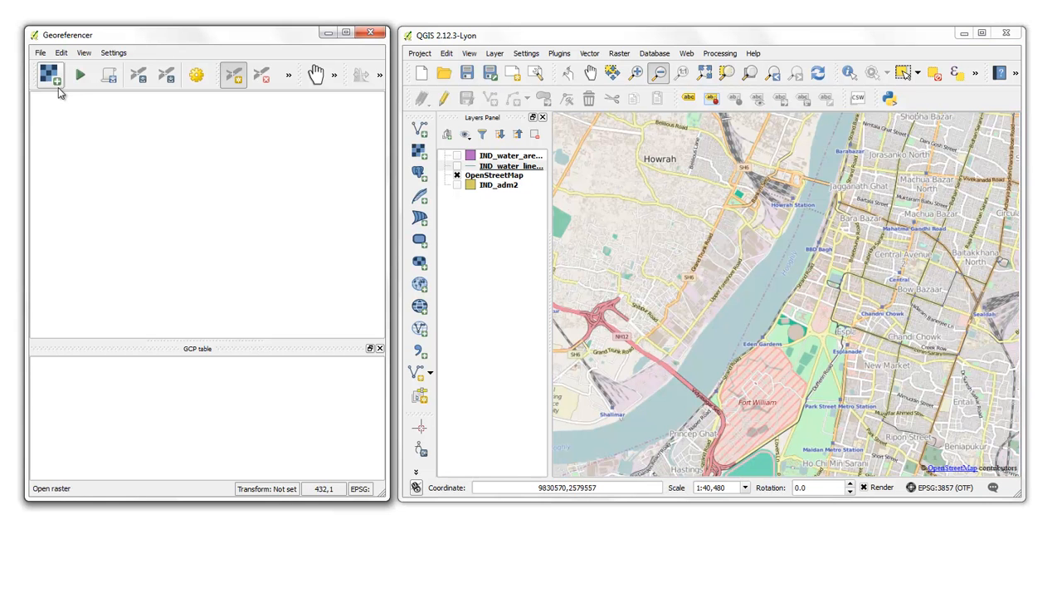
Open Calcutta_map_1862.jpg with WGS 84 / Pseudo Mercator and check the project CRS.
left_click(49, 75)
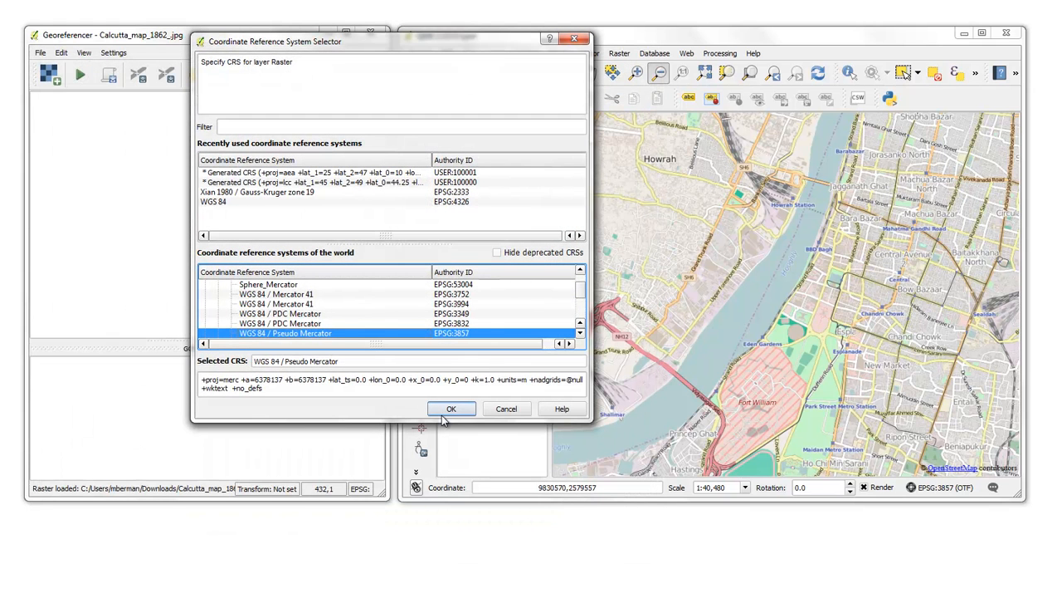
left_click(451, 408)
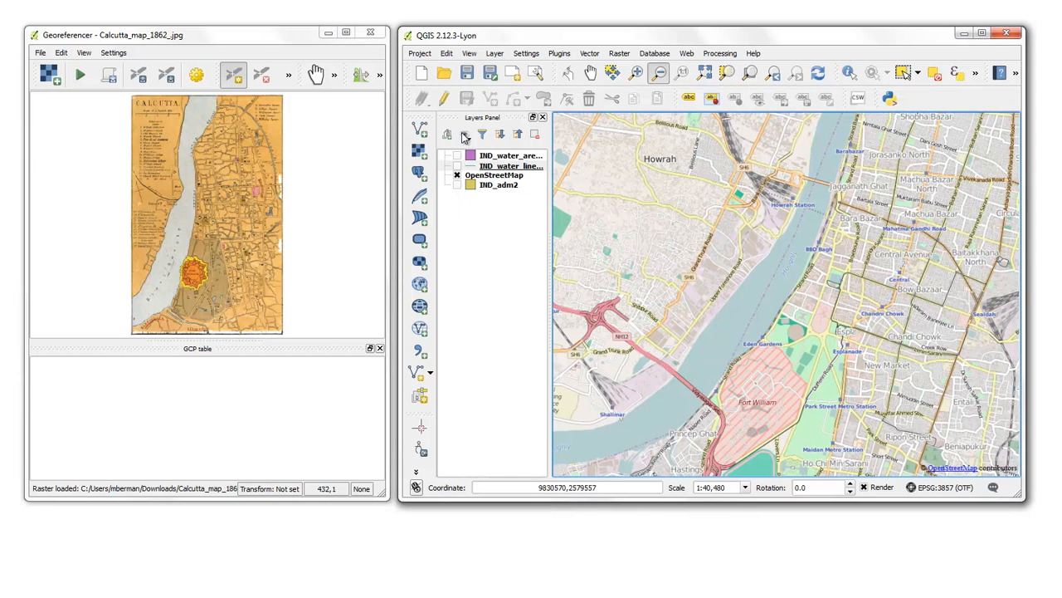
left_click(420, 52)
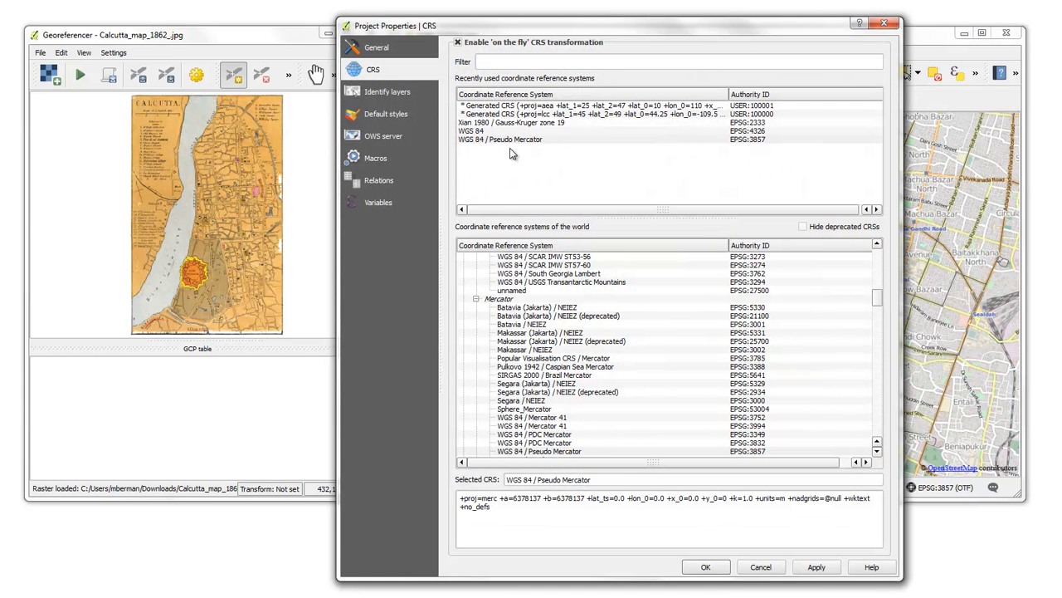
left_click(705, 566)
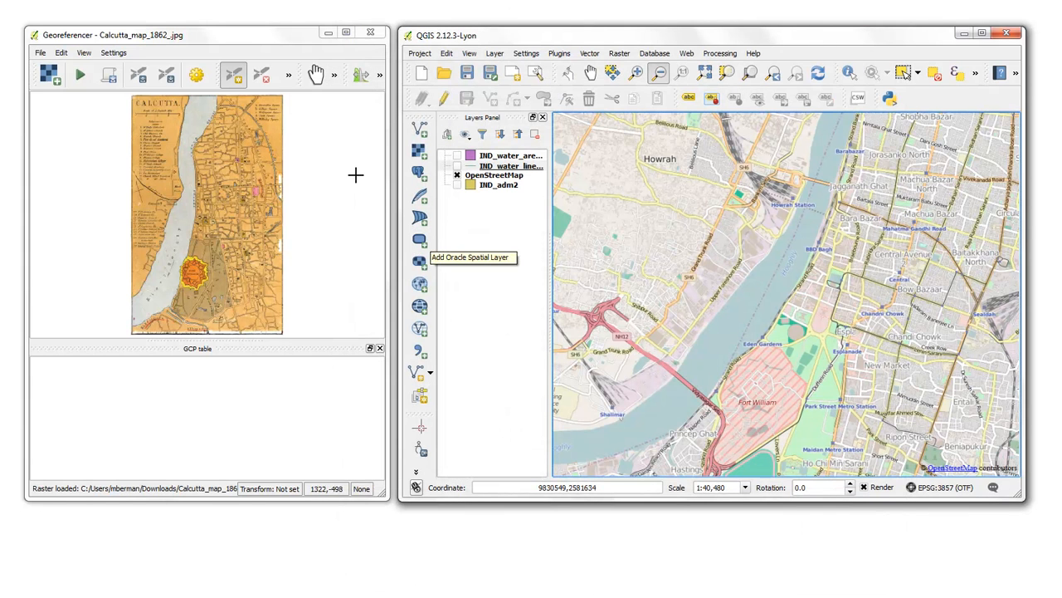
mouse_move(251, 211)
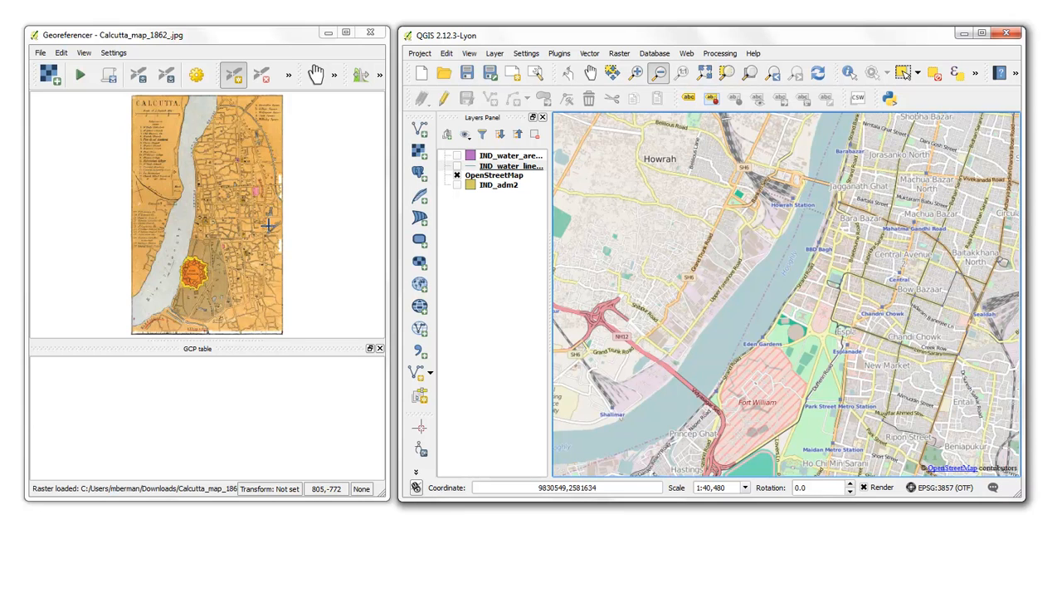
mouse_move(169, 313)
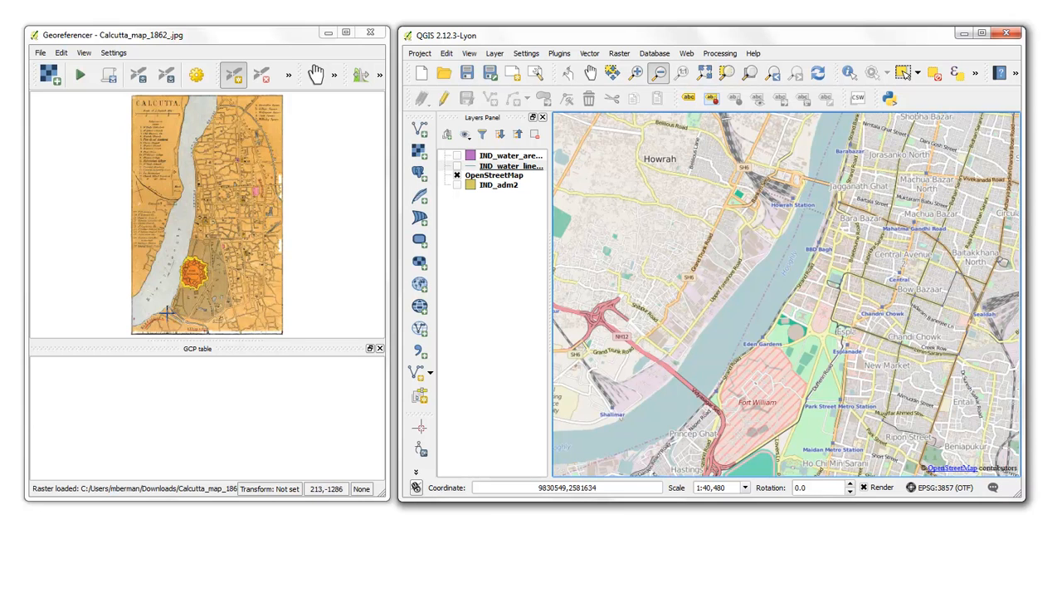
mouse_move(222, 166)
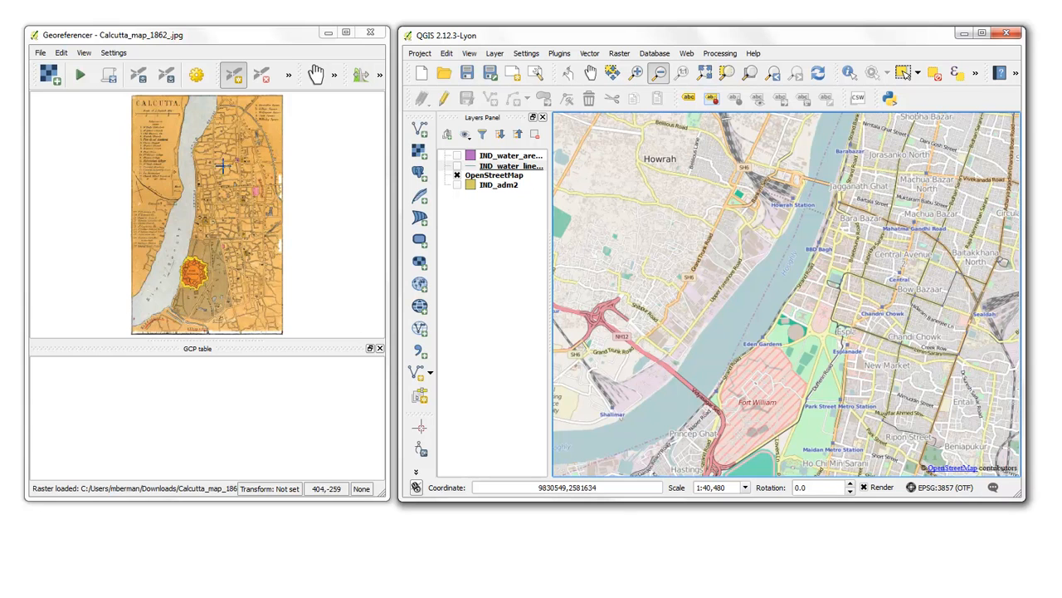
mouse_move(323, 220)
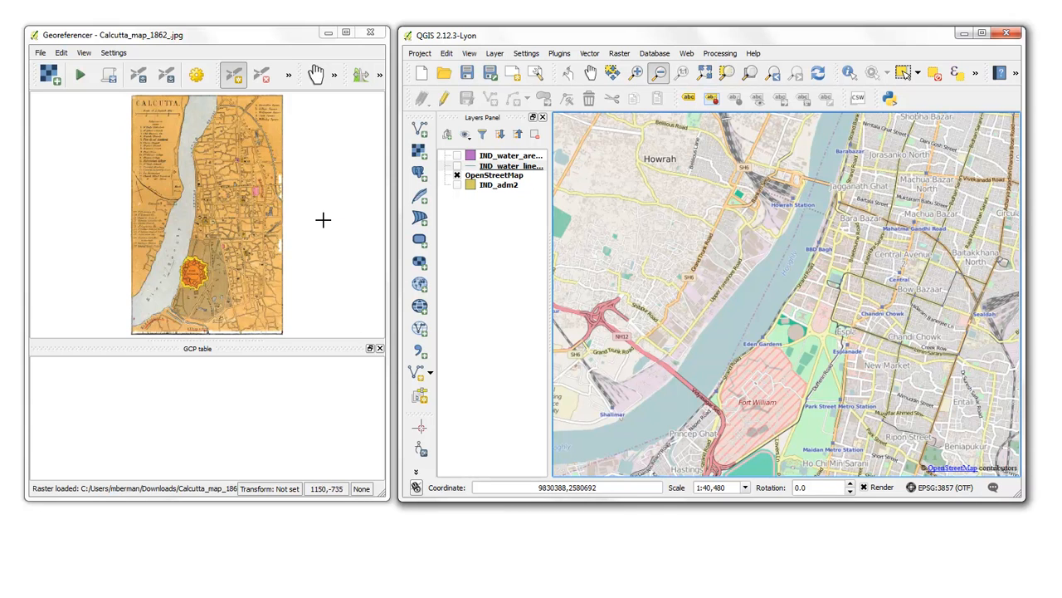
mouse_move(181, 287)
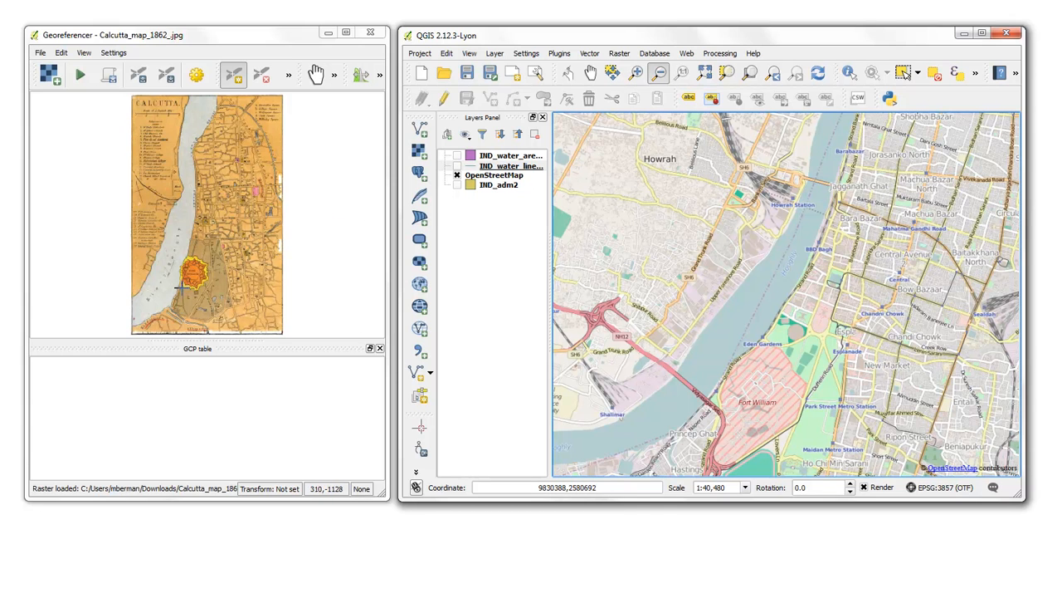
mouse_move(320, 306)
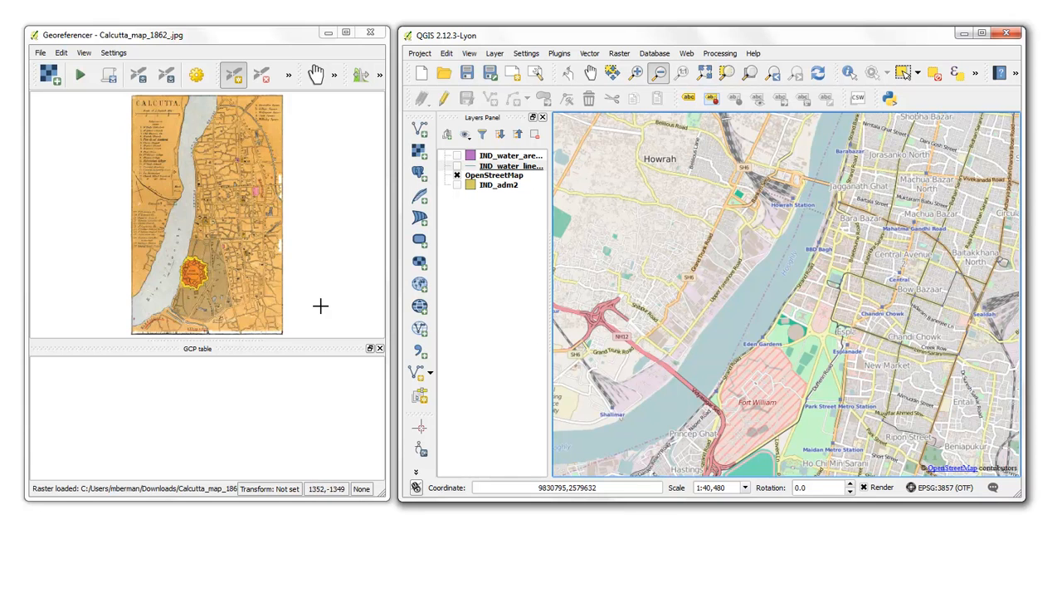
mouse_move(186, 201)
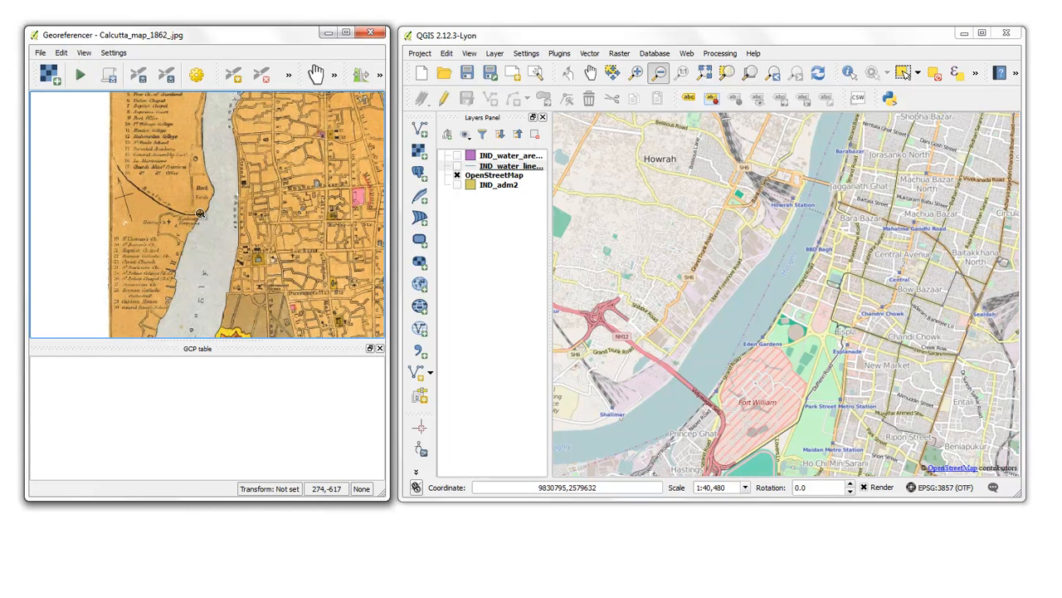
Link the 1862 railway terminus and a second spot to OSM coordinates near Howrah Station.
left_click(235, 74)
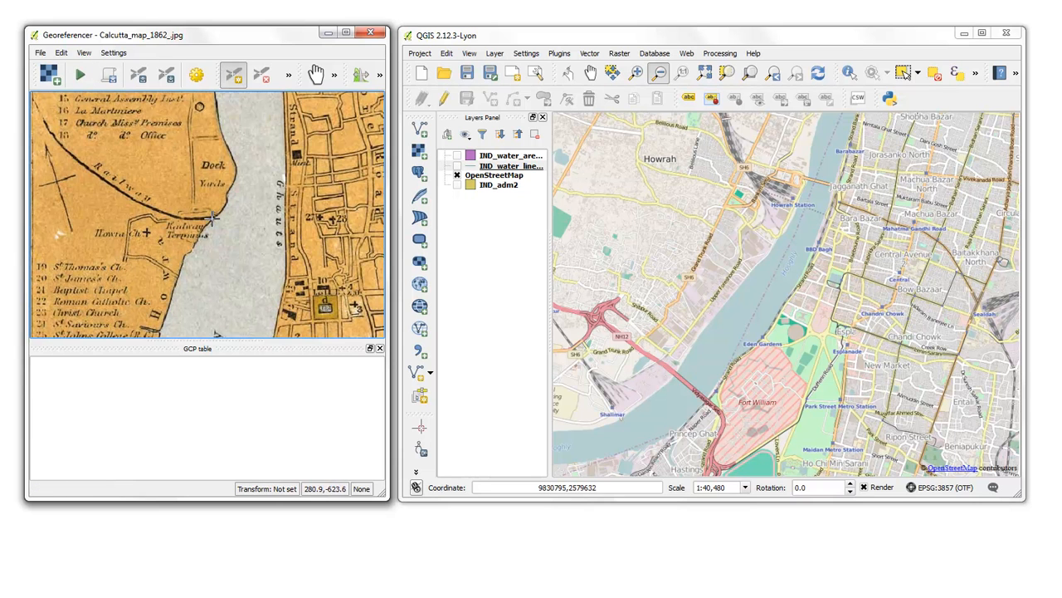
left_click(214, 216)
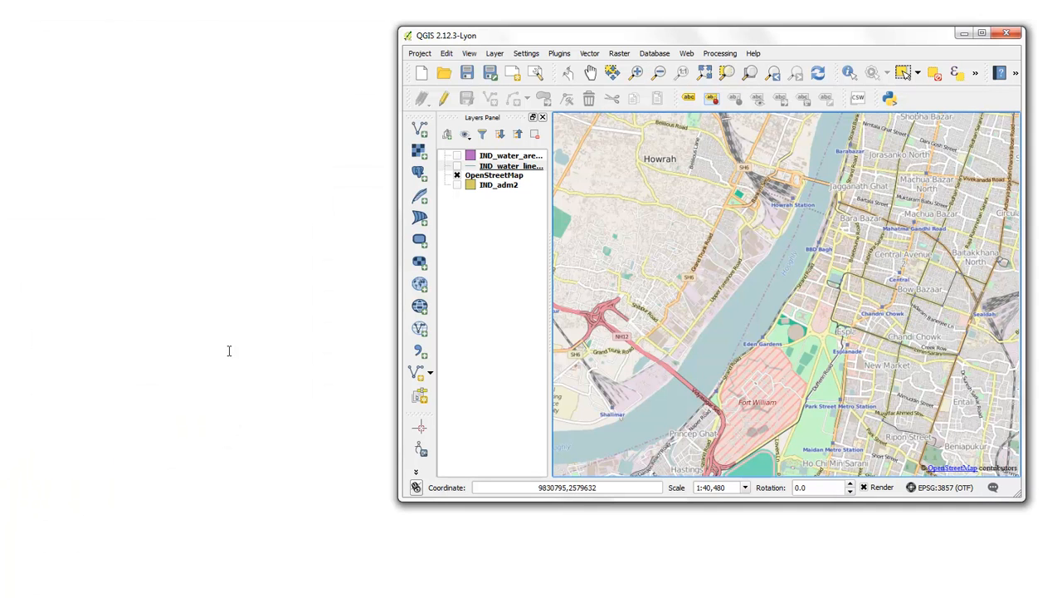
mouse_move(803, 280)
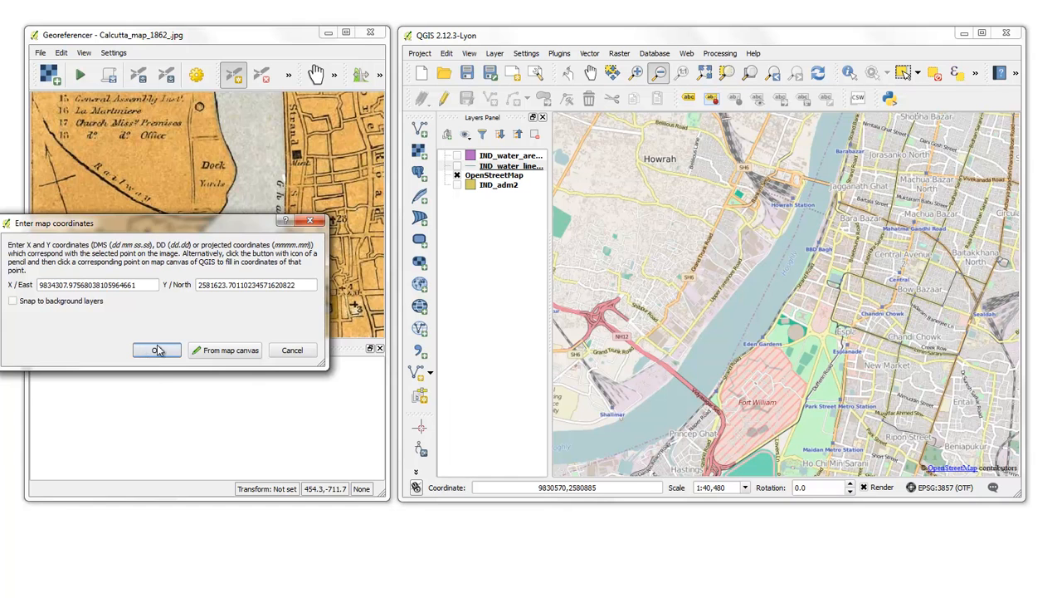
left_click(156, 350)
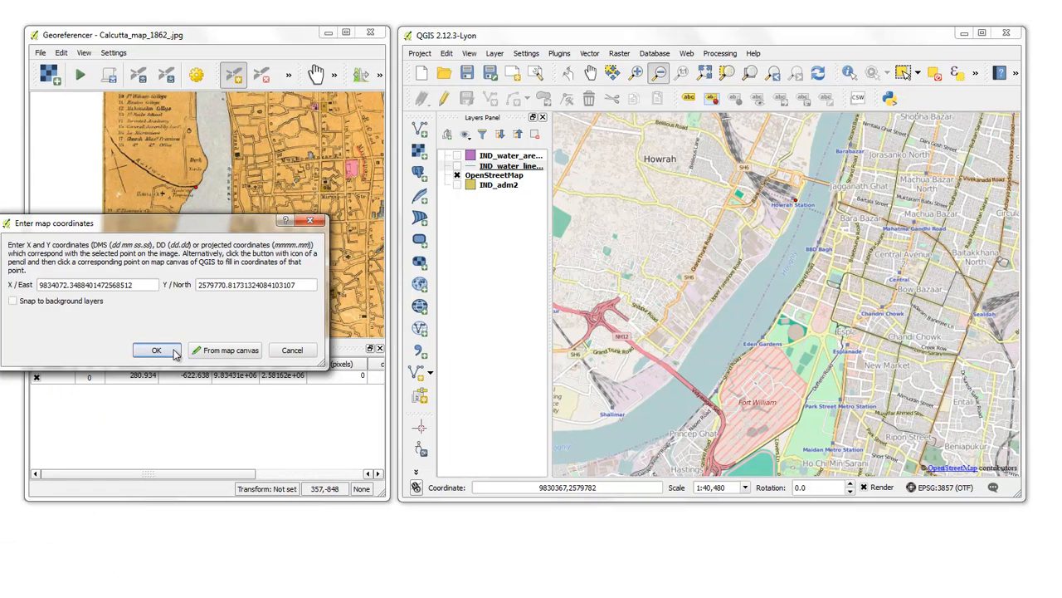
left_click(156, 349)
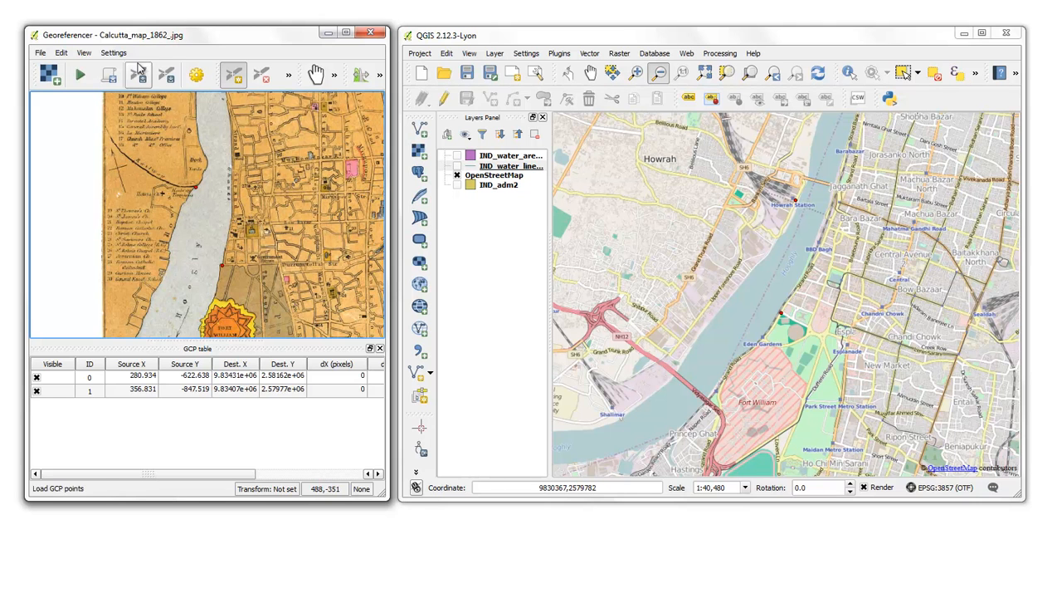
Zoom into the southern 1862 map and mark a point matching Rabindra Sadan.
left_click(83, 52)
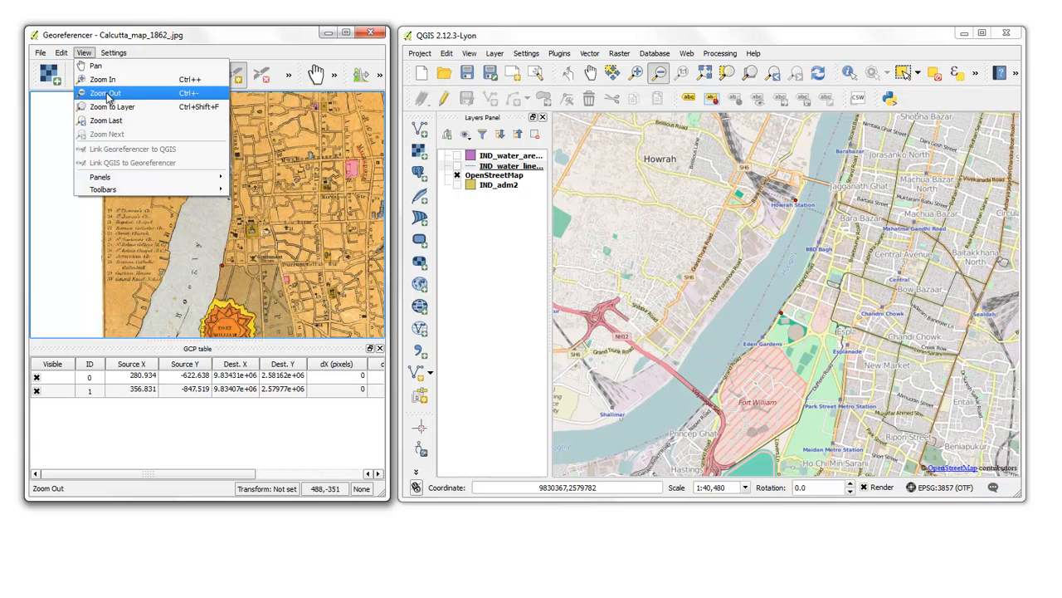
left_click(104, 92)
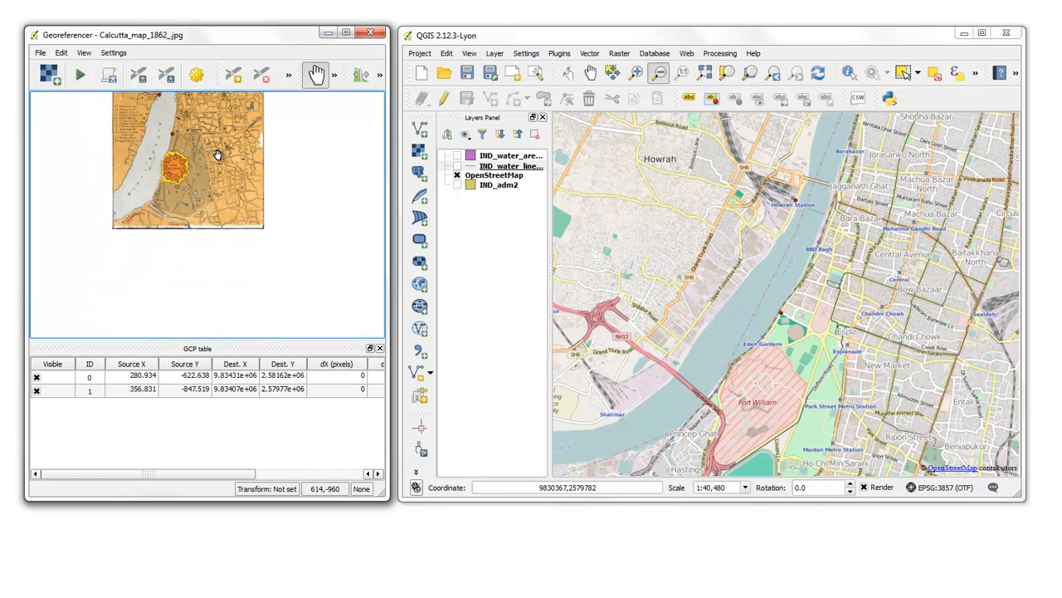
left_click(83, 52)
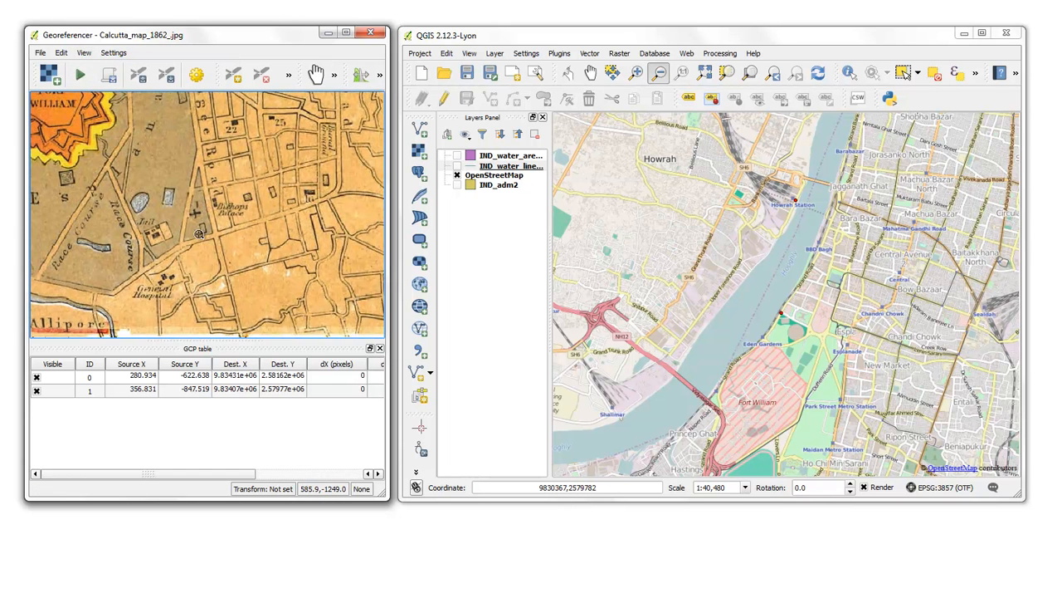
left_click(233, 75)
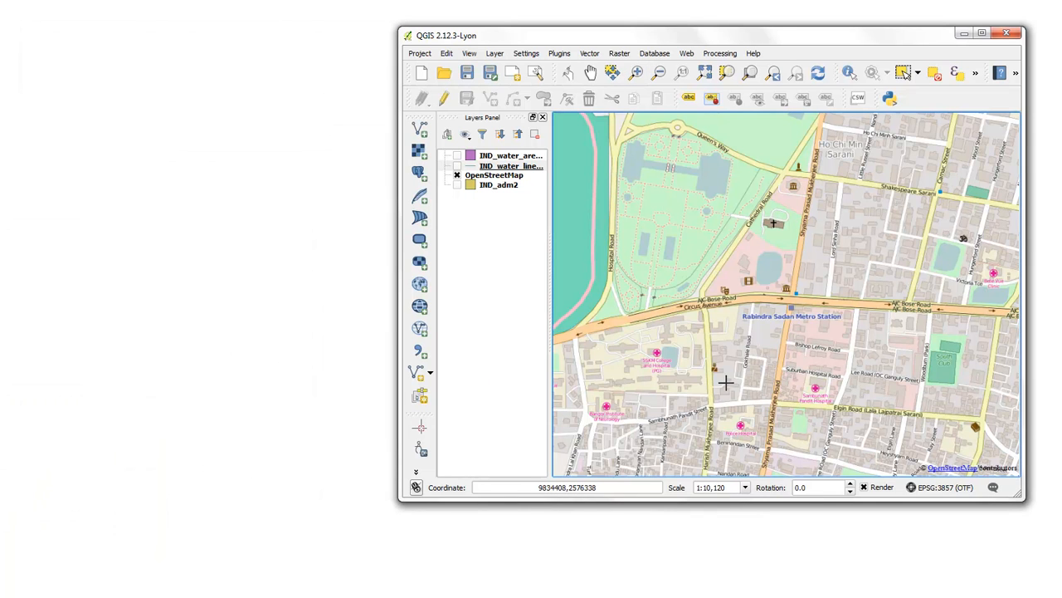
mouse_move(791, 331)
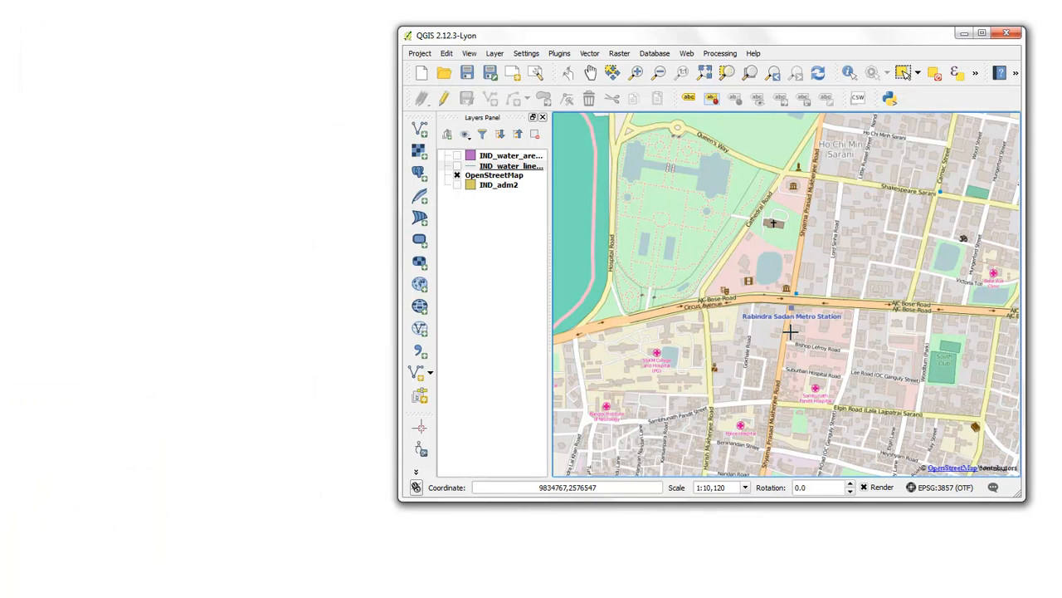
mouse_move(786, 294)
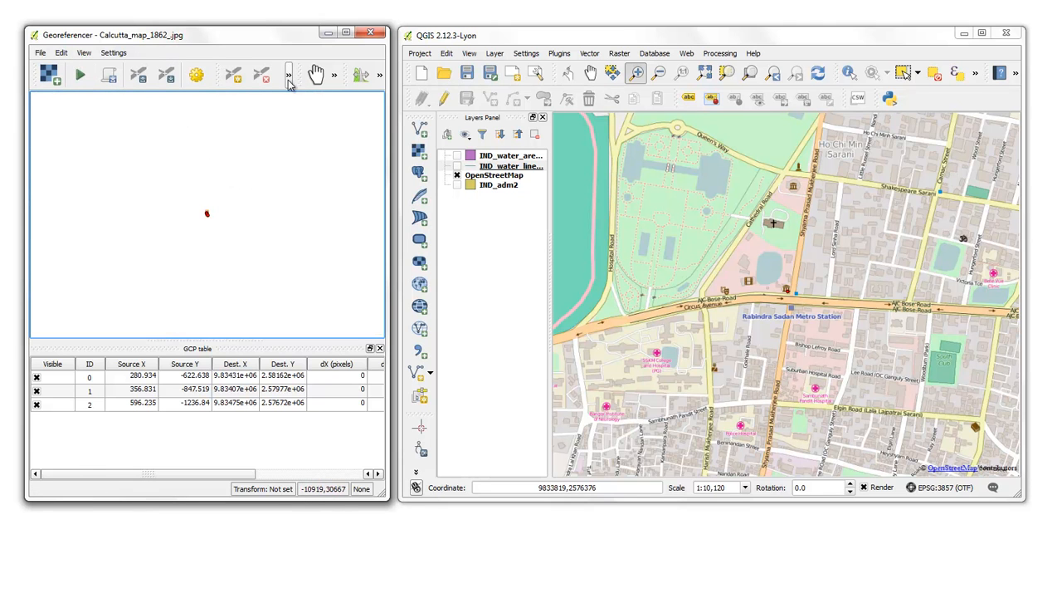
Zoom the Georeferencer back out to show the whole 1862 map.
left_click(83, 52)
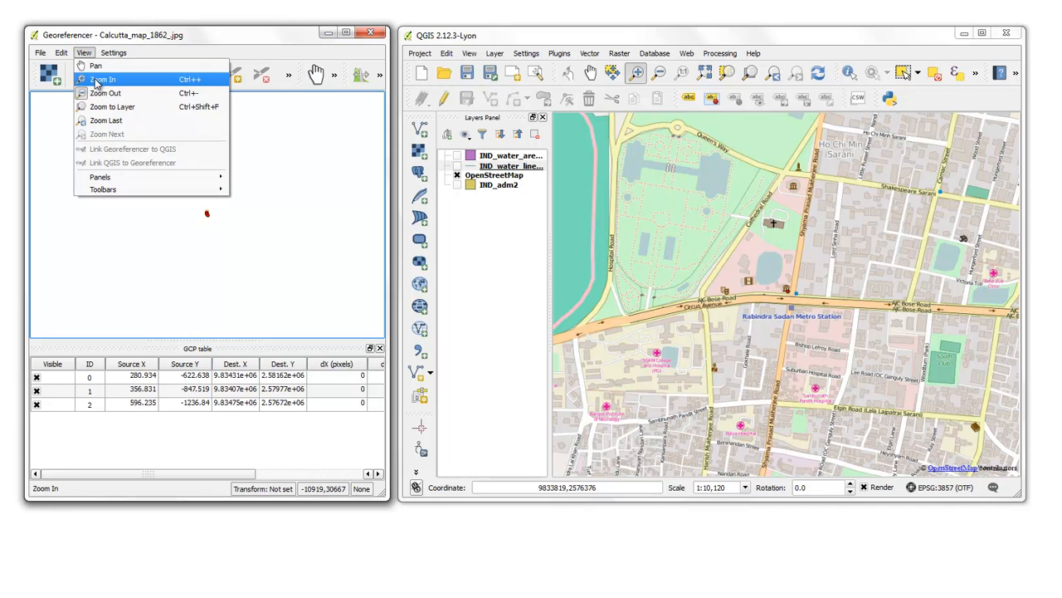
left_click(103, 79)
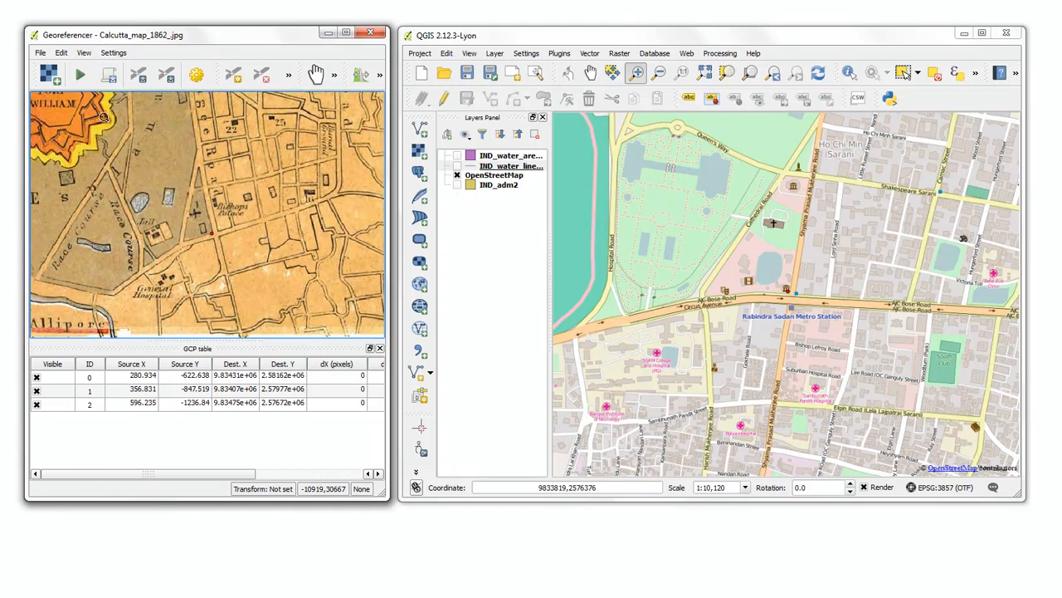
left_click(83, 52)
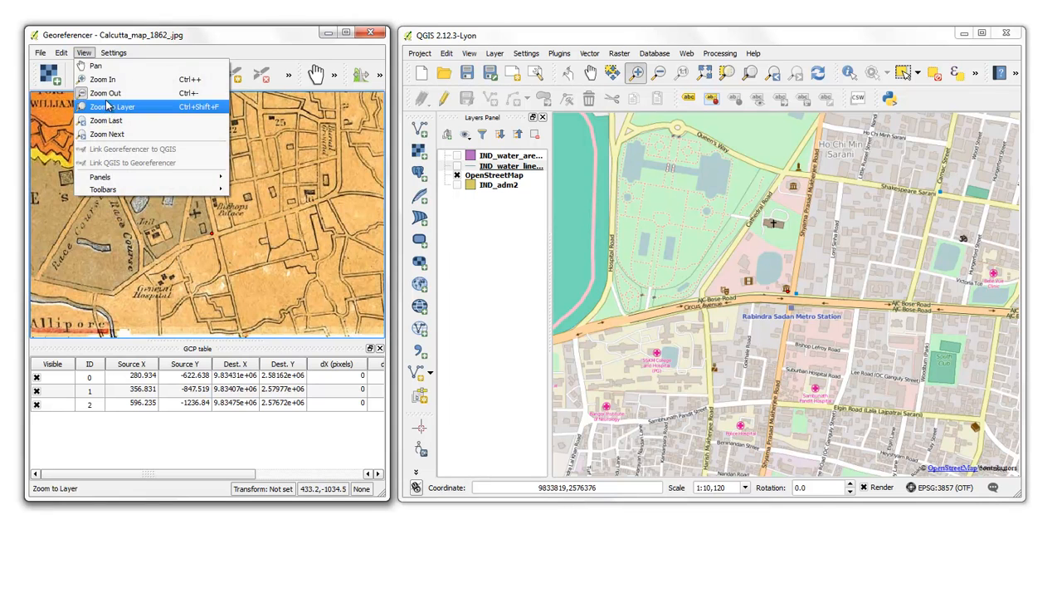
left_click(114, 106)
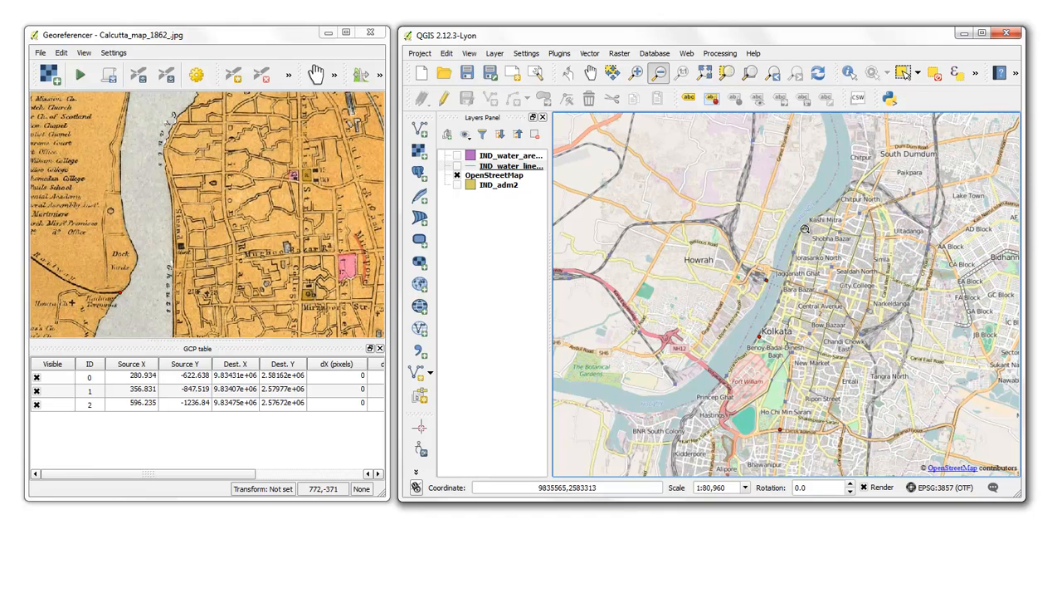
mouse_move(797, 274)
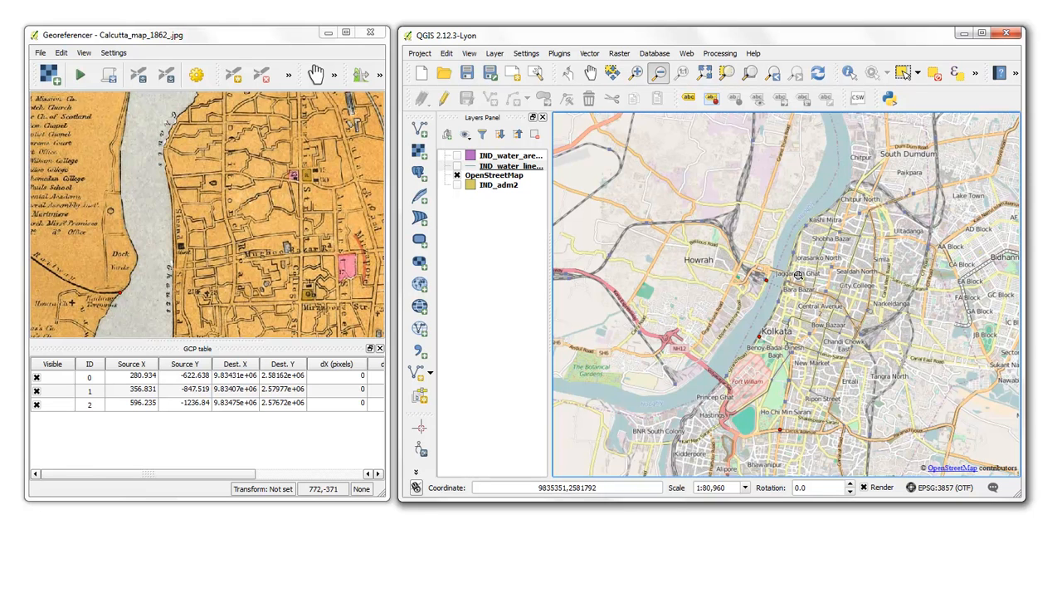
mouse_move(803, 227)
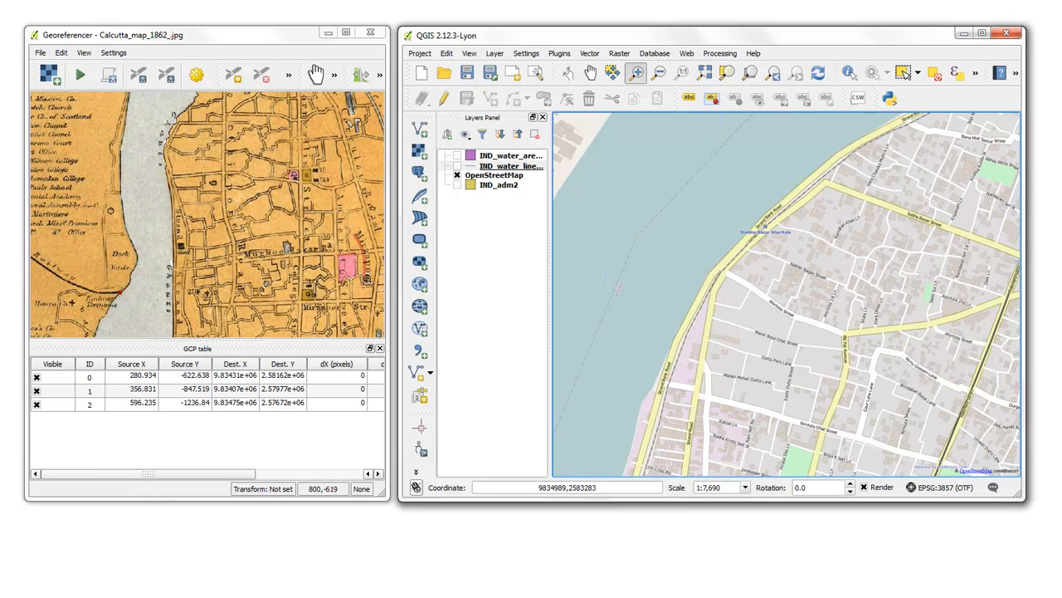
mouse_move(176, 174)
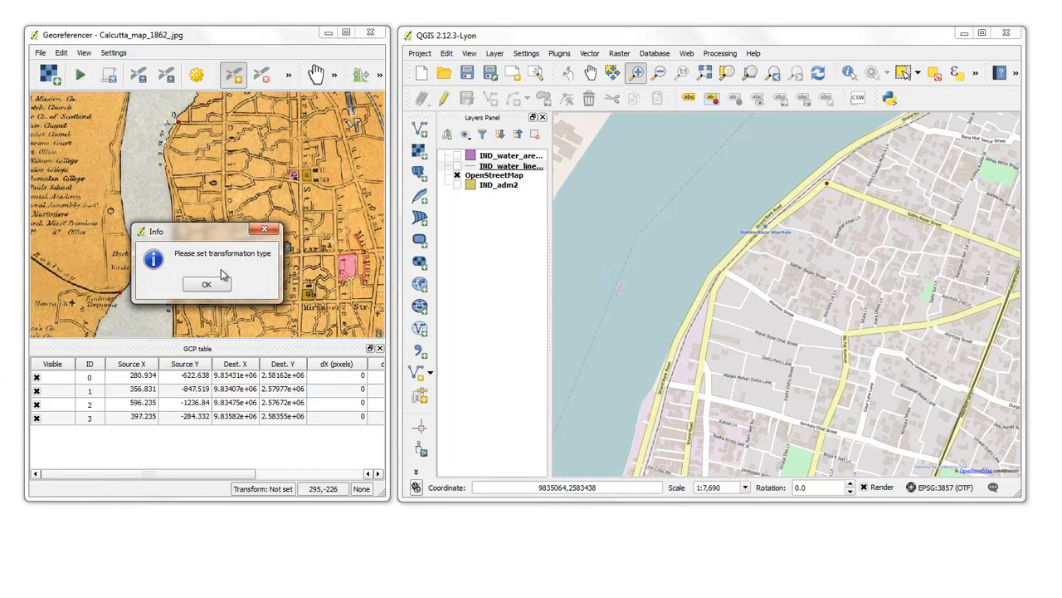
Dismiss the notice and choose Polynomial 1 with EPSG:3857 as the target SRS.
left_click(205, 284)
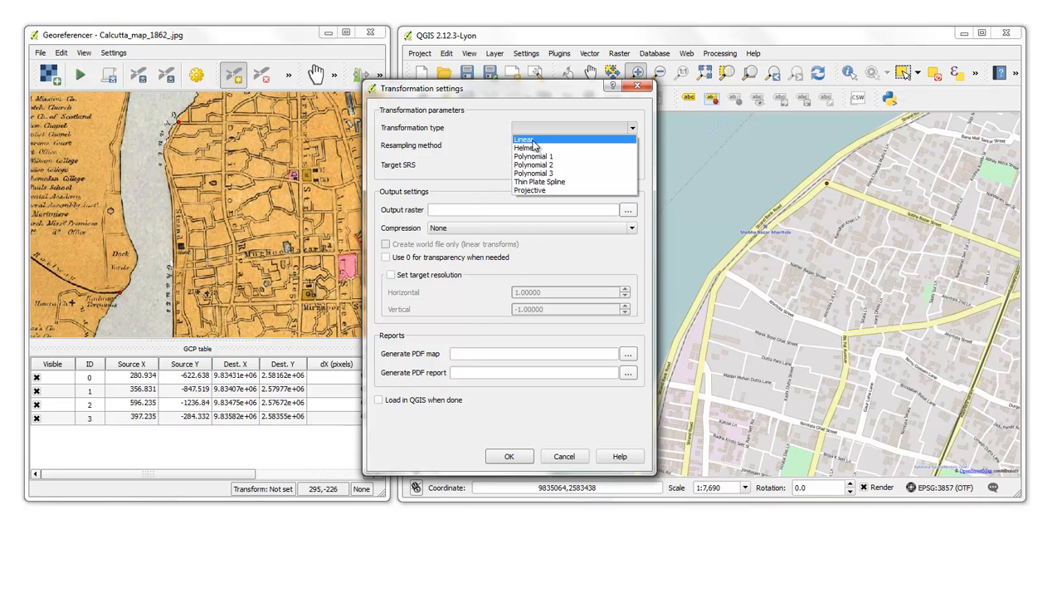
left_click(533, 156)
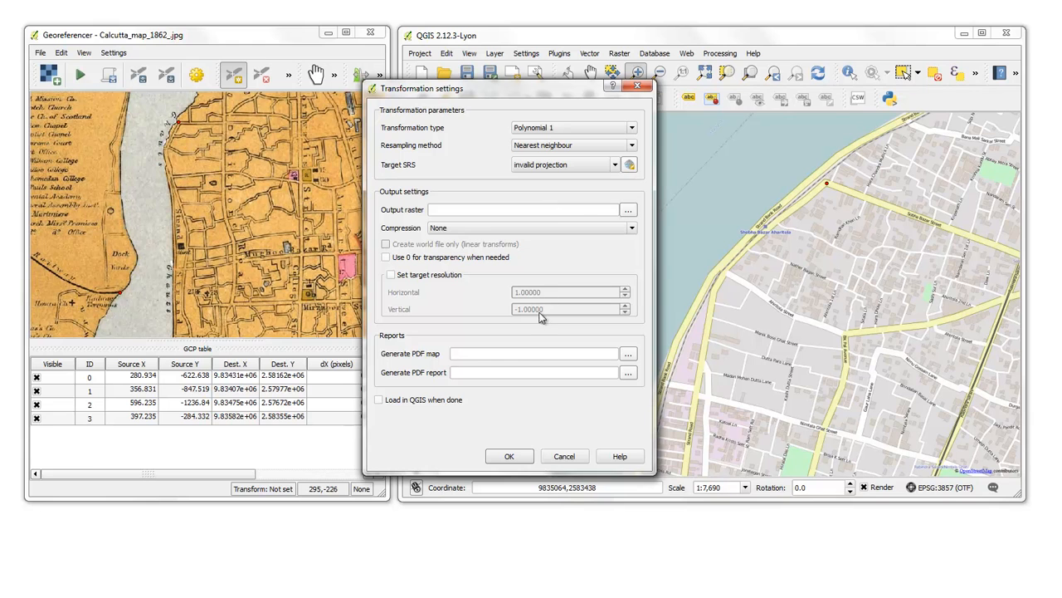
left_click(616, 165)
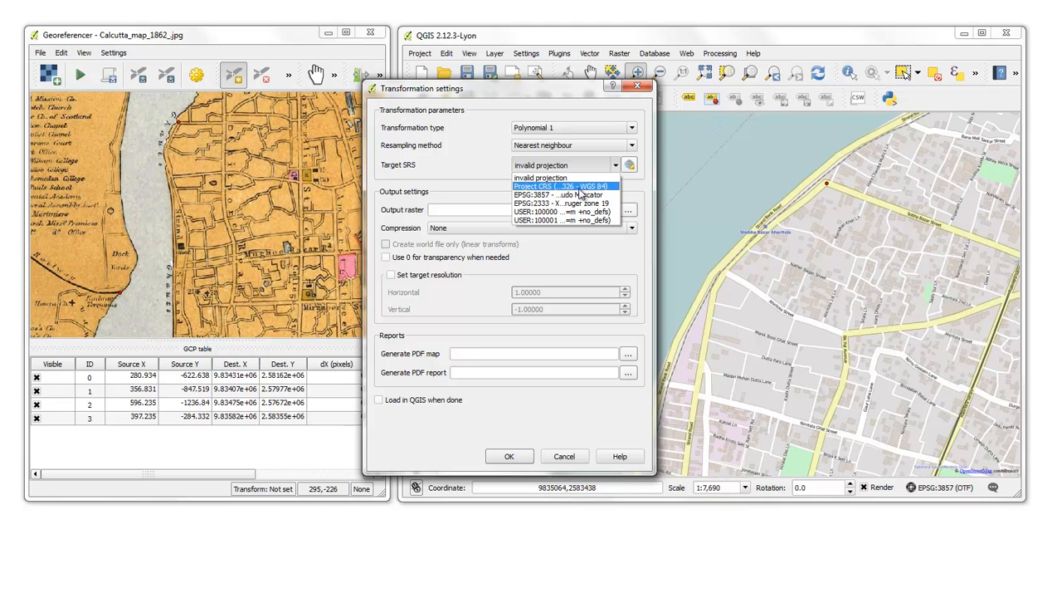
left_click(556, 195)
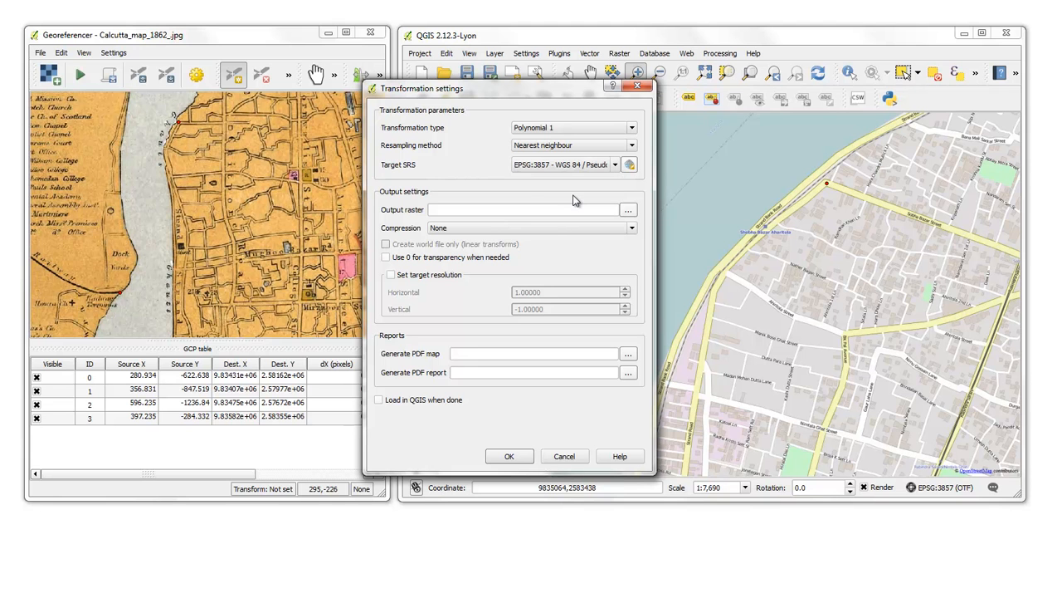
left_click(628, 210)
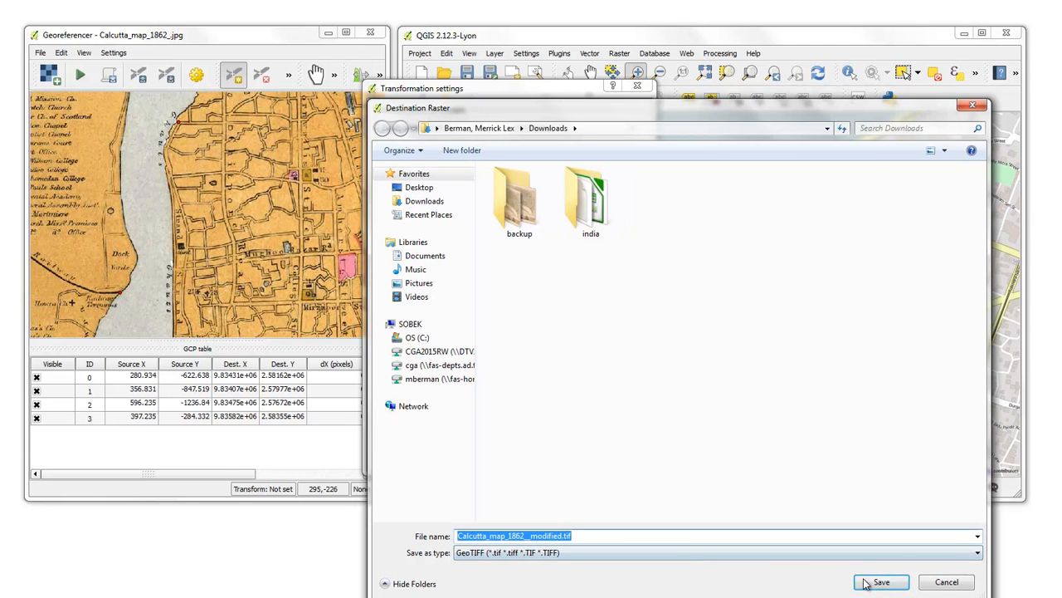
Save the output raster as Calcutta_map_1862__modified.tif in Downloads.
left_click(882, 582)
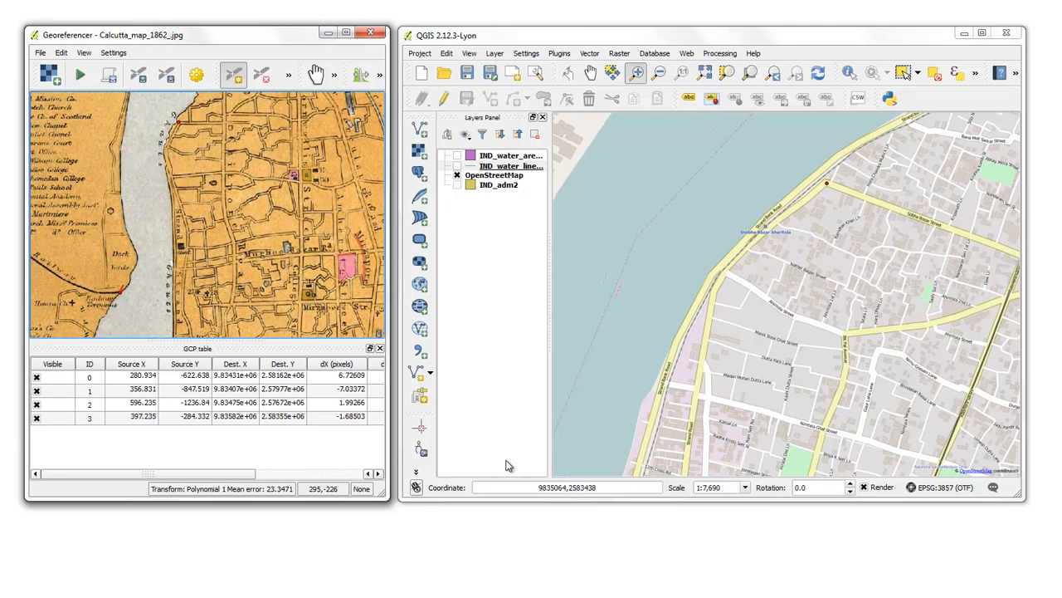
mouse_move(494, 438)
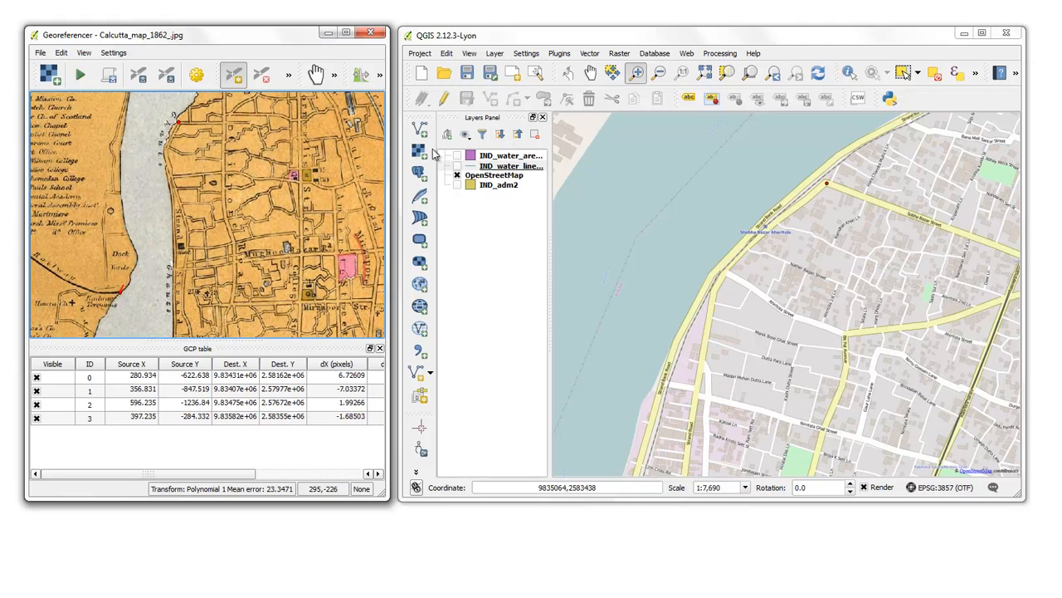
Run georeferencing and load Calcutta_map_1862__modified.tif from Downloads as a raster layer.
left_click(419, 151)
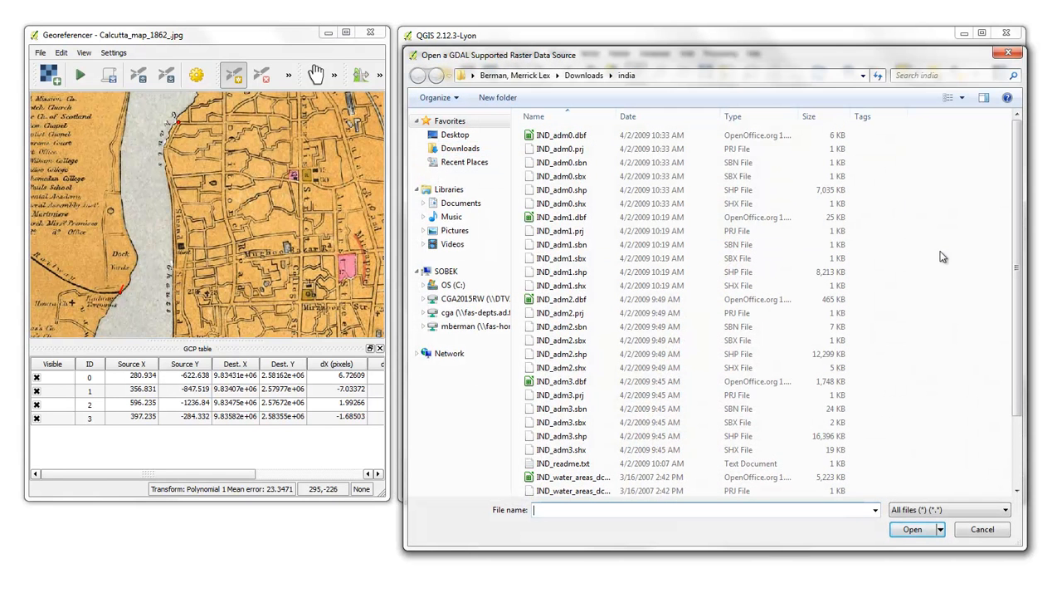
scroll("down", 3)
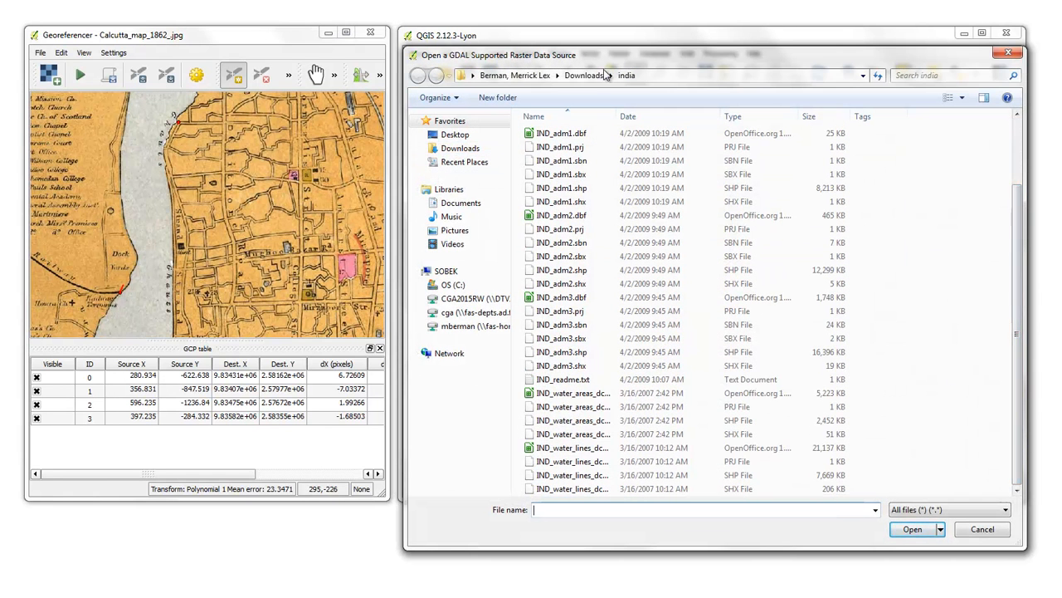
left_click(418, 75)
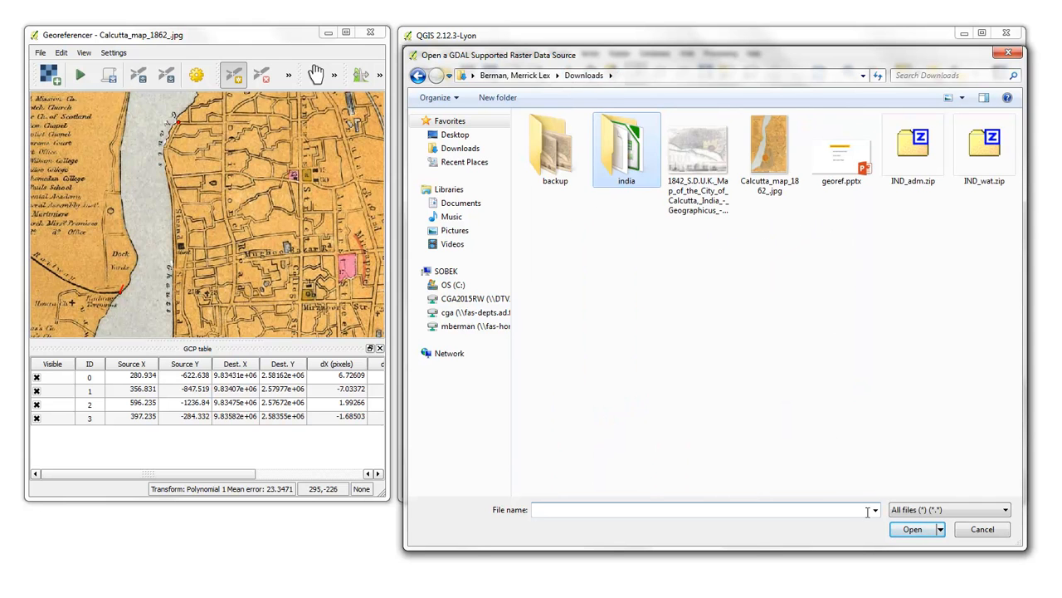
double_click(625, 143)
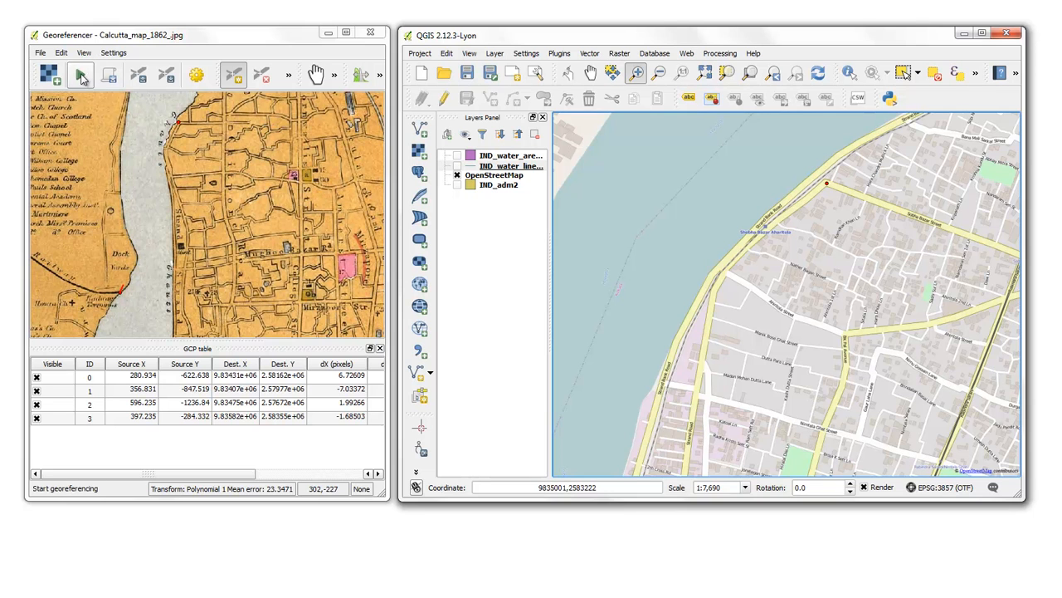
left_click(80, 75)
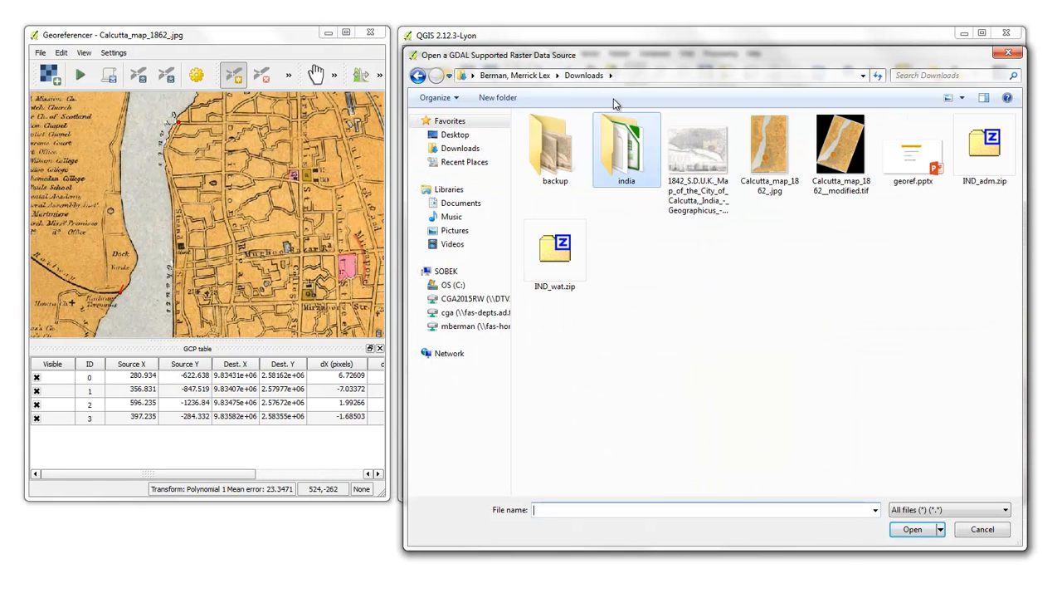
left_click(841, 149)
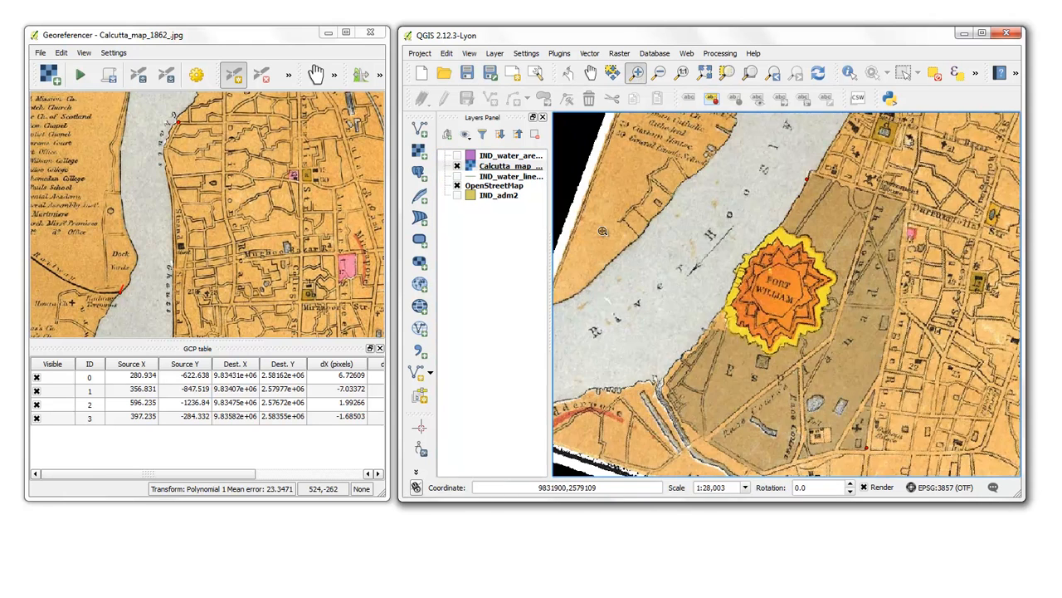
Set the 1862 Calcutta layer's global transparency to 62% in its Layer Properties.
left_click(506, 166)
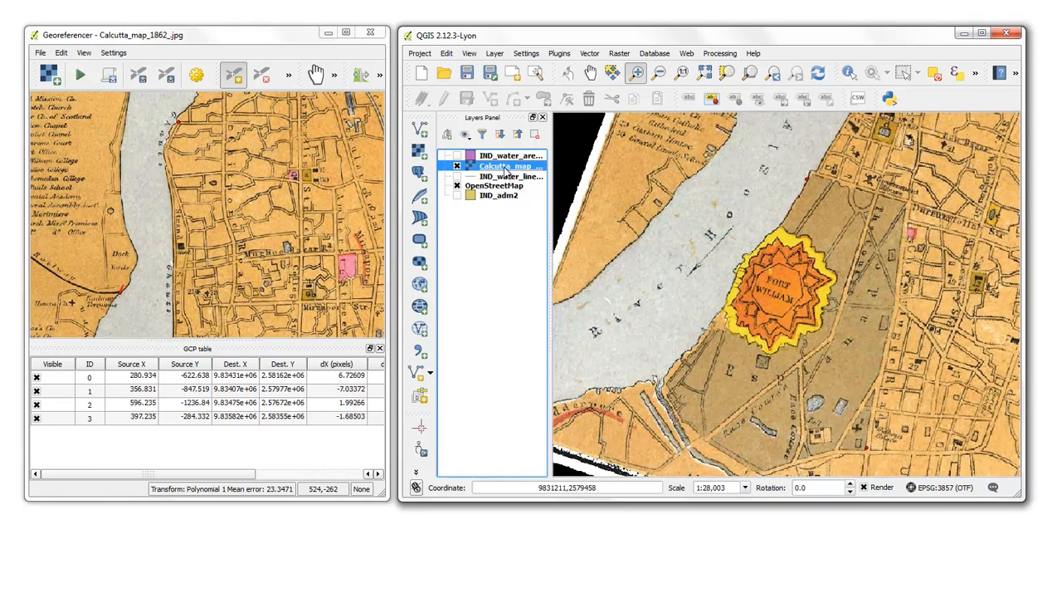
right_click(504, 165)
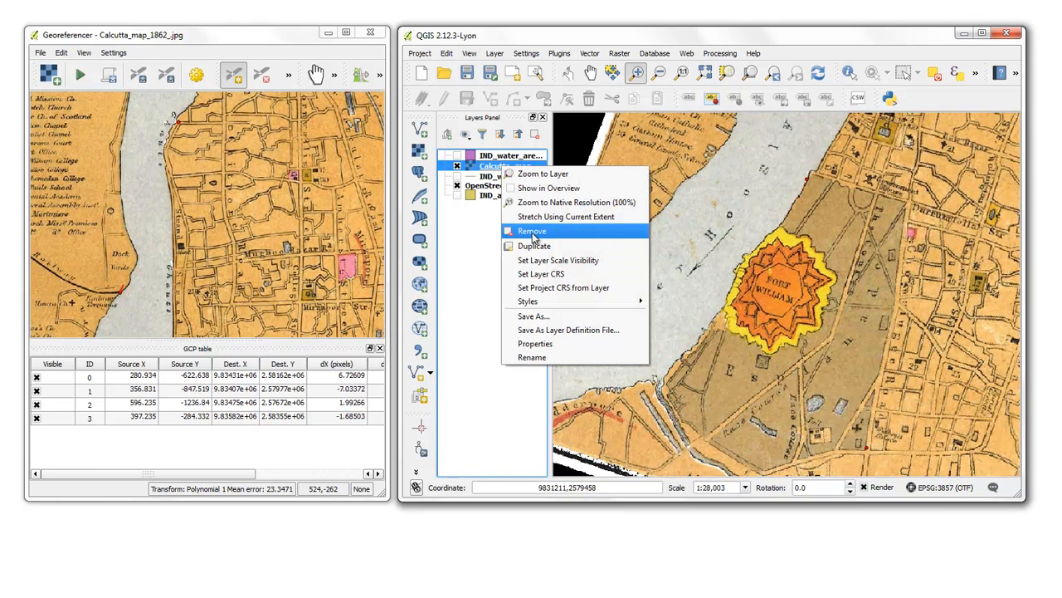
left_click(535, 343)
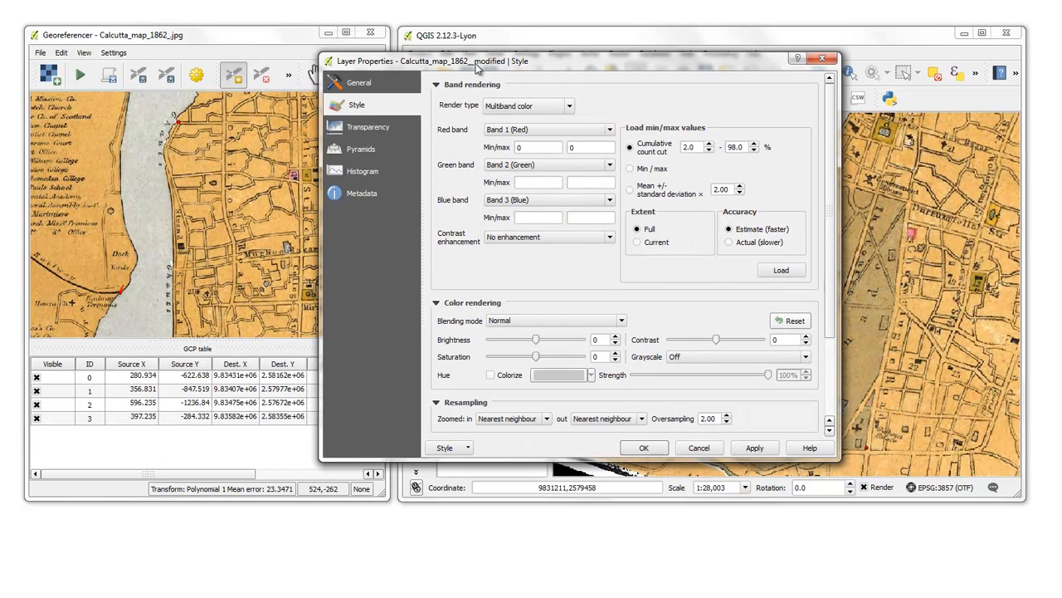
mouse_move(492, 211)
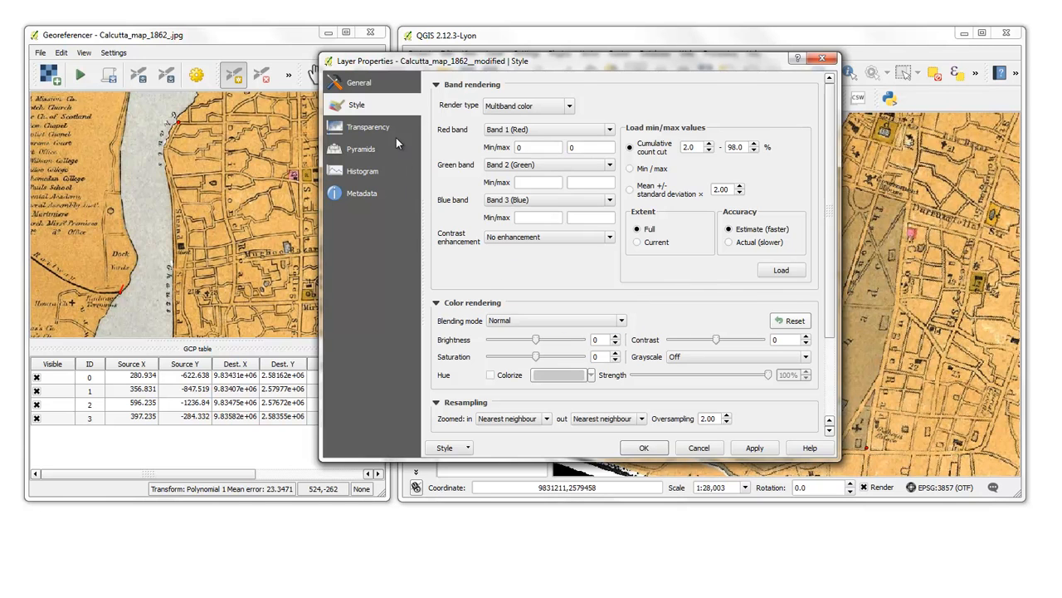
left_click(370, 126)
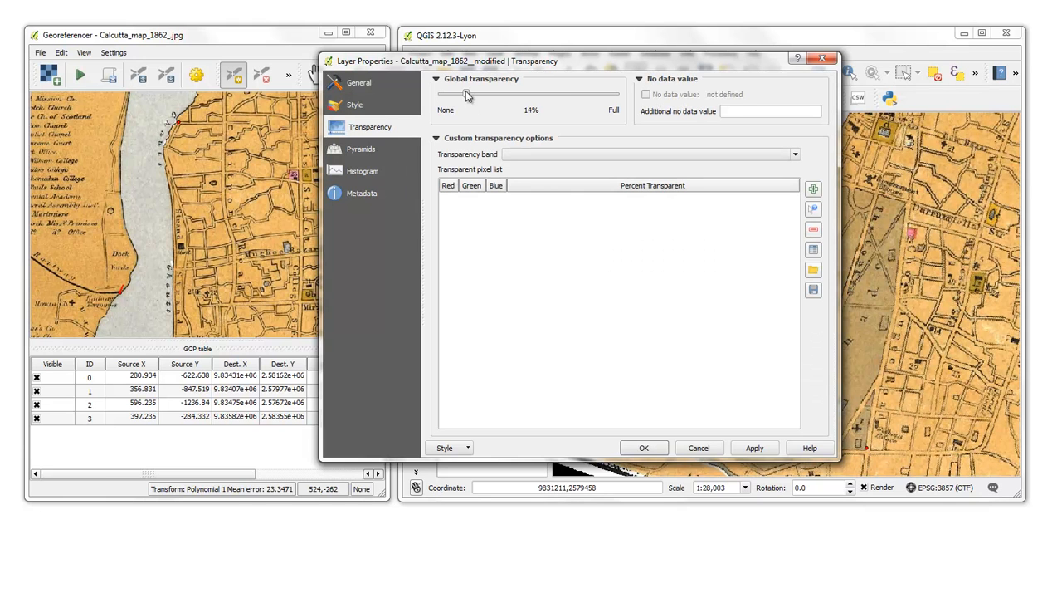
left_click_drag(497, 93, 550, 93)
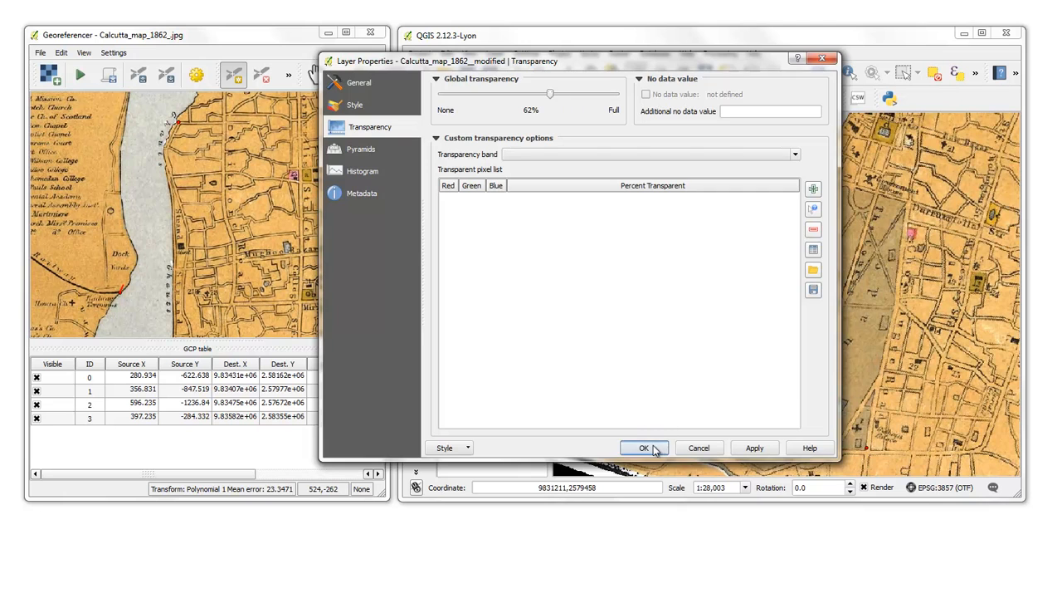
left_click(643, 448)
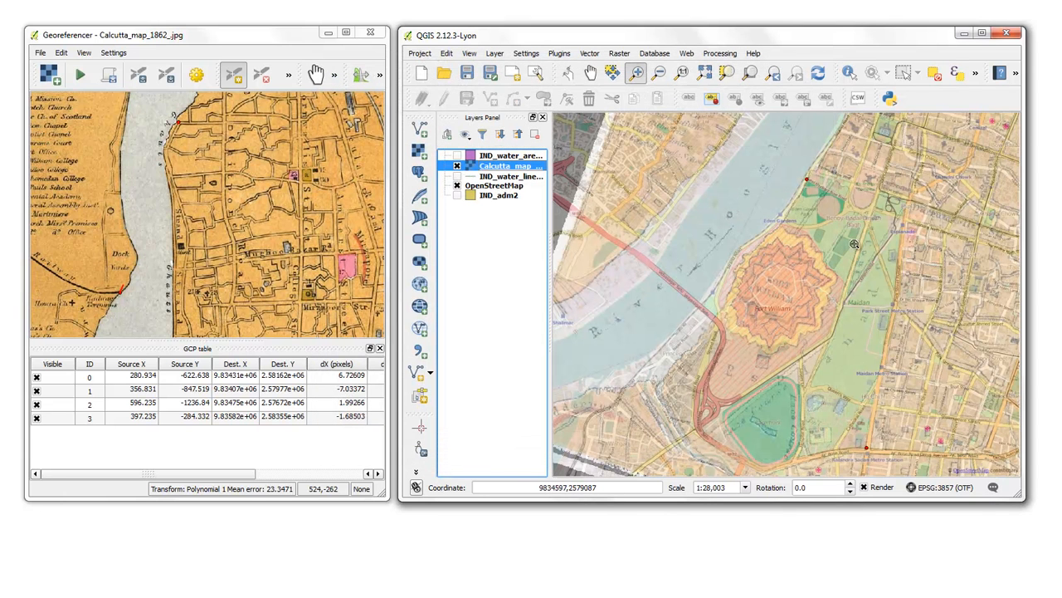
mouse_move(702, 236)
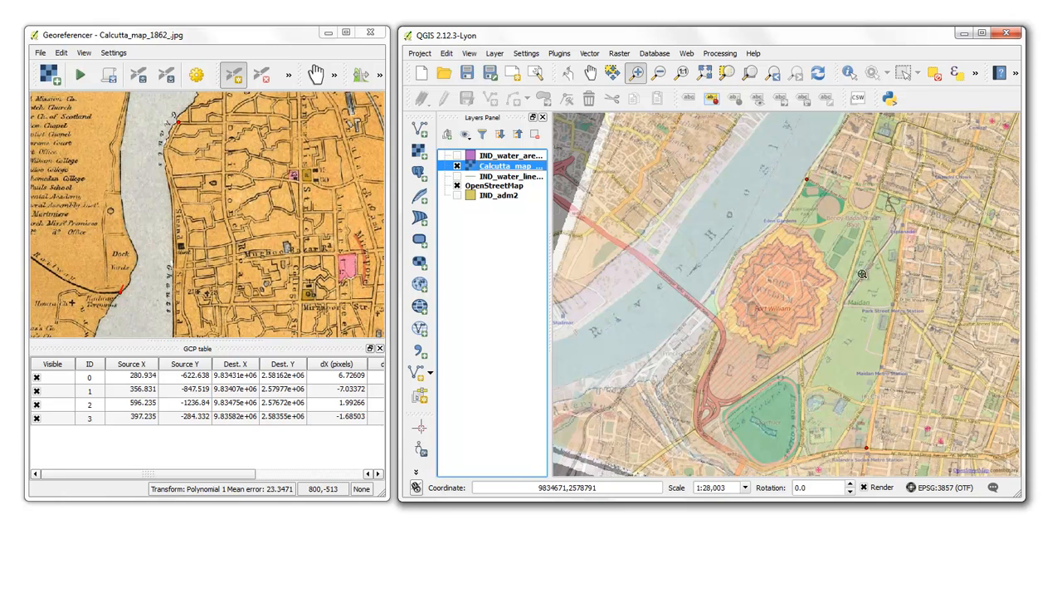
mouse_move(682, 266)
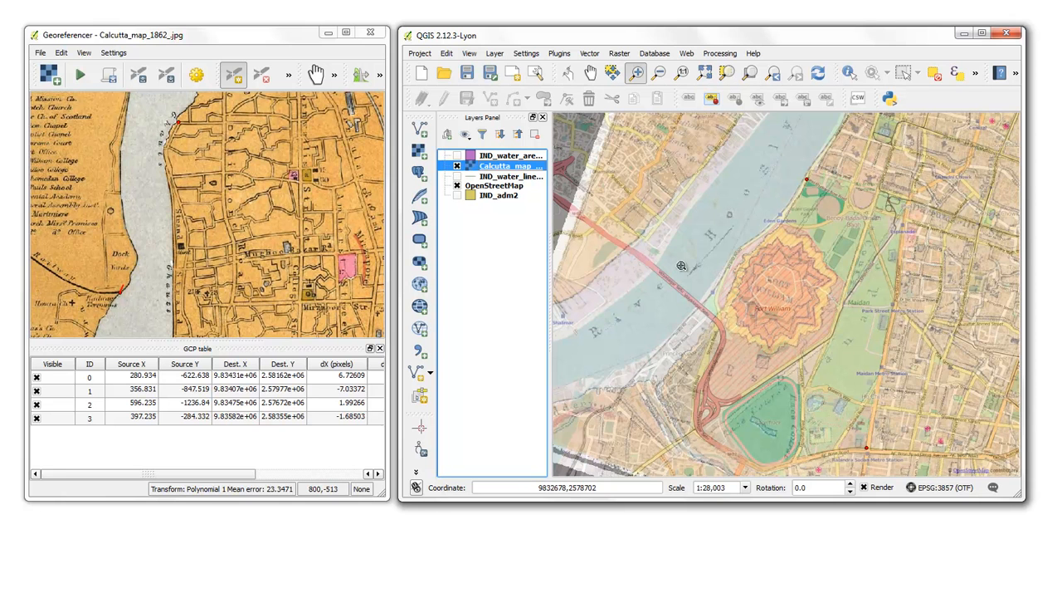
Reopen the 1862 map layer's properties and move its transparency slider.
right_click(502, 165)
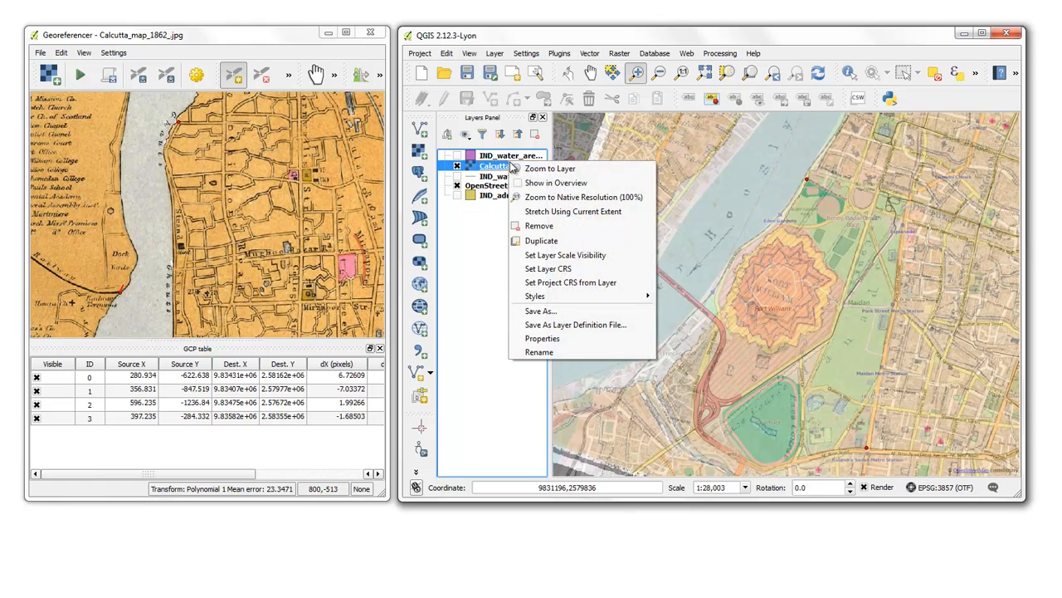
left_click(542, 338)
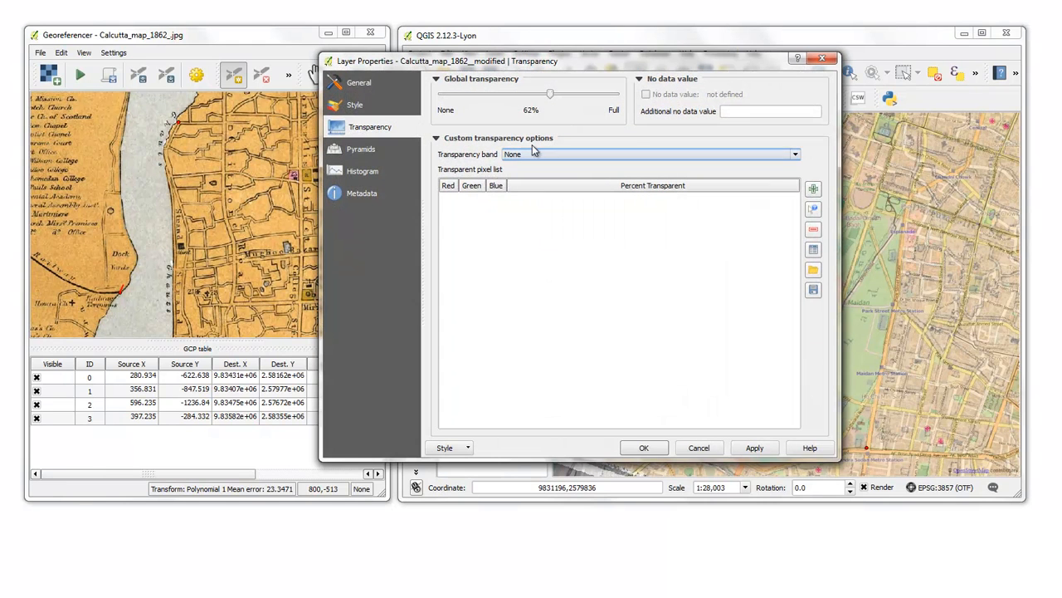
left_click_drag(550, 93, 466, 93)
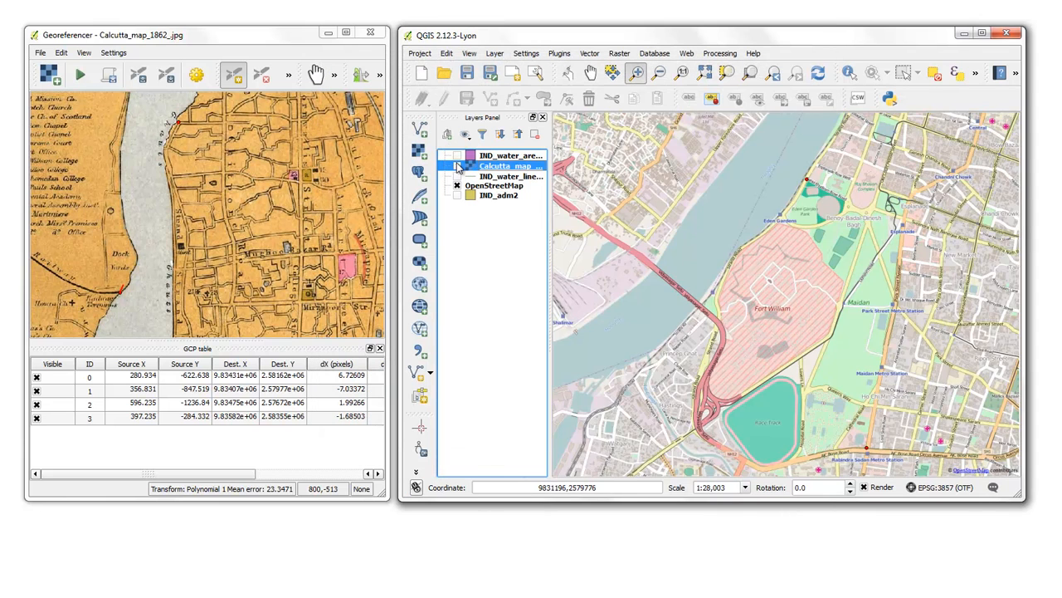
Toggle the 1862 map overlay on and off against OpenStreetMap, leaving it hidden.
left_click(456, 166)
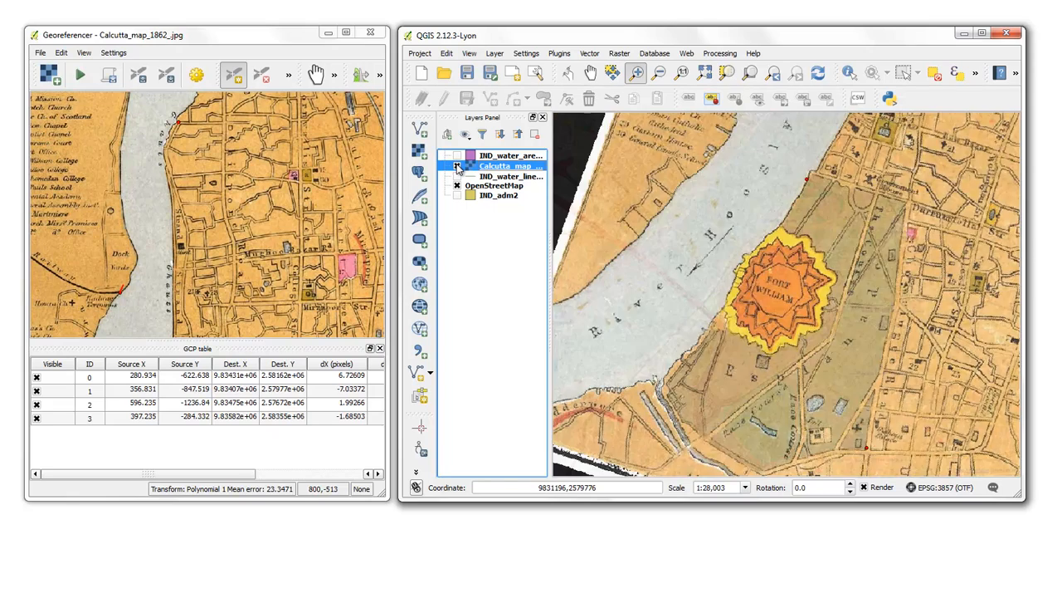
left_click(456, 166)
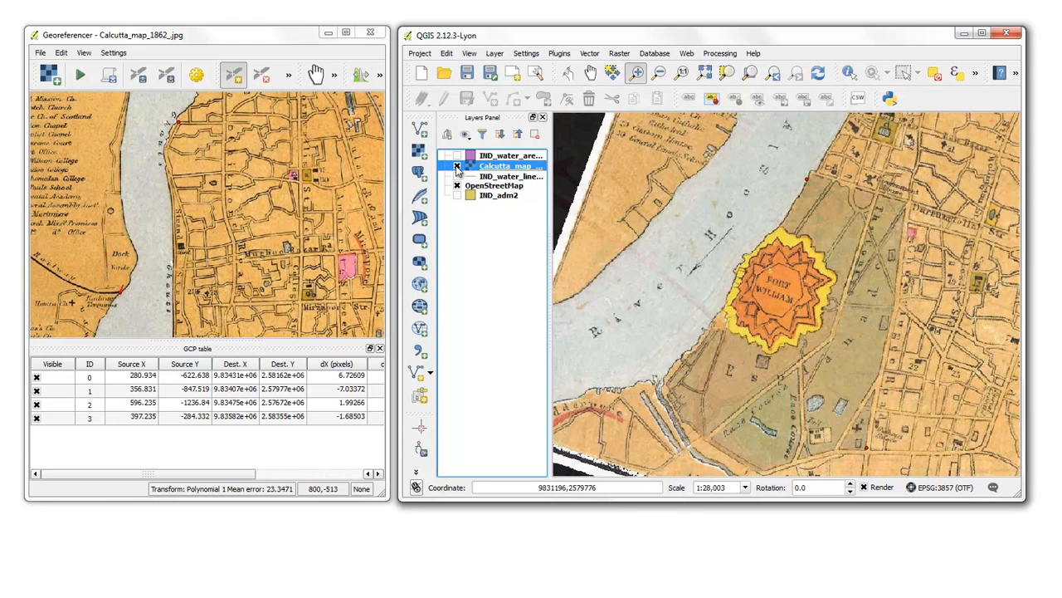
left_click(457, 166)
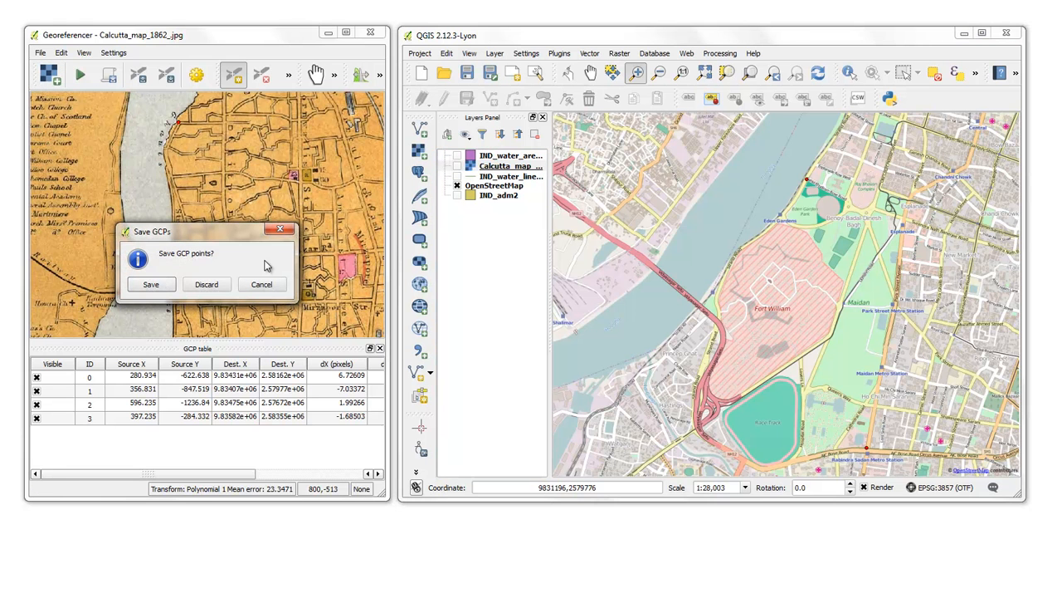
Save the control points as Calcutta_map_1862_.jpg.points in Downloads.
left_click(151, 284)
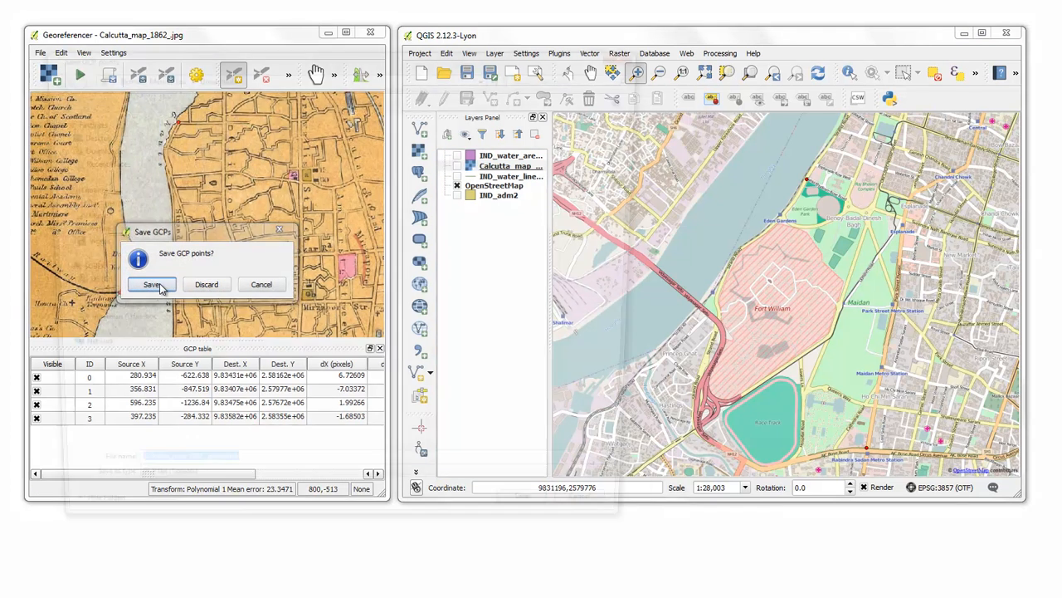
left_click(152, 284)
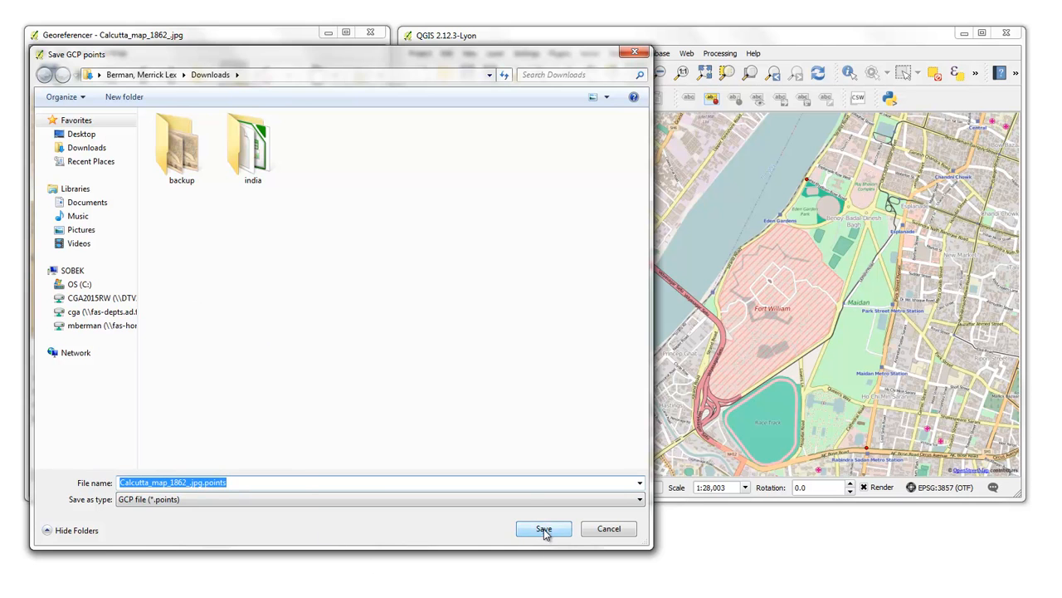
left_click(544, 529)
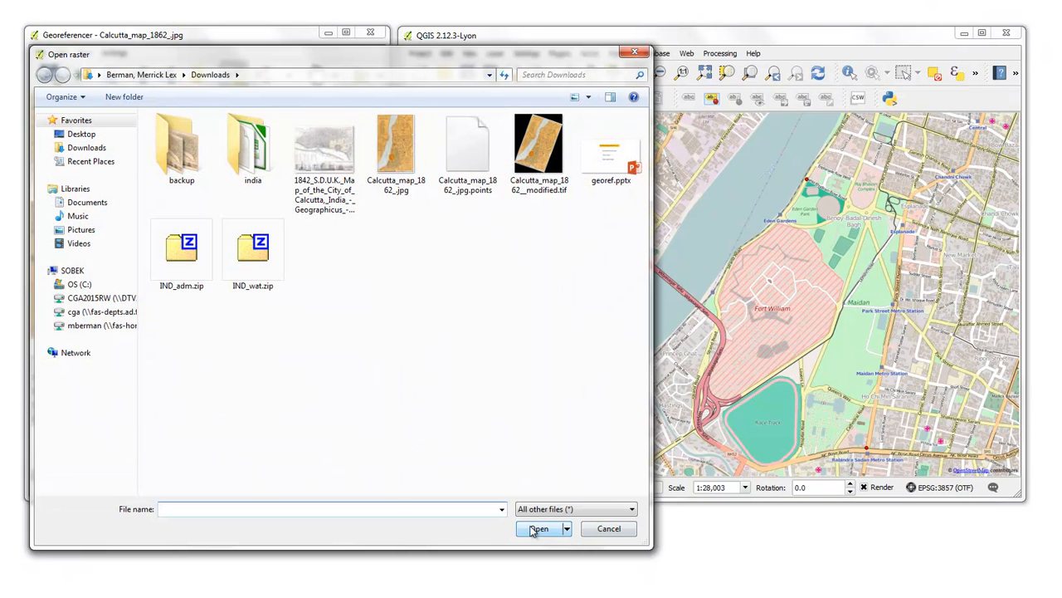
Try opening a raster named 'calc' and dismiss the 'File not found' error.
type("calc")
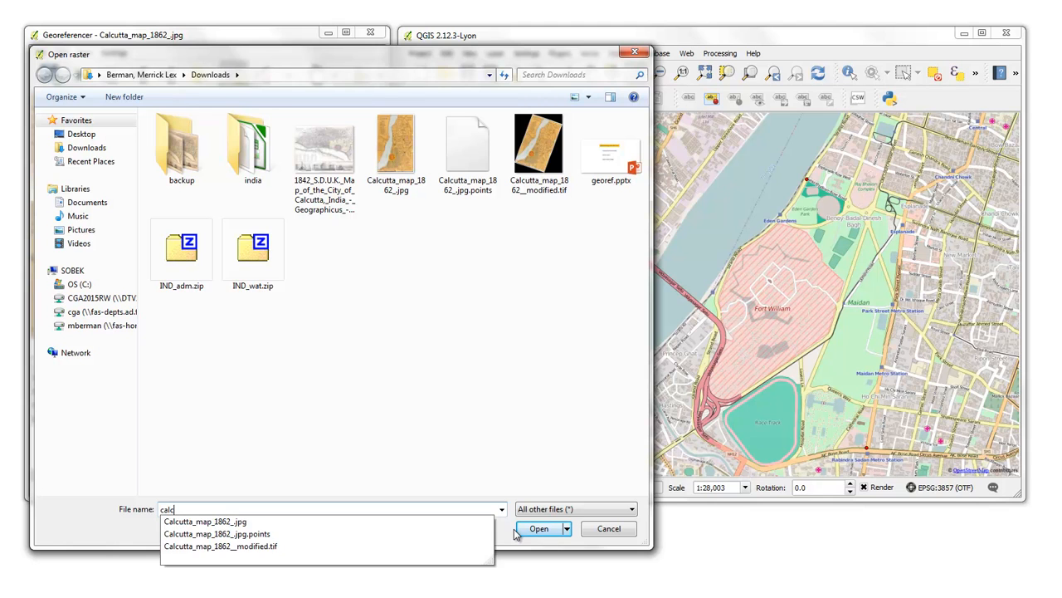
left_click(538, 529)
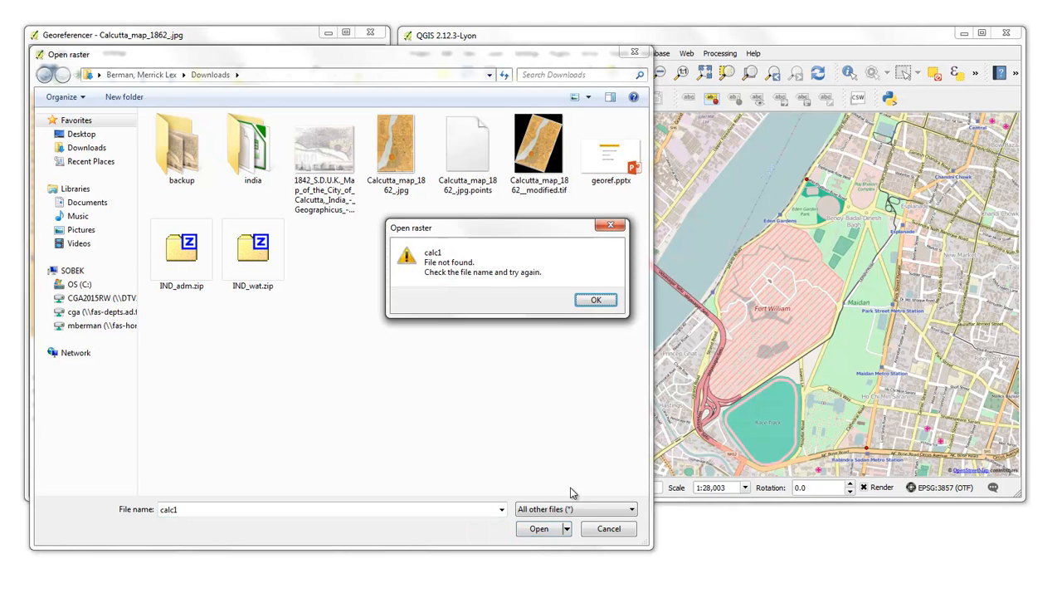
left_click(596, 299)
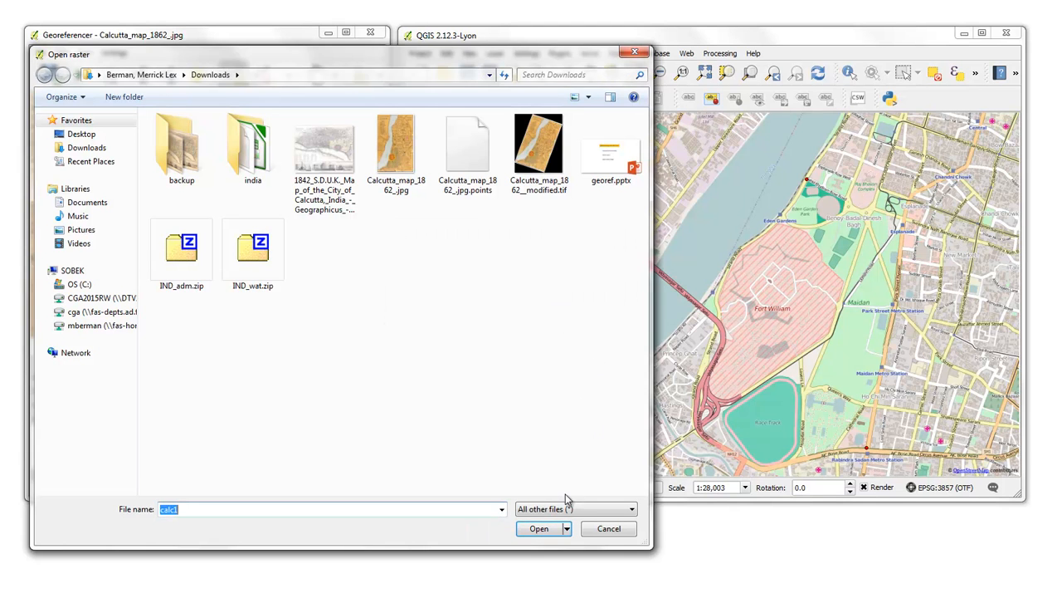
left_click(395, 145)
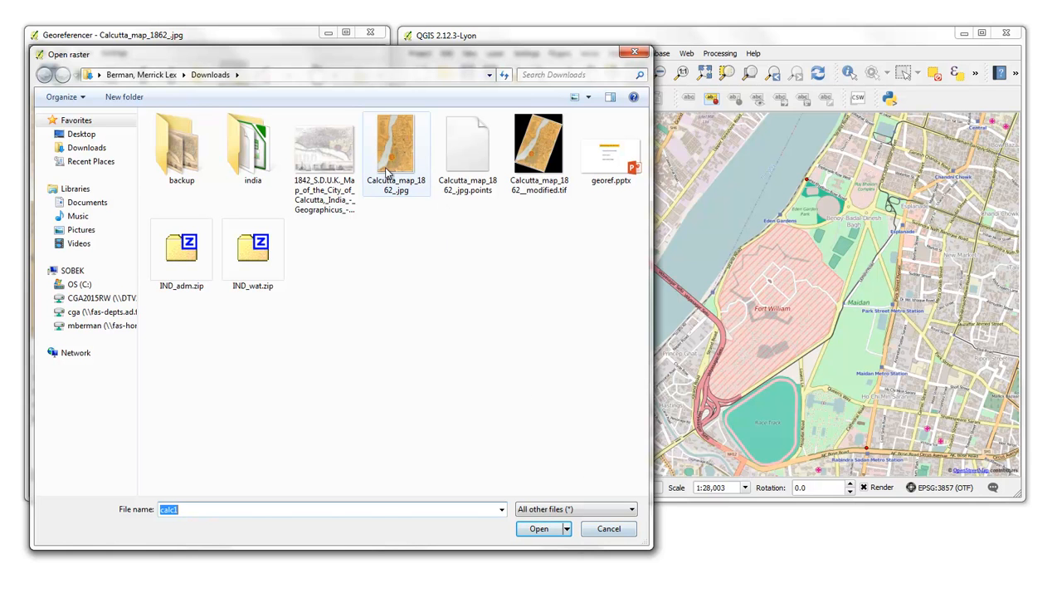
Load the 1842 S.D.U.K. Calcutta map with WGS 84, then close the Georeferencer.
left_click(539, 528)
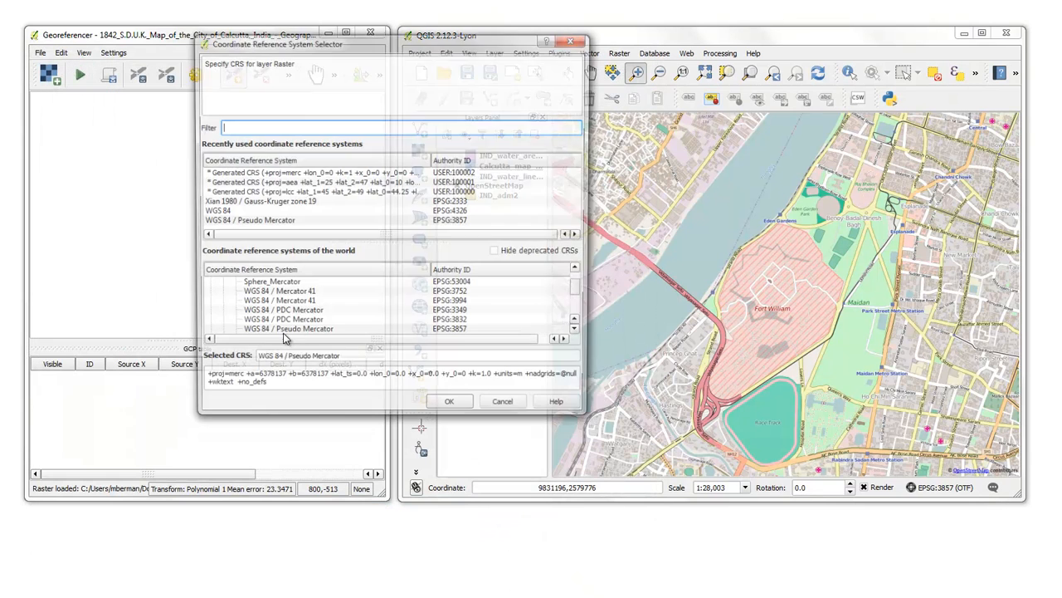
left_click(219, 211)
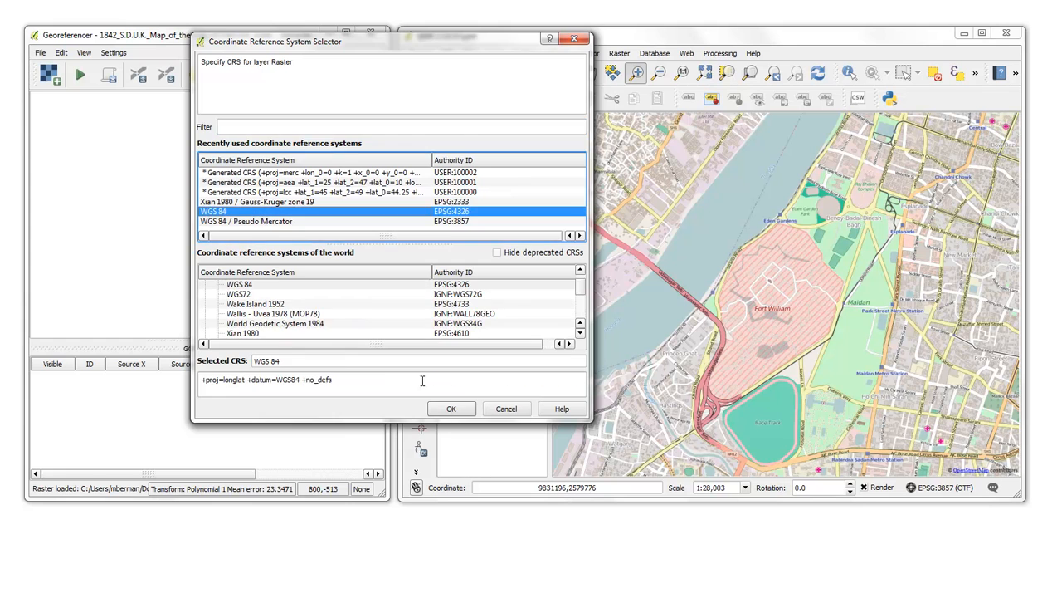
left_click(451, 408)
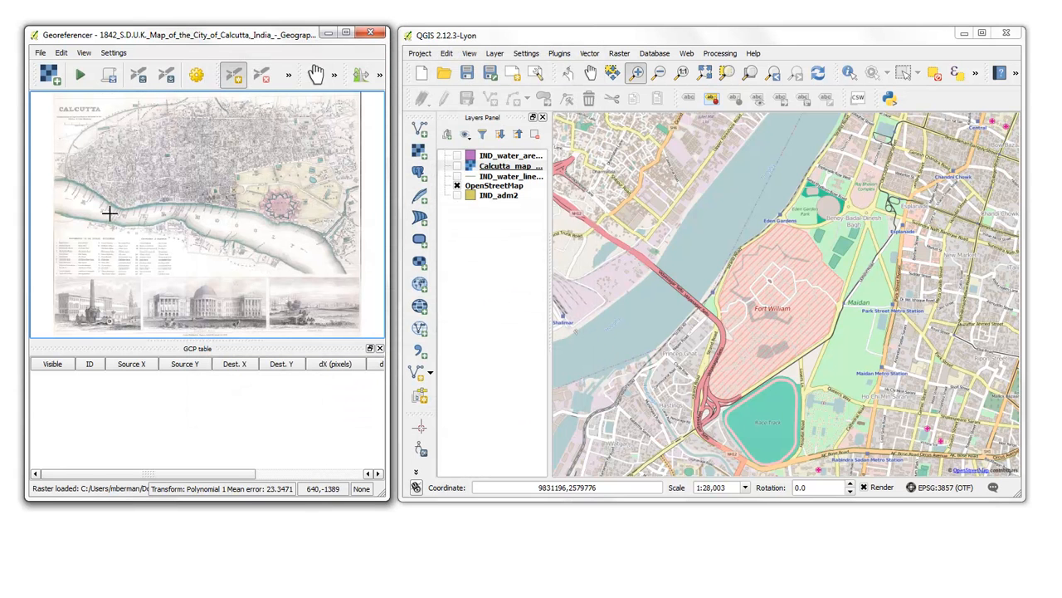
mouse_move(255, 196)
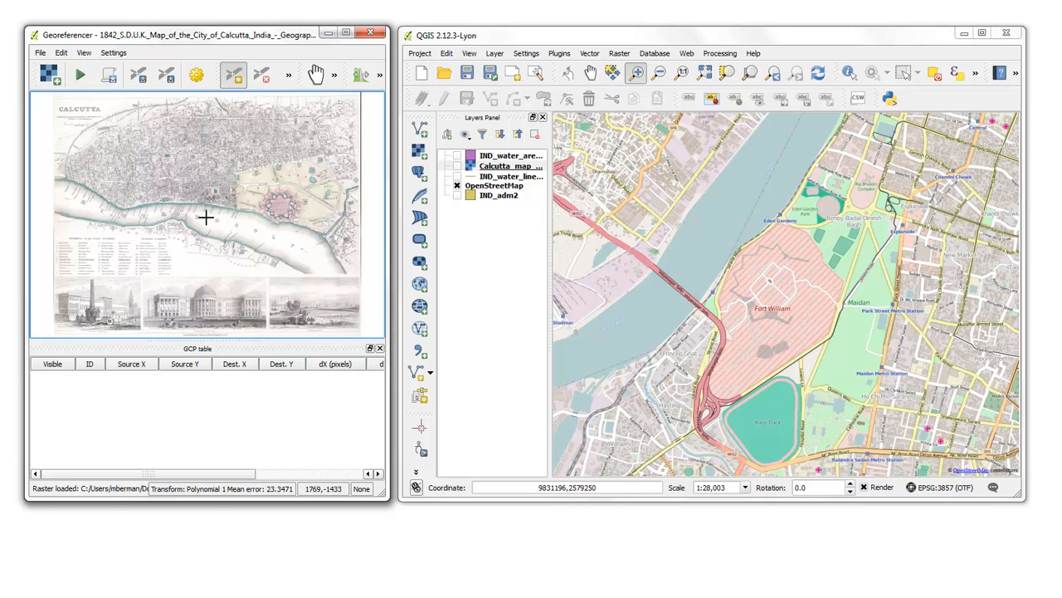
mouse_move(71, 172)
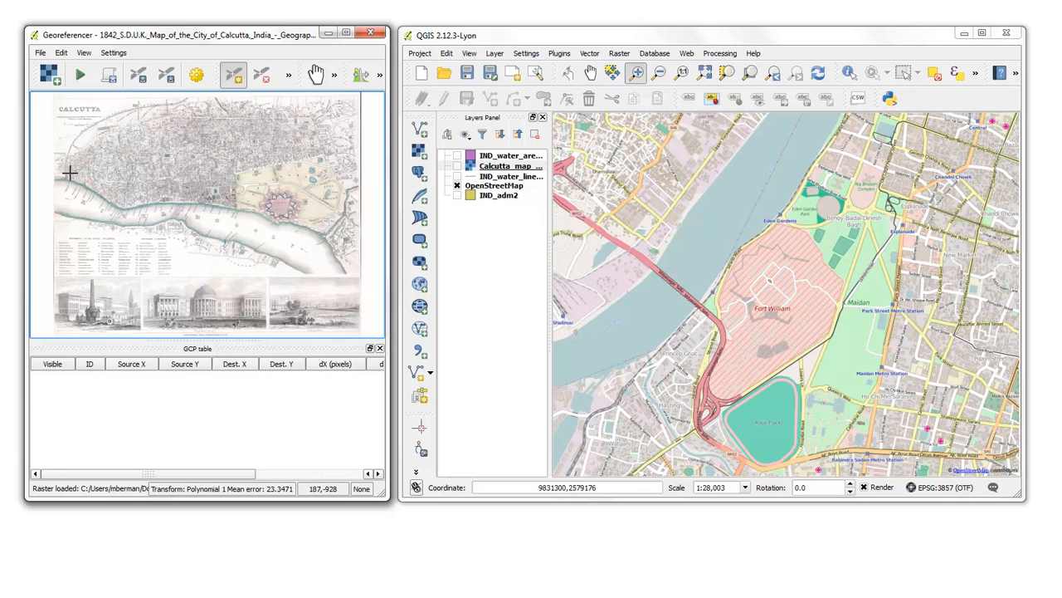
mouse_move(891, 307)
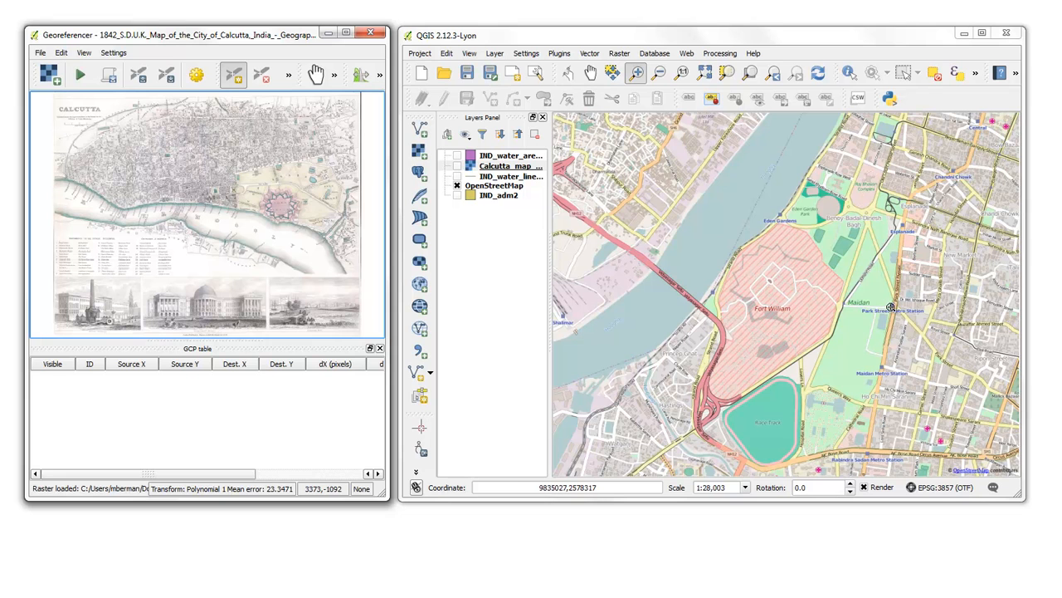
mouse_move(107, 185)
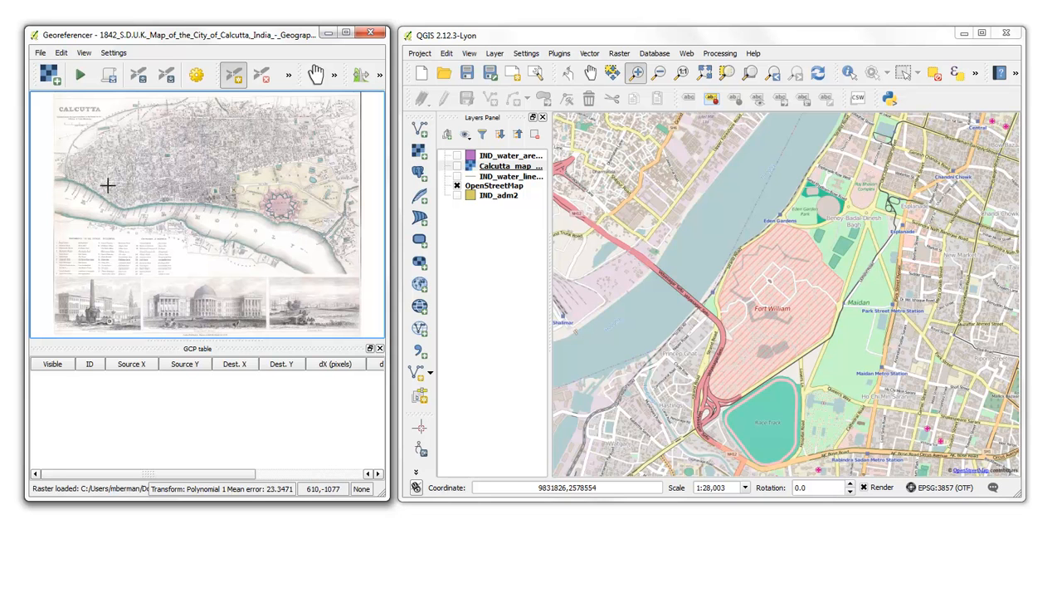
mouse_move(679, 231)
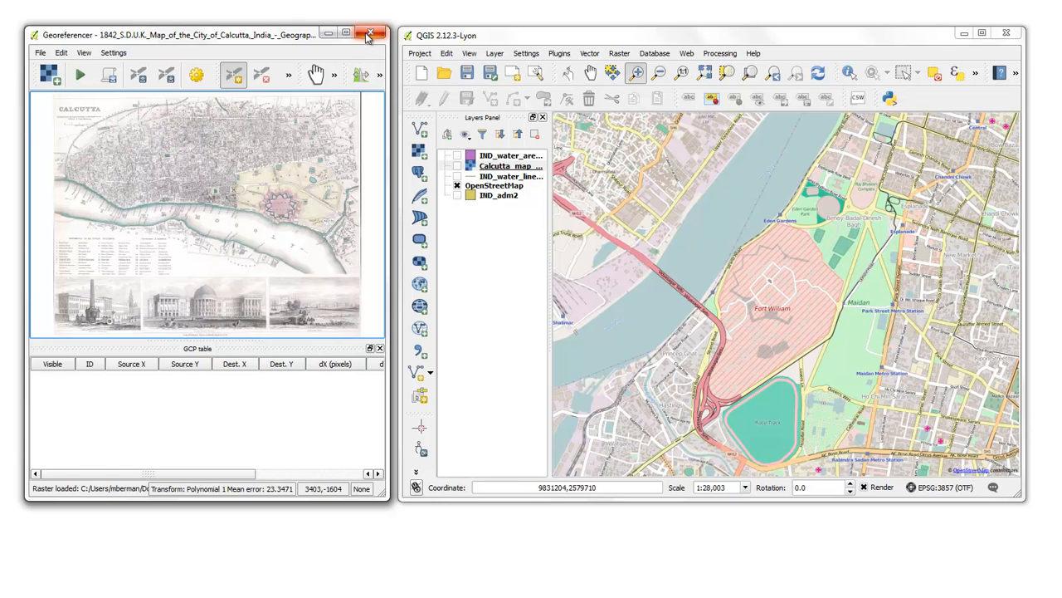
mouse_move(371, 34)
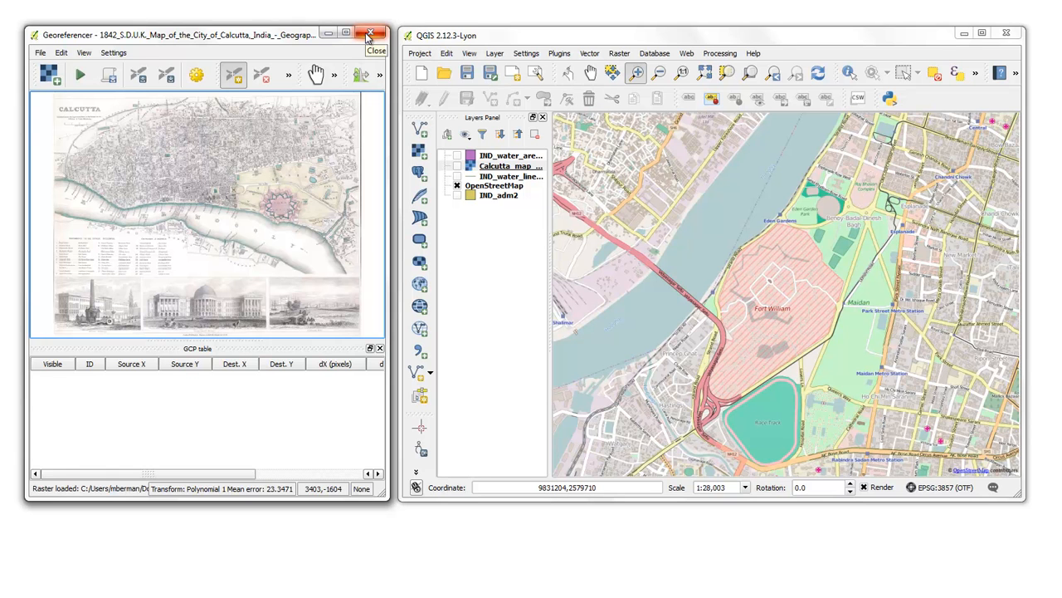
left_click(376, 51)
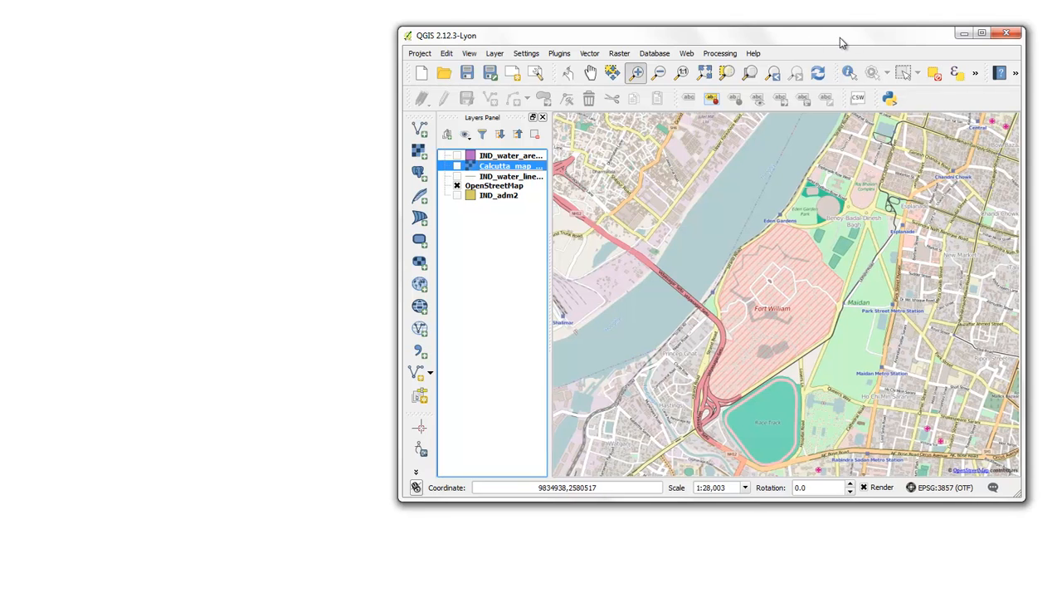